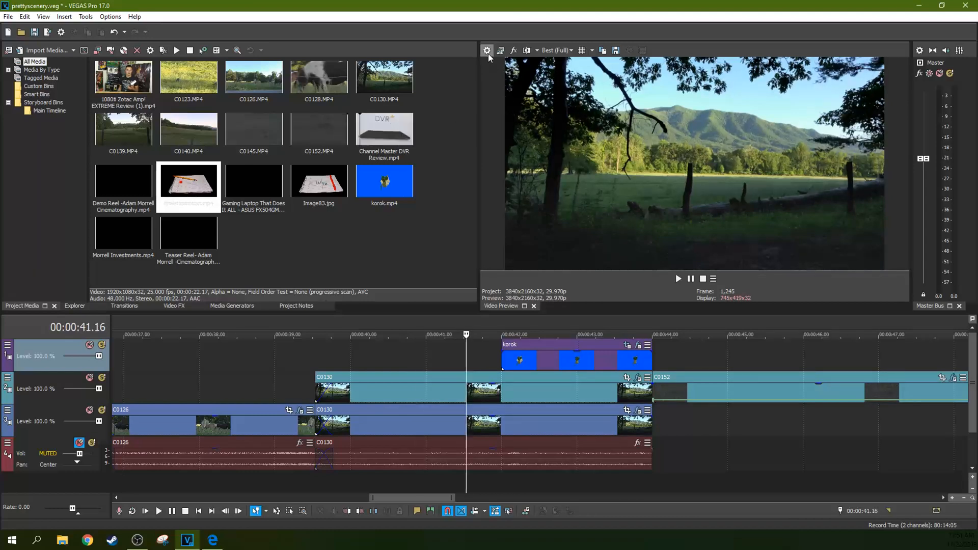
# Step: Briefly view the project's video properties and dismiss them
pyautogui.click(487, 50)
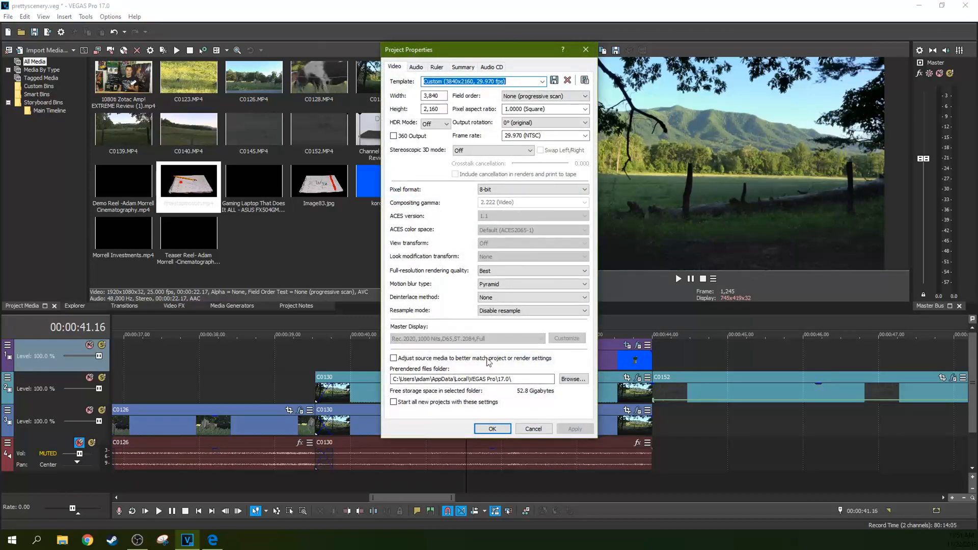
pyautogui.click(492, 429)
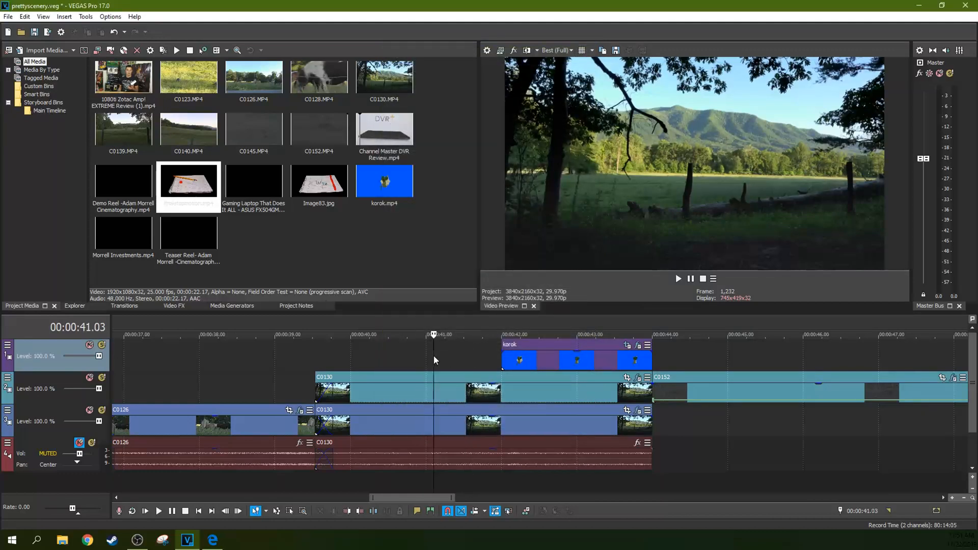
pyautogui.moveTo(462, 326)
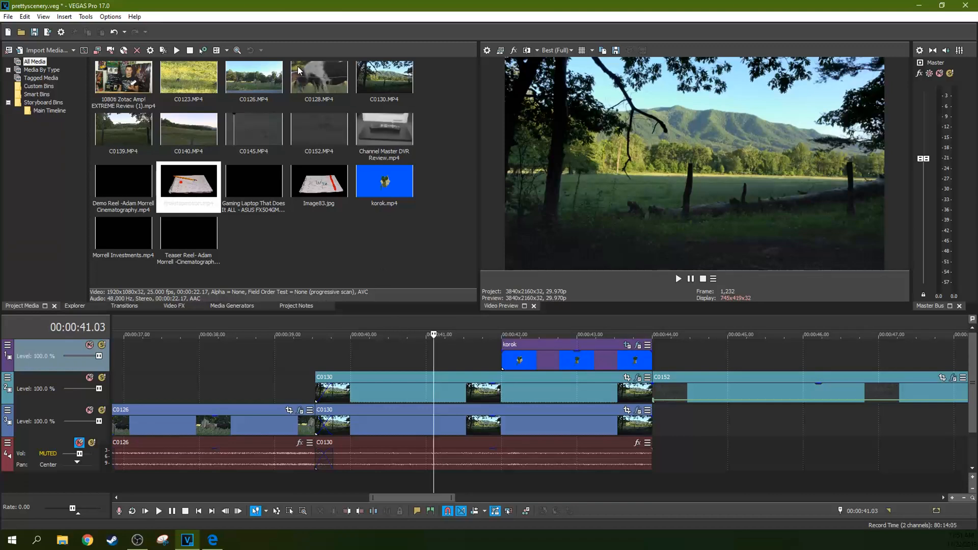
# Step: Show the media properties of the C0126.MP4 clip with its stream details
pyautogui.click(254, 77)
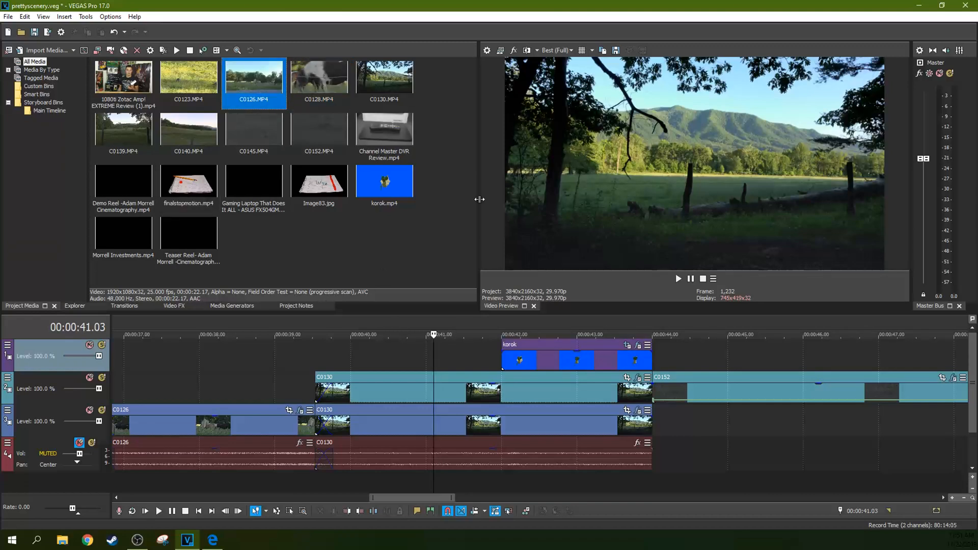
pyautogui.rightClick(254, 84)
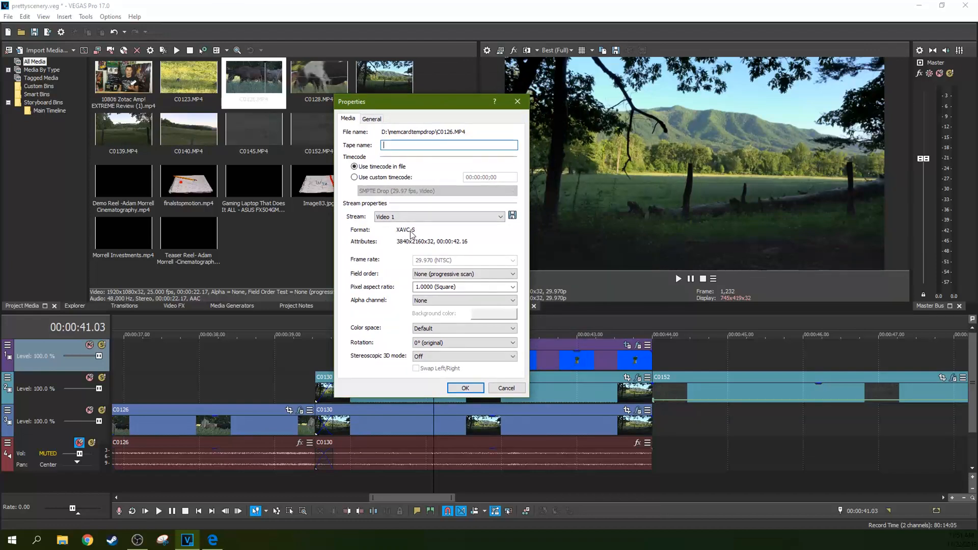
pyautogui.moveTo(431, 101); pyautogui.dragTo(399, 97)
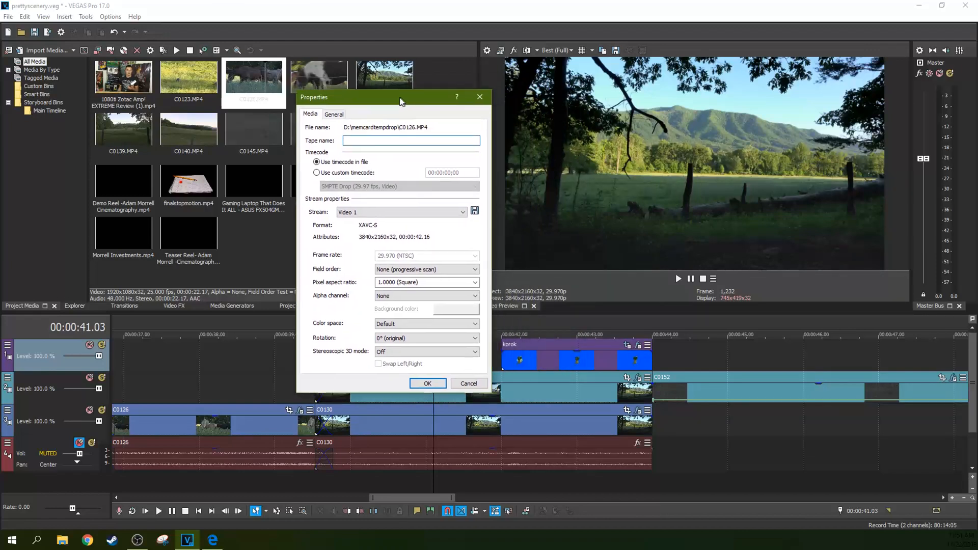
pyautogui.moveTo(401, 97); pyautogui.dragTo(381, 91)
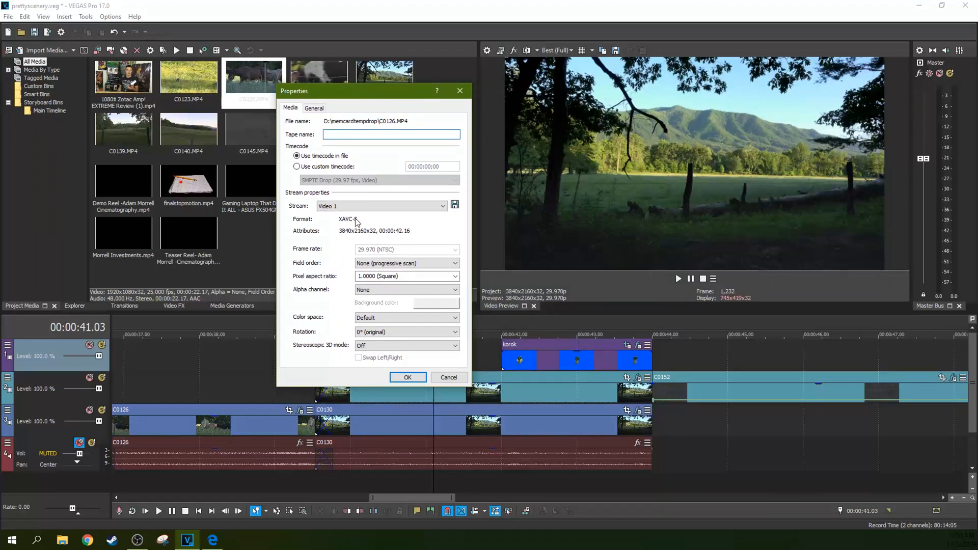
pyautogui.moveTo(400, 253)
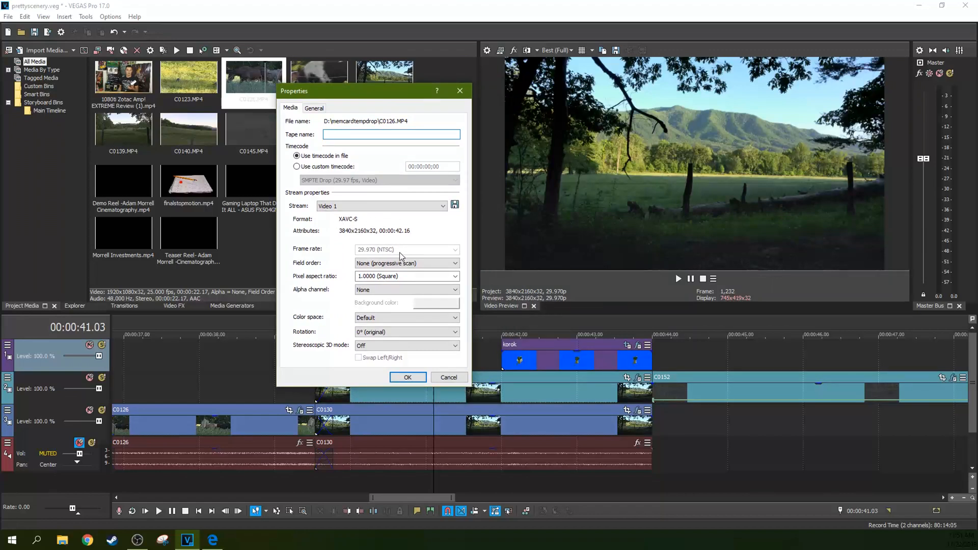
pyautogui.click(391, 135)
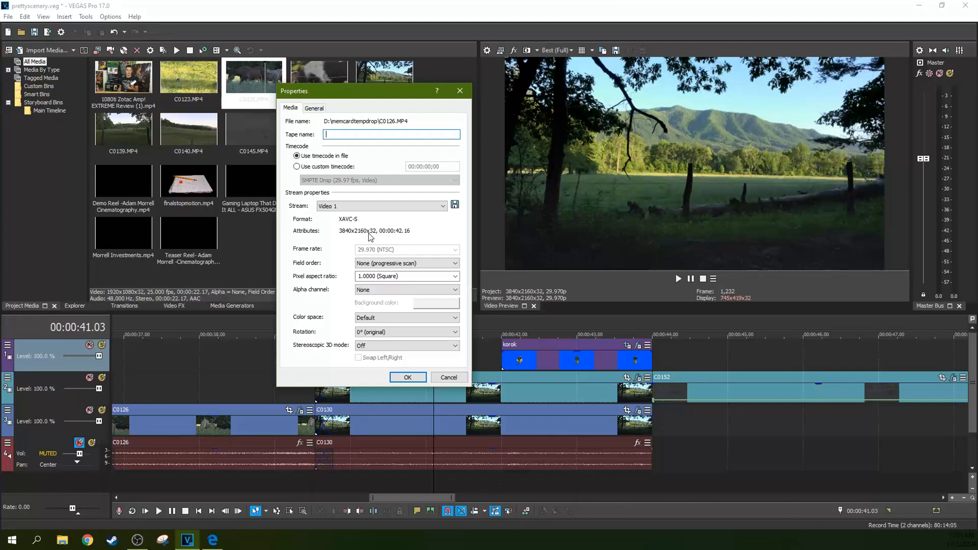
pyautogui.moveTo(362, 234)
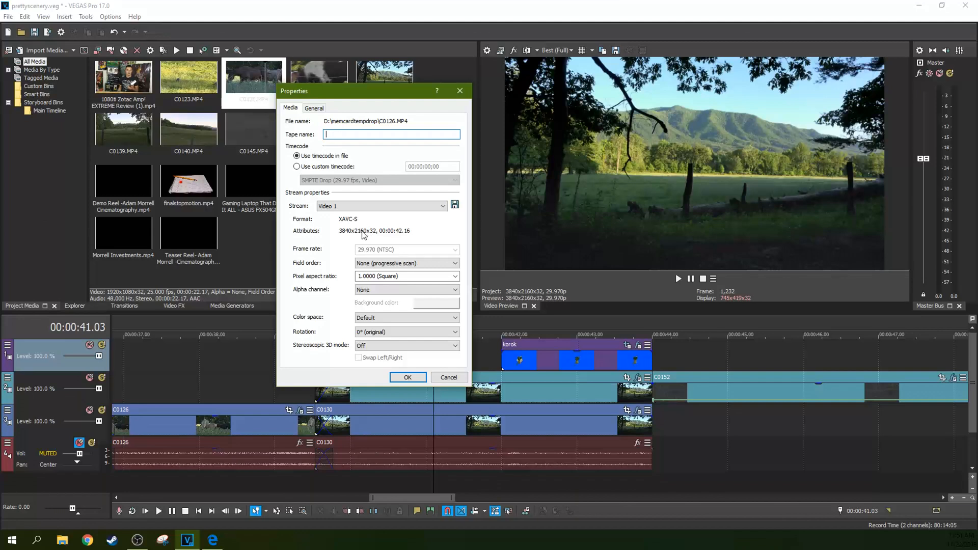
pyautogui.moveTo(386, 235)
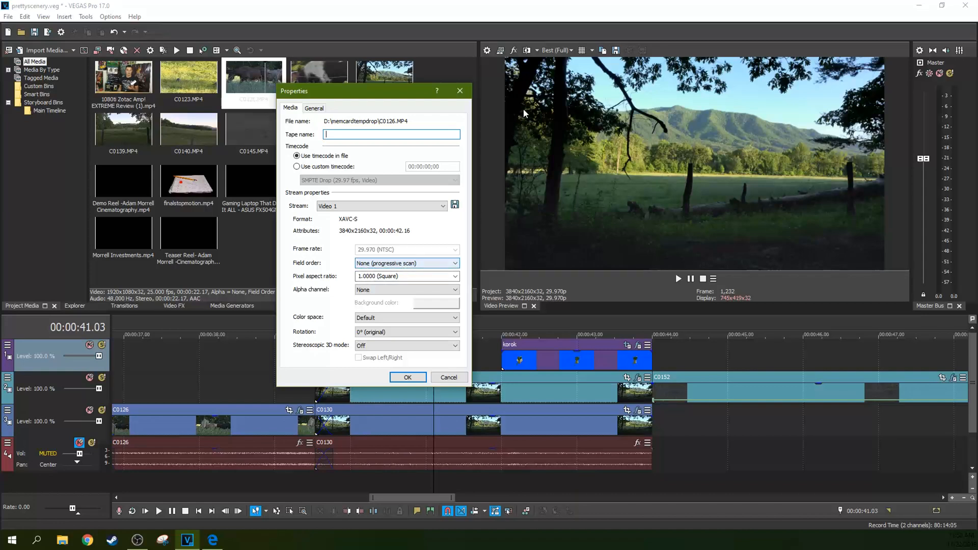
# Step: Check the Field order setting, keeping it at progressive scan
pyautogui.moveTo(371, 91); pyautogui.dragTo(348, 78)
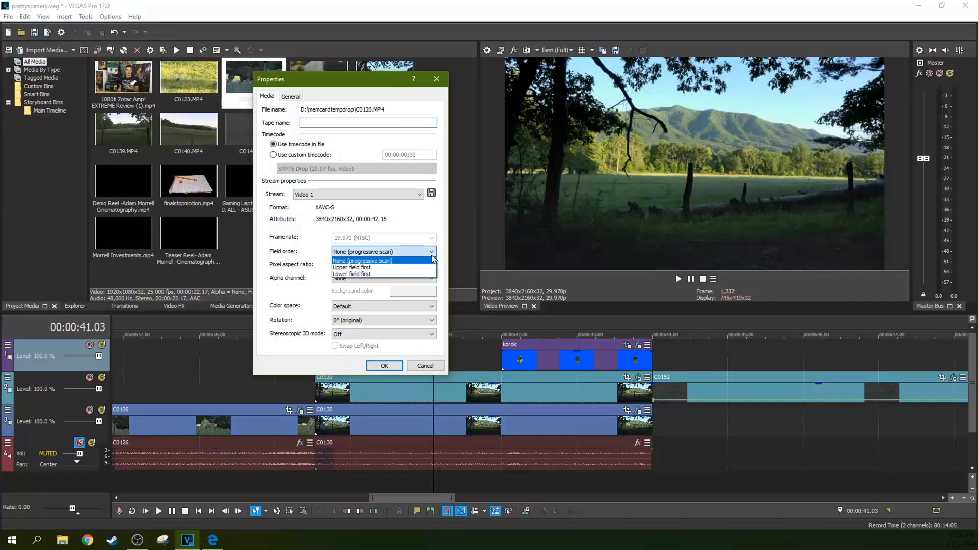
pyautogui.click(363, 261)
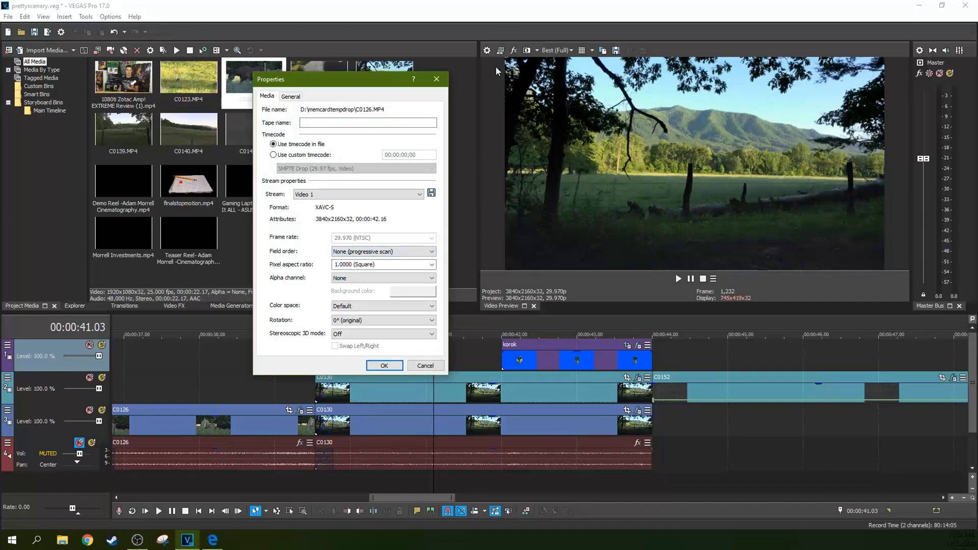
pyautogui.moveTo(546, 127)
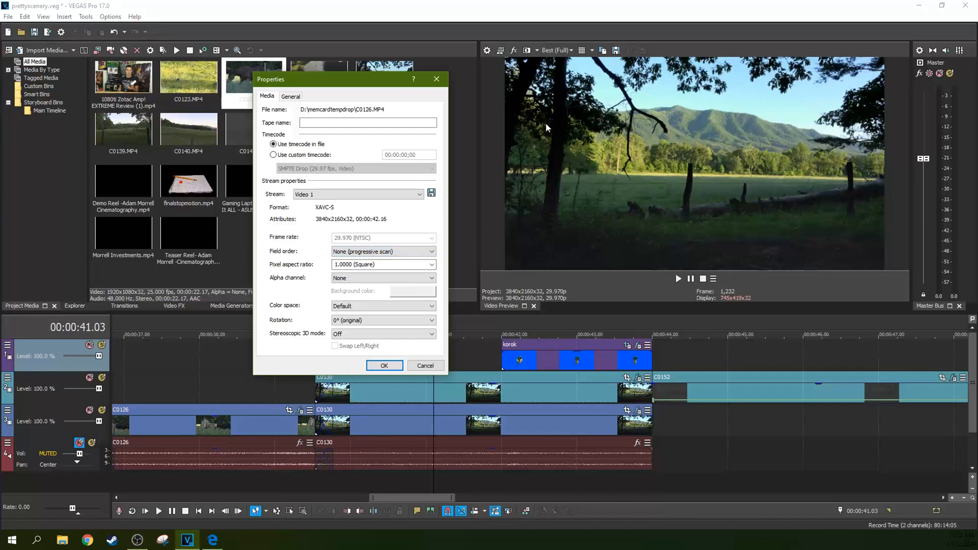
pyautogui.moveTo(351, 87)
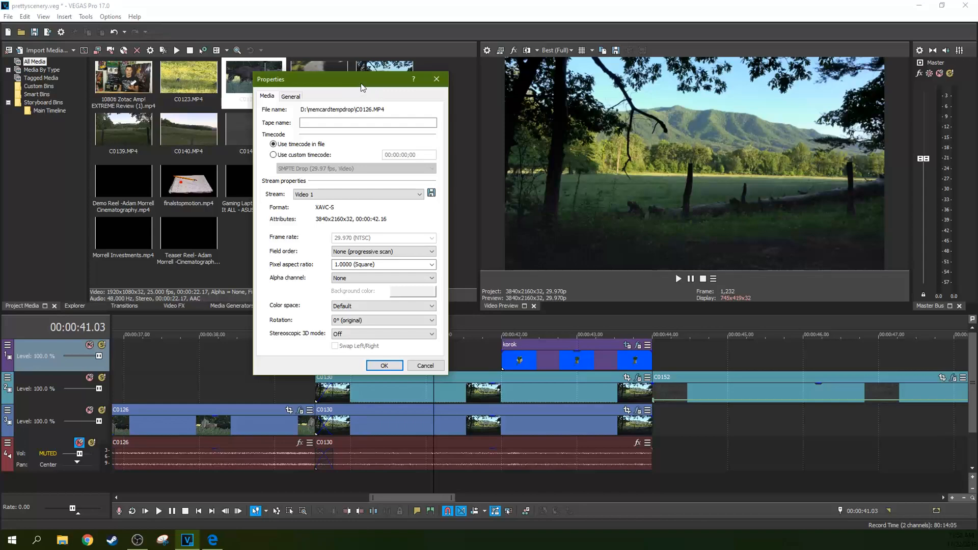
pyautogui.moveTo(432, 78)
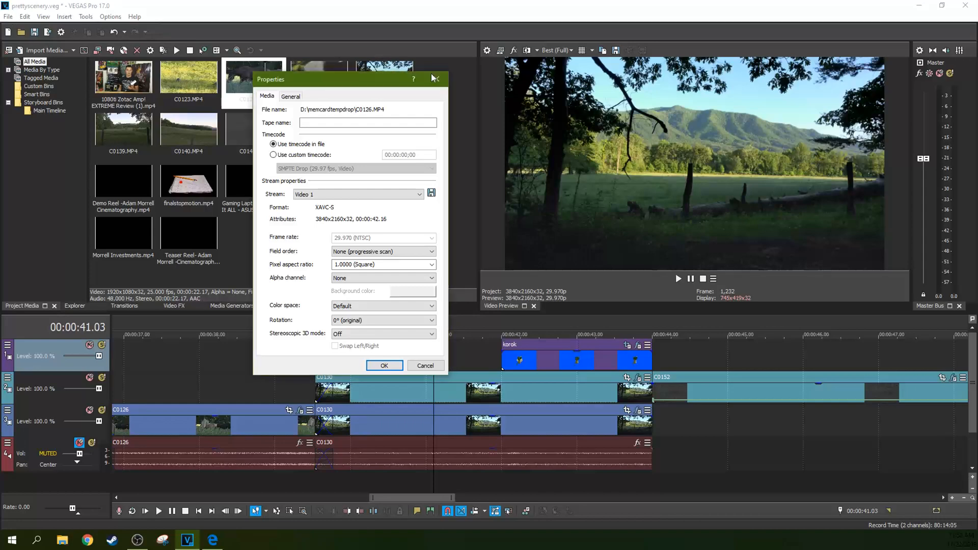
# Step: Close the clip properties, then show and dismiss the video capture window
pyautogui.click(7, 17)
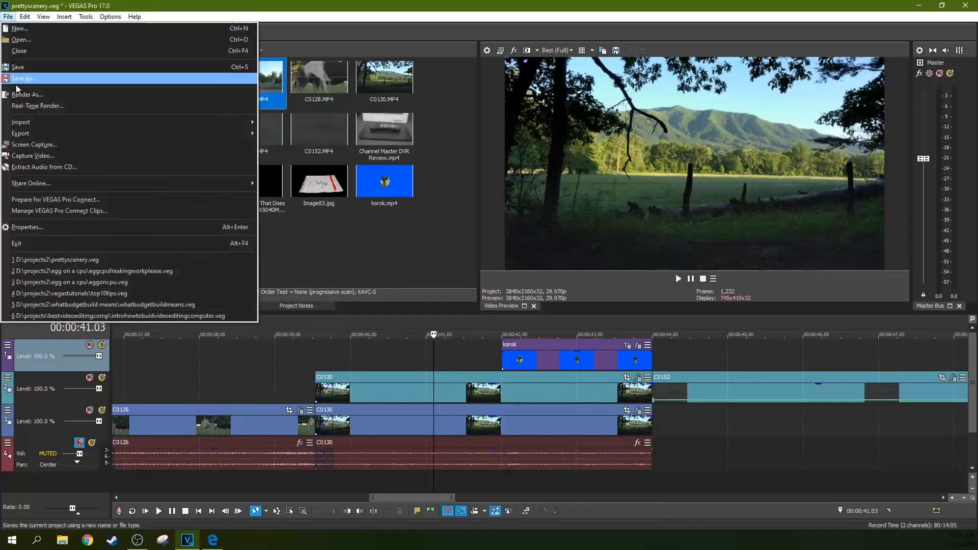
pyautogui.moveTo(55, 149)
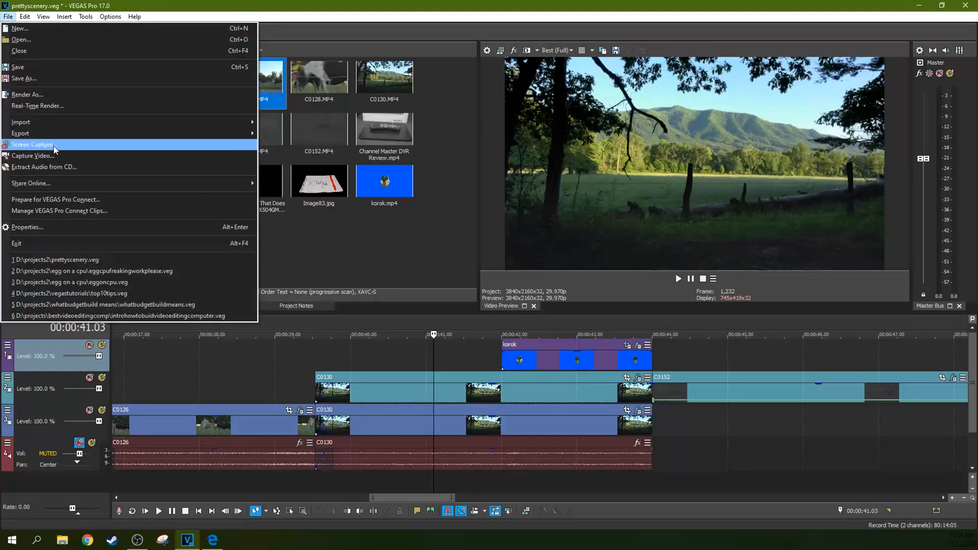
pyautogui.moveTo(55, 154)
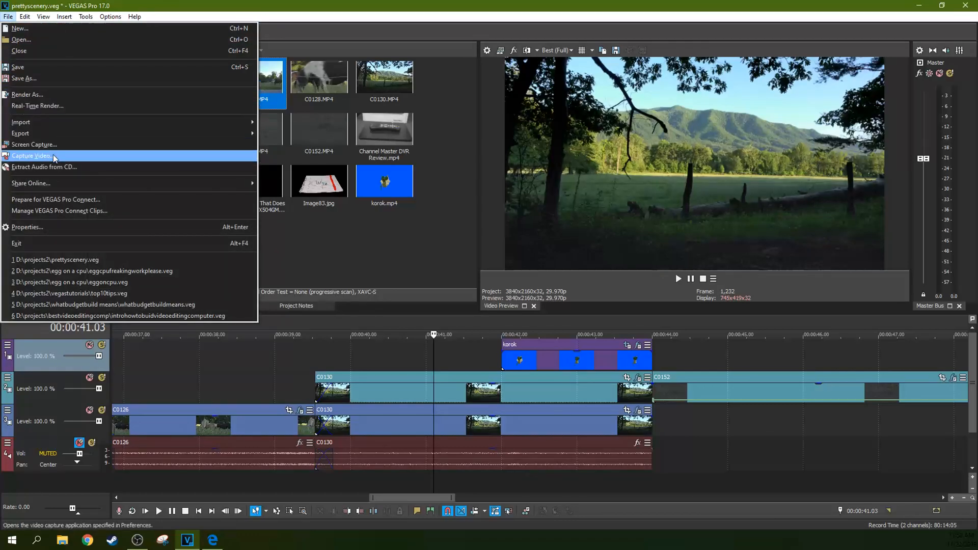
pyautogui.click(33, 155)
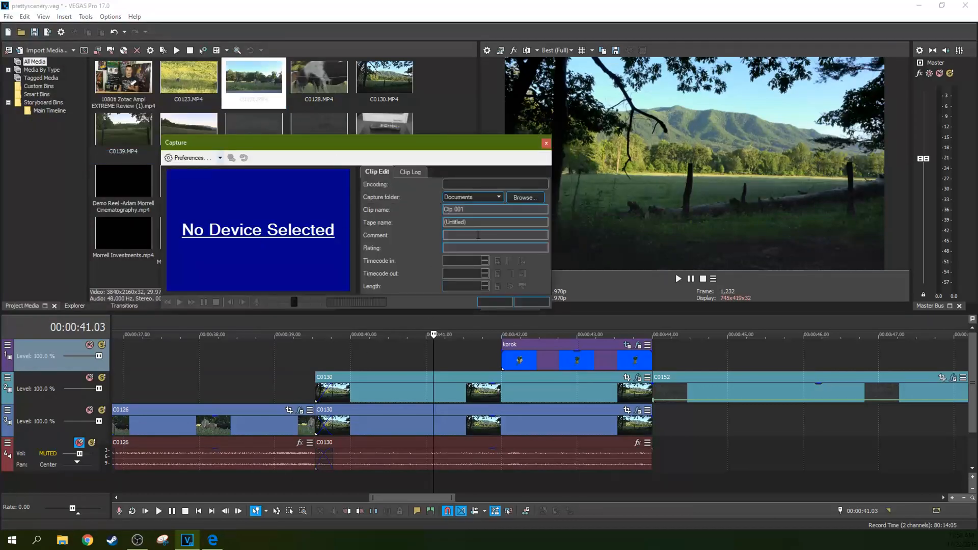
pyautogui.moveTo(545, 144)
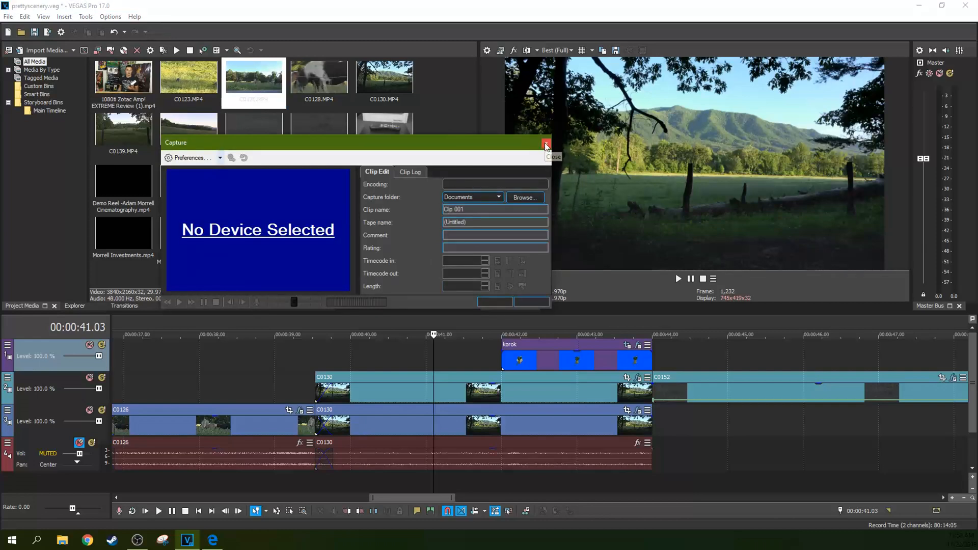
pyautogui.click(545, 145)
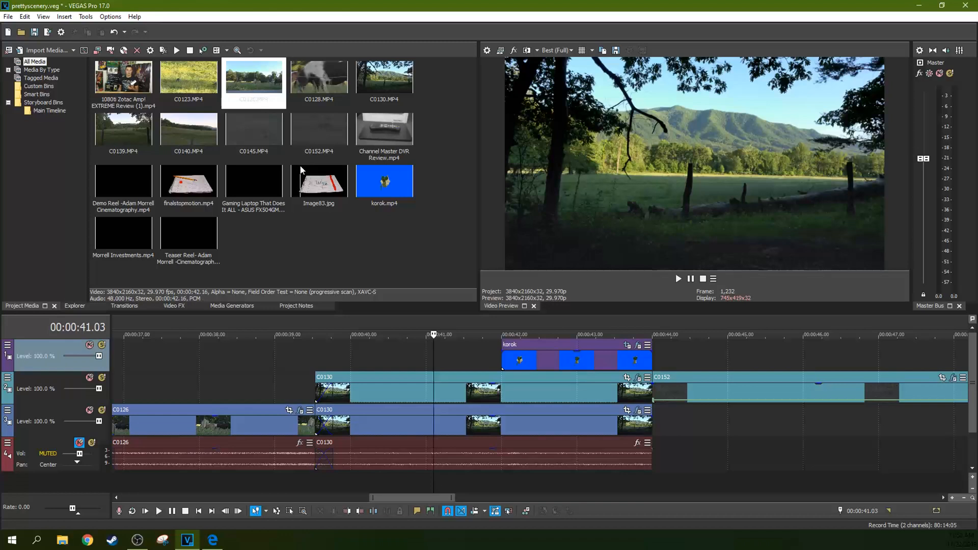
pyautogui.moveTo(428, 237)
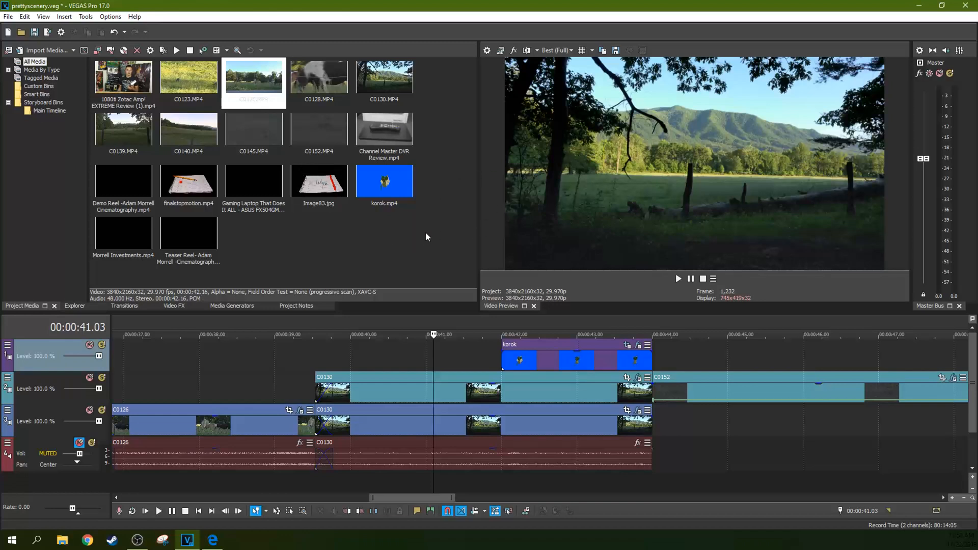
# Step: Reopen the C0126.MP4 clip's properties from the media pool
pyautogui.click(254, 79)
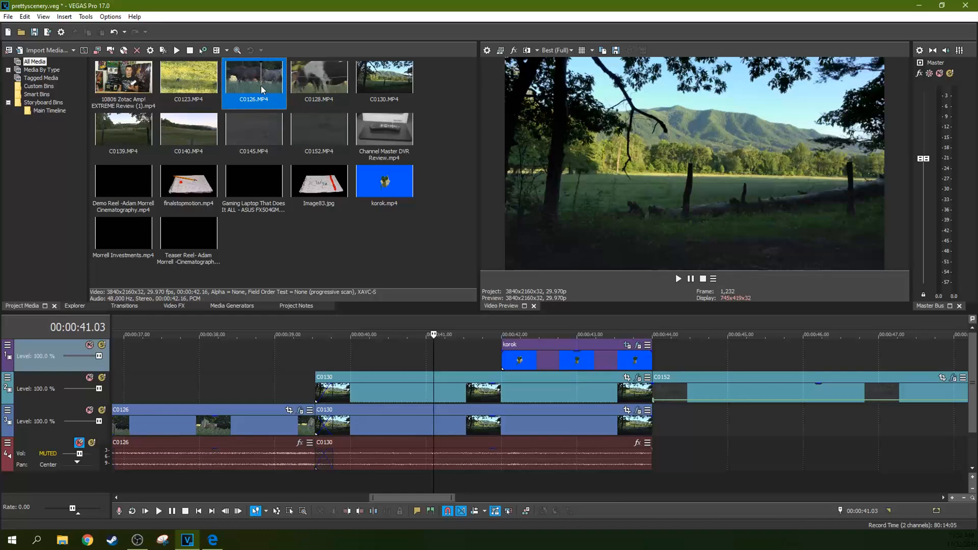
pyautogui.rightClick(263, 90)
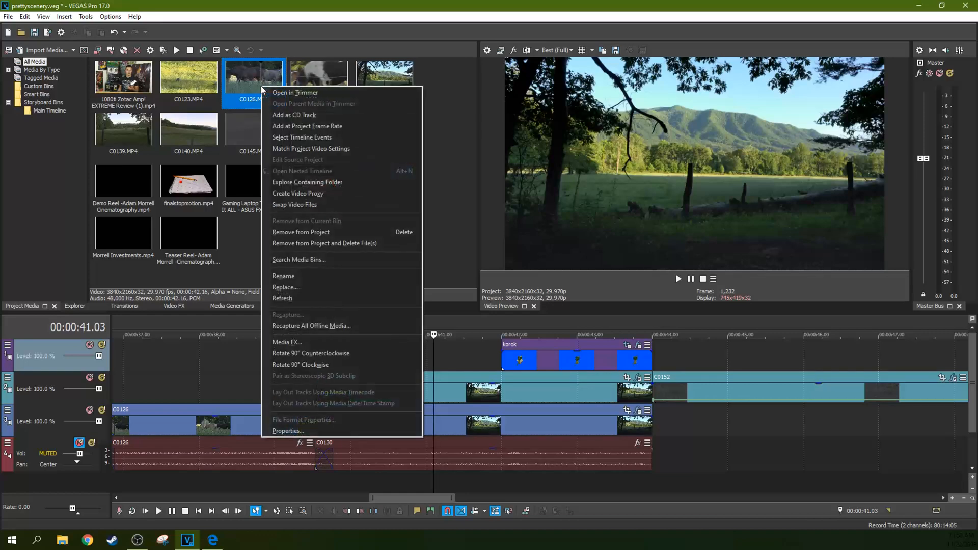
pyautogui.click(287, 431)
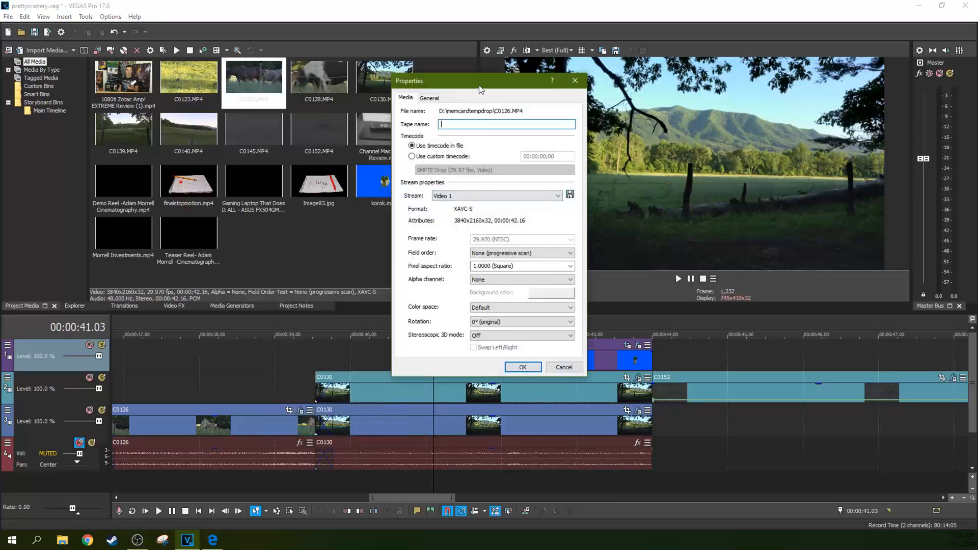
pyautogui.moveTo(480, 79); pyautogui.dragTo(422, 88)
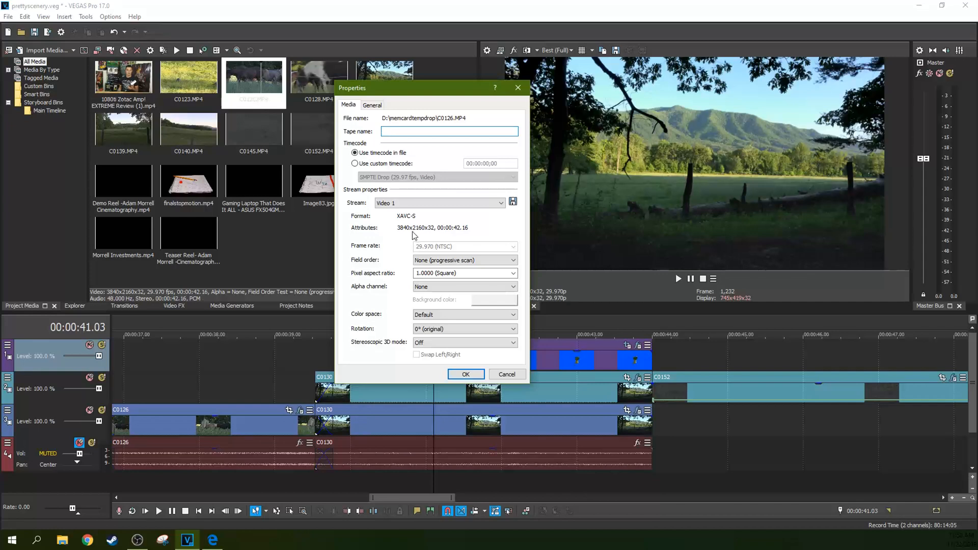
# Step: Review the clip's General file details, then return to its Media settings
pyautogui.click(448, 132)
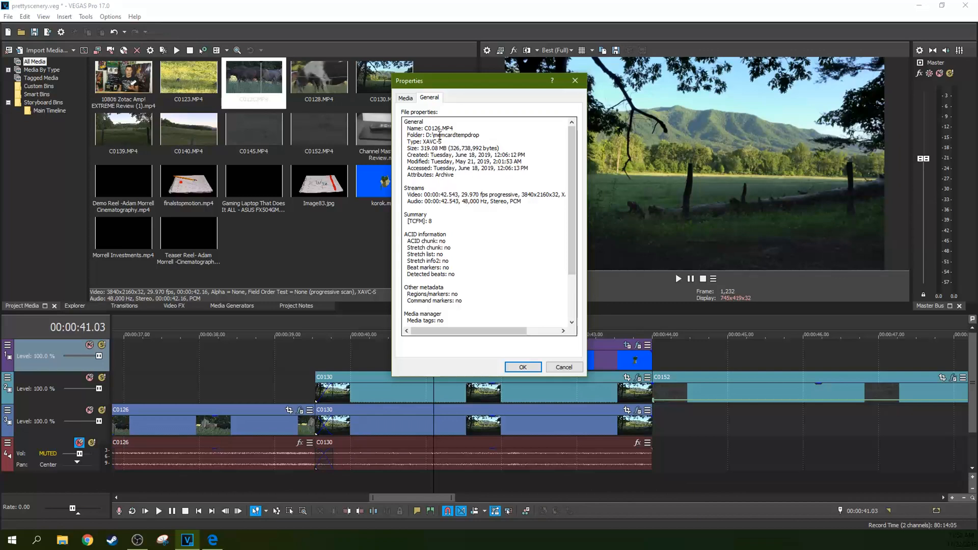
pyautogui.click(406, 98)
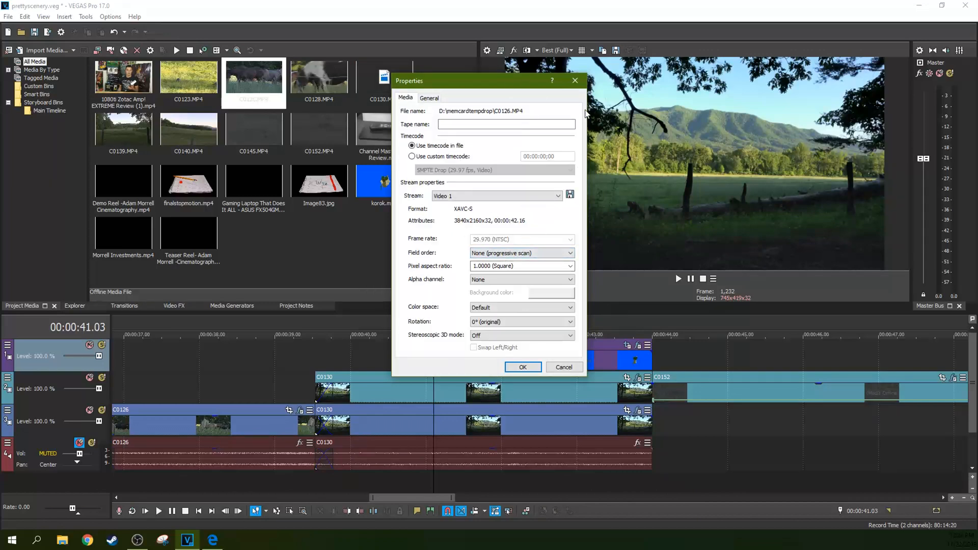
# Step: Dismiss the clip properties and review the project's 3840x2160, 29.970 fps video settings
pyautogui.click(522, 367)
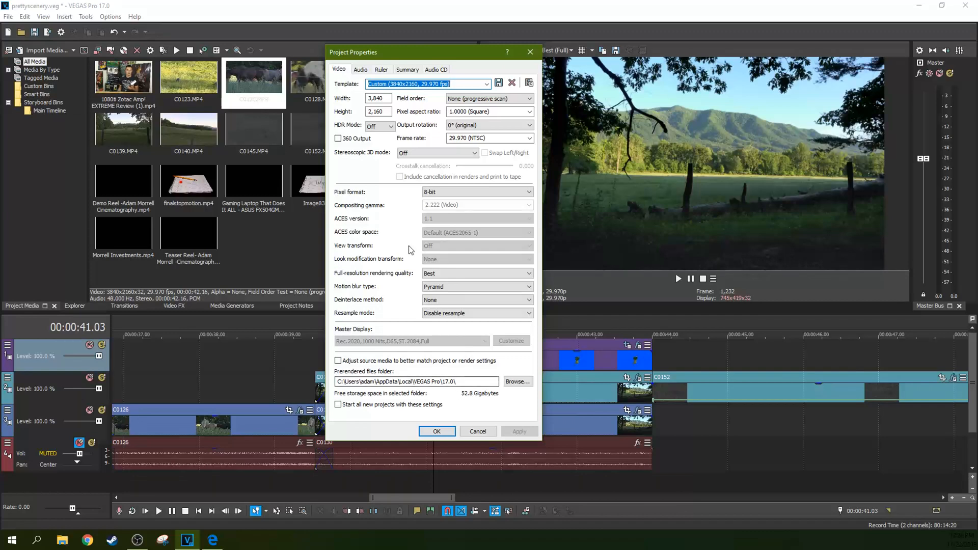
pyautogui.moveTo(398, 245)
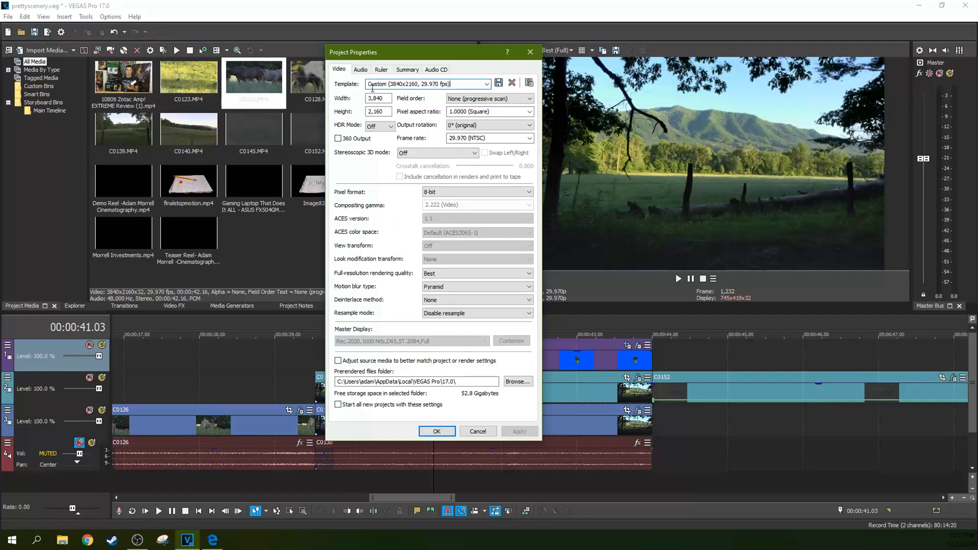
pyautogui.tripleClick(424, 83)
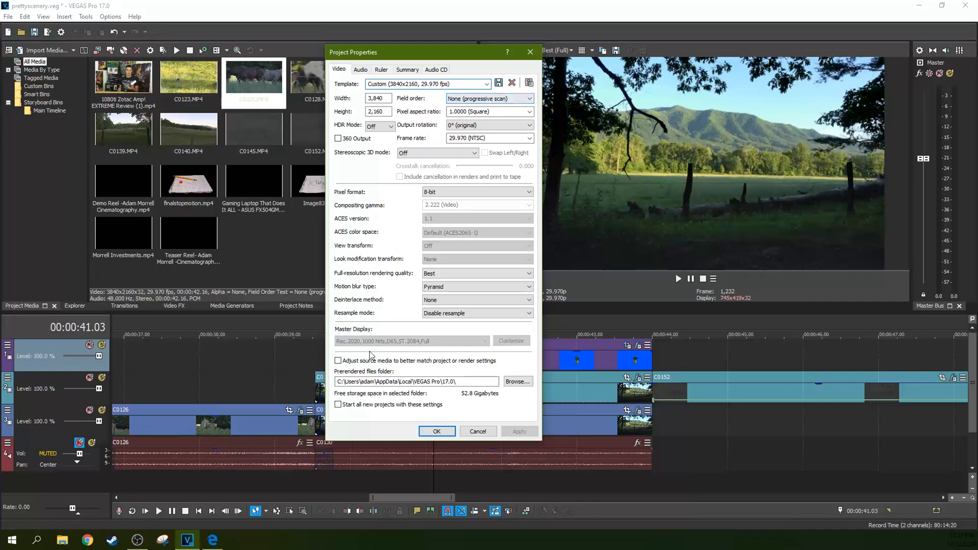
pyautogui.click(337, 361)
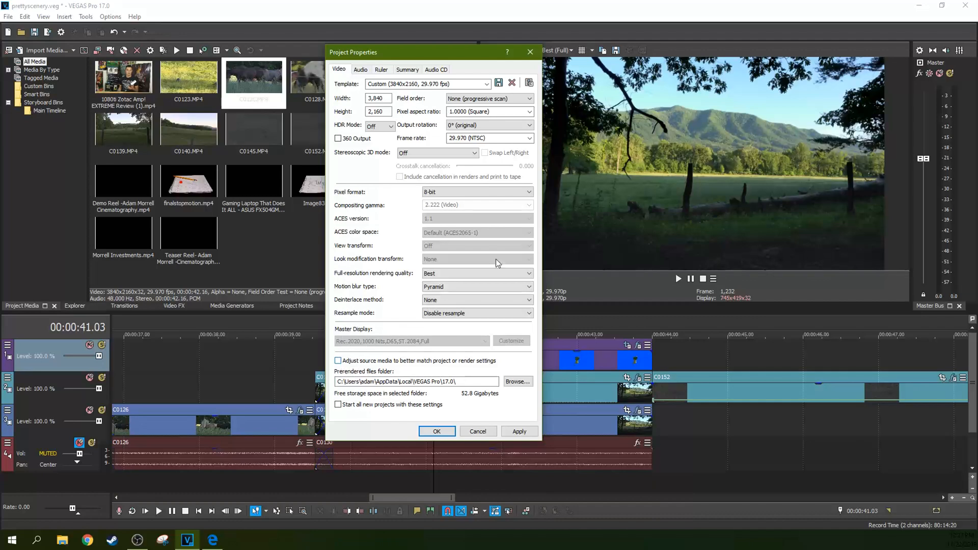
pyautogui.moveTo(393, 150)
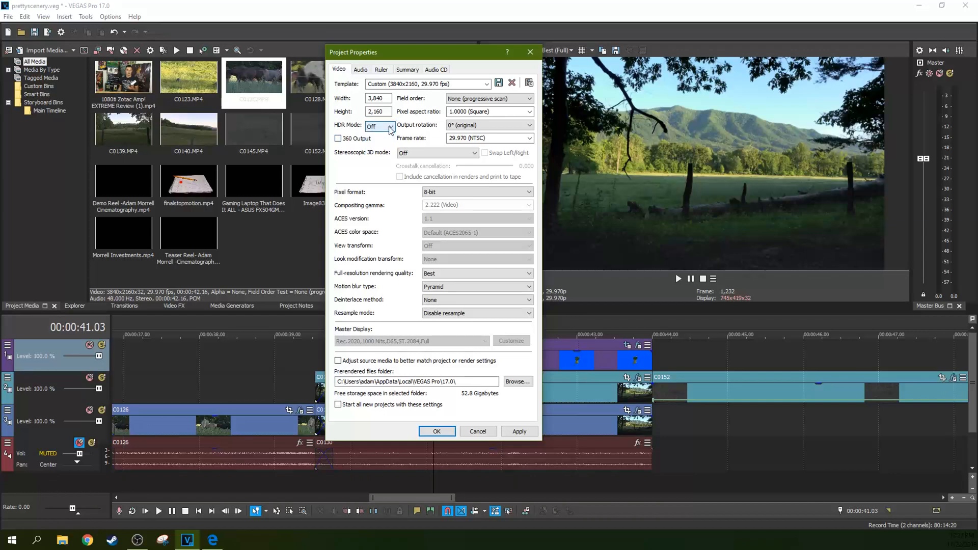
pyautogui.click(390, 127)
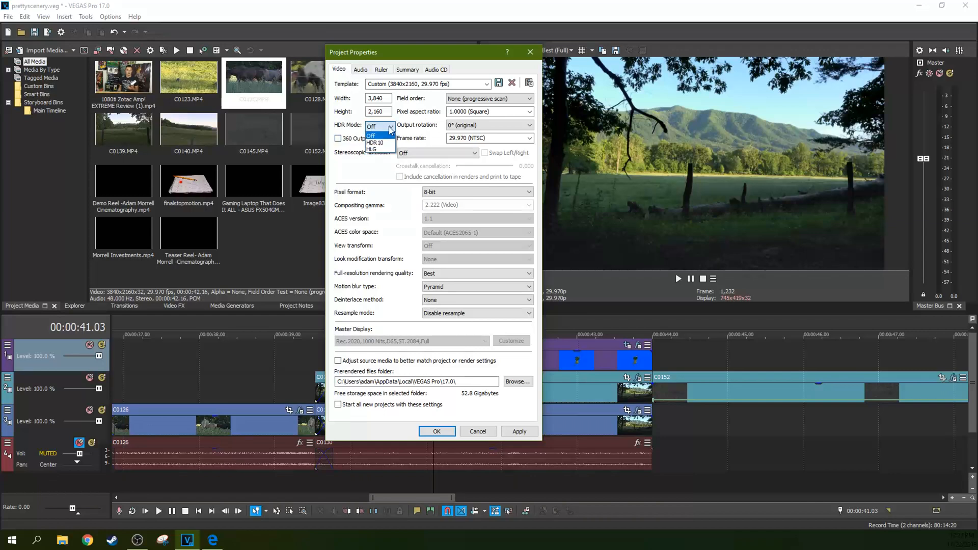
pyautogui.click(372, 135)
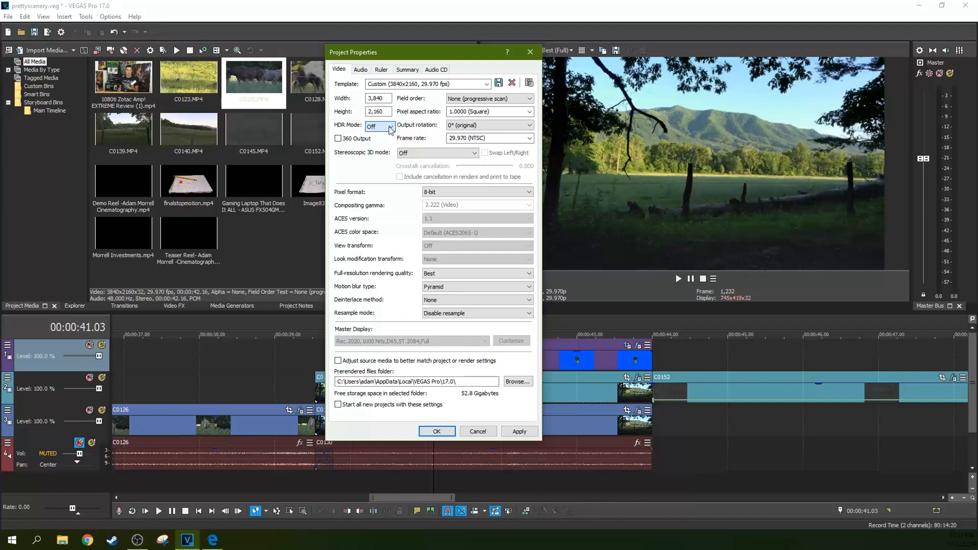
pyautogui.click(391, 126)
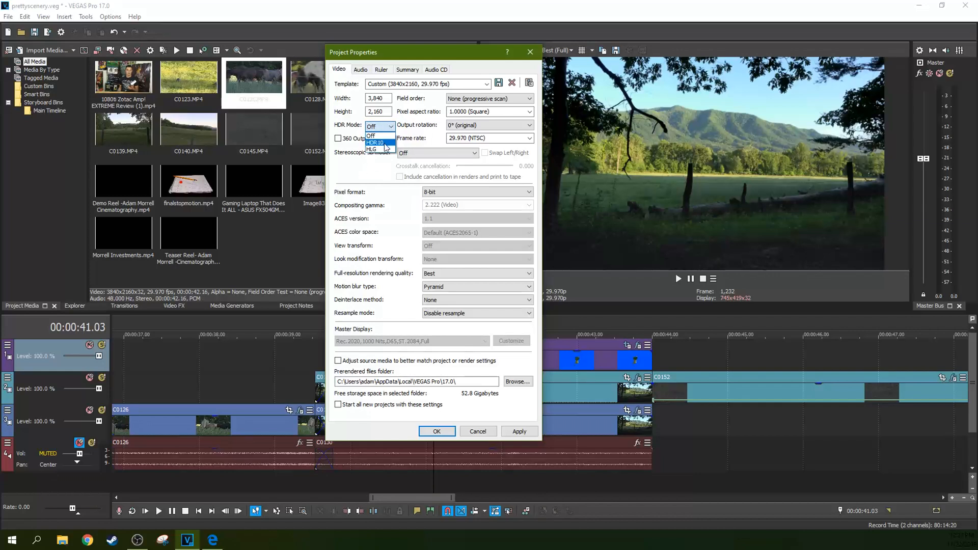
pyautogui.click(371, 134)
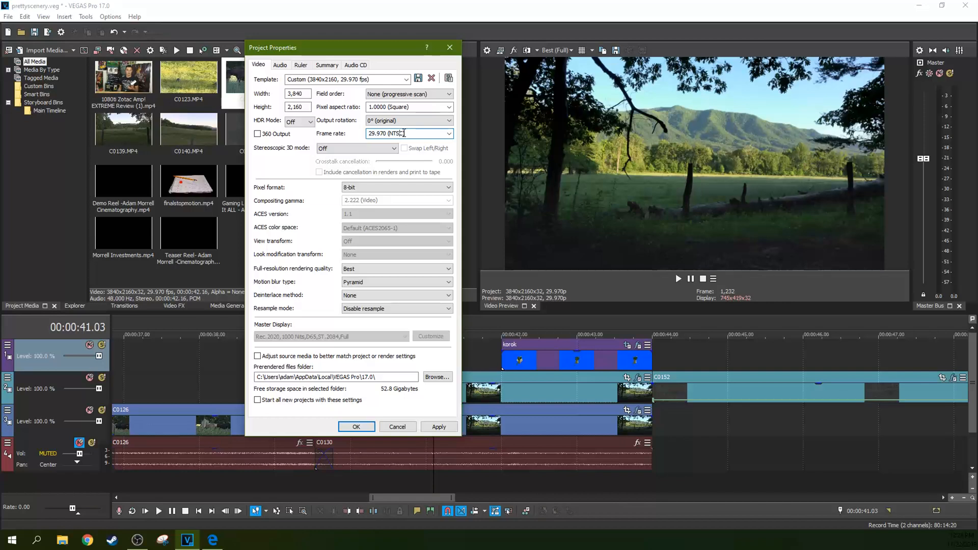
pyautogui.doubleClick(395, 132)
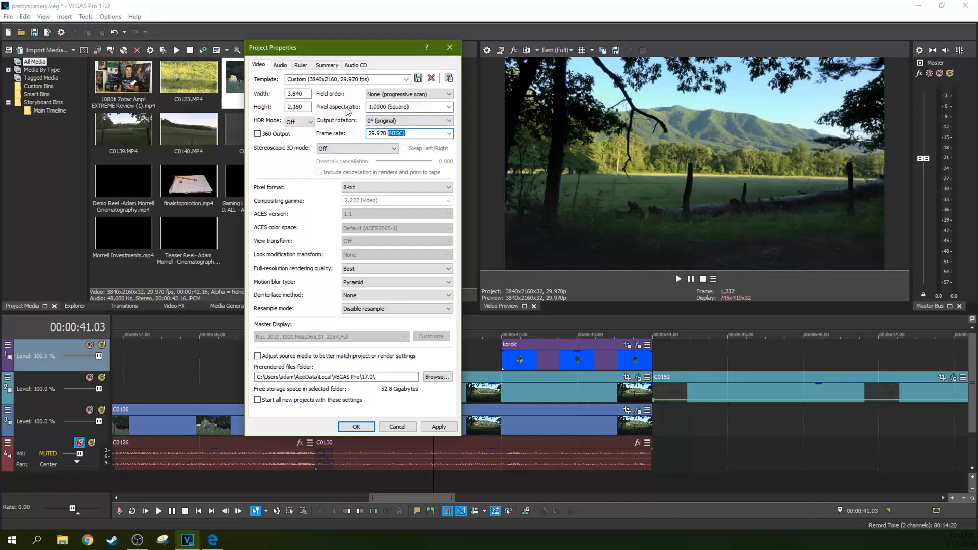
pyautogui.moveTo(349, 137)
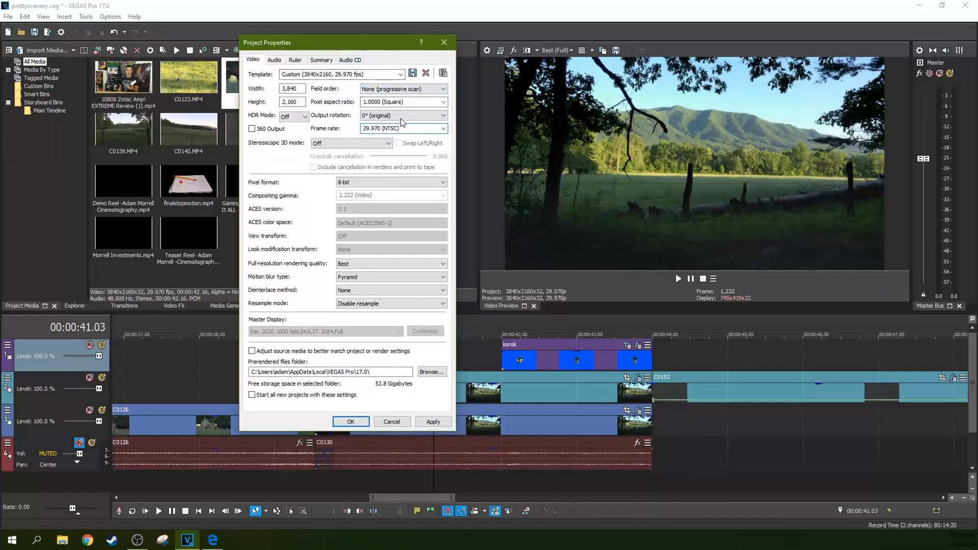
pyautogui.click(394, 128)
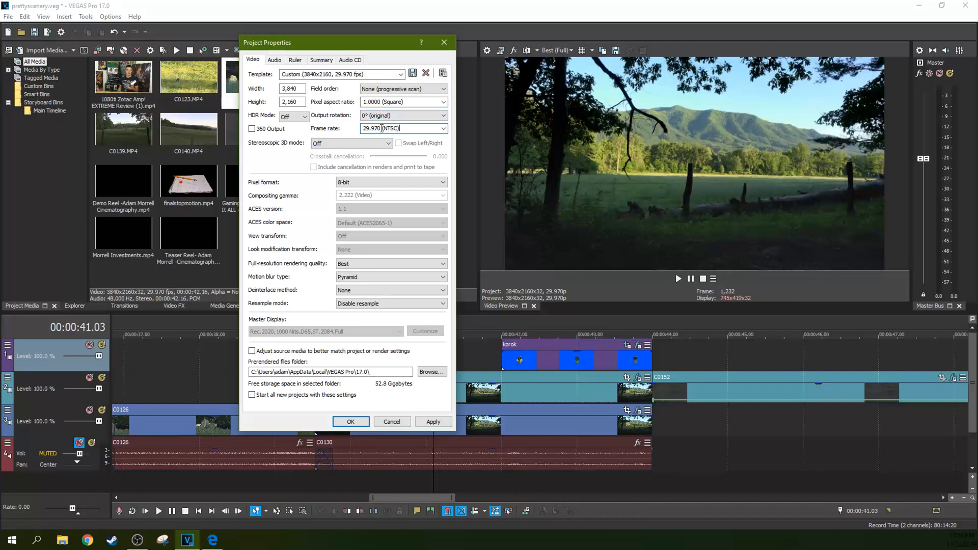
pyautogui.doubleClick(391, 129)
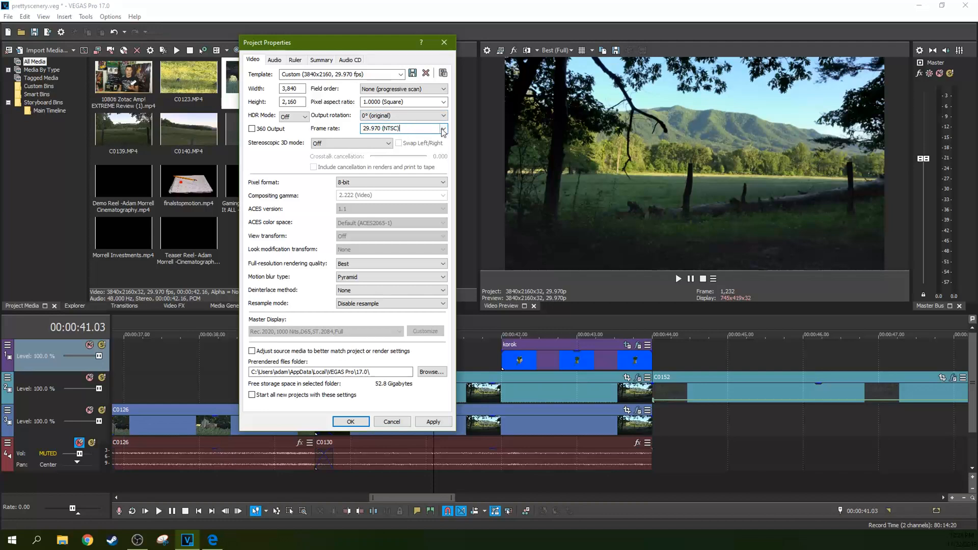
pyautogui.click(442, 128)
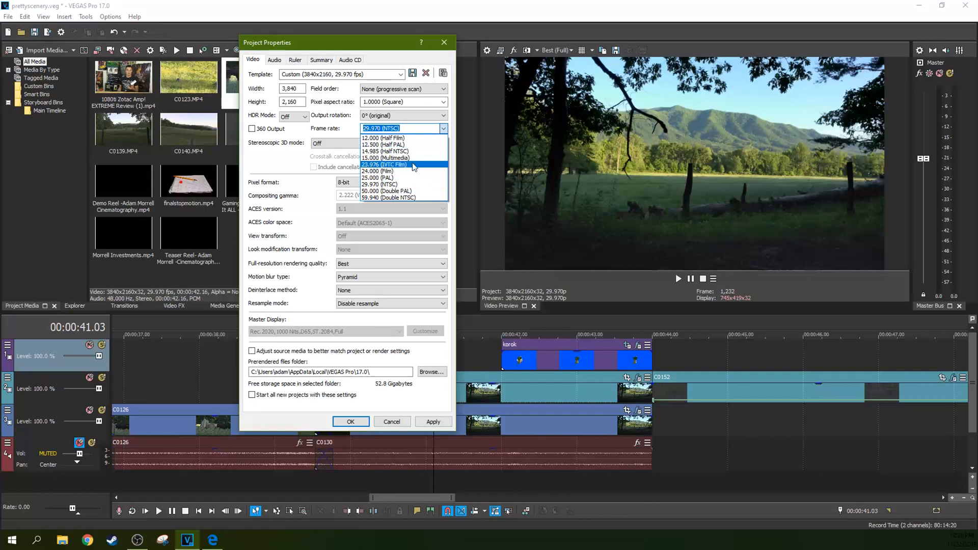
pyautogui.moveTo(382, 145)
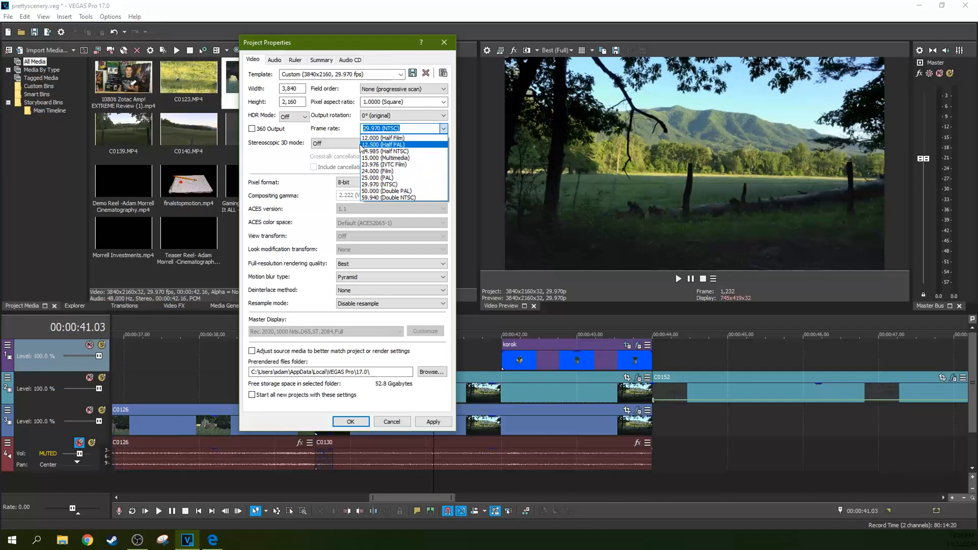
pyautogui.moveTo(391, 183)
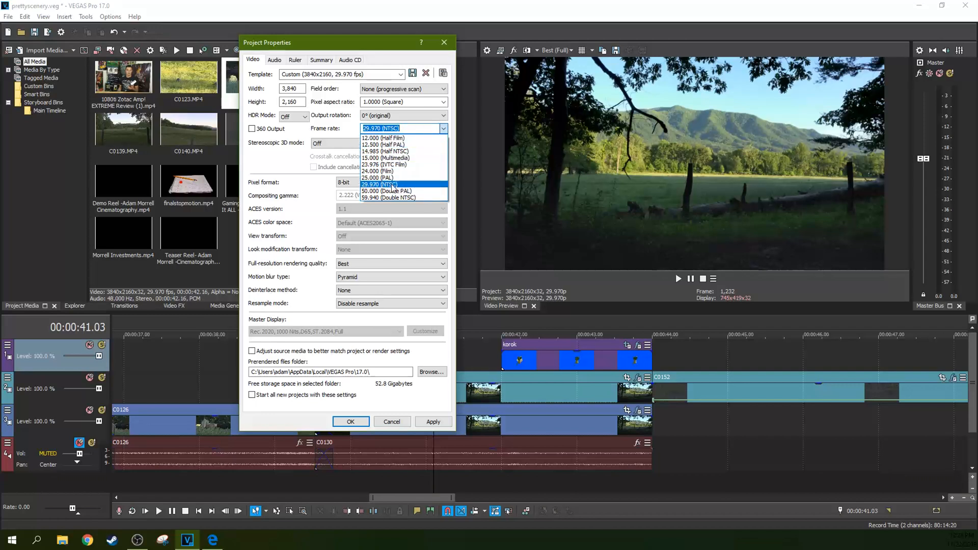
pyautogui.click(379, 185)
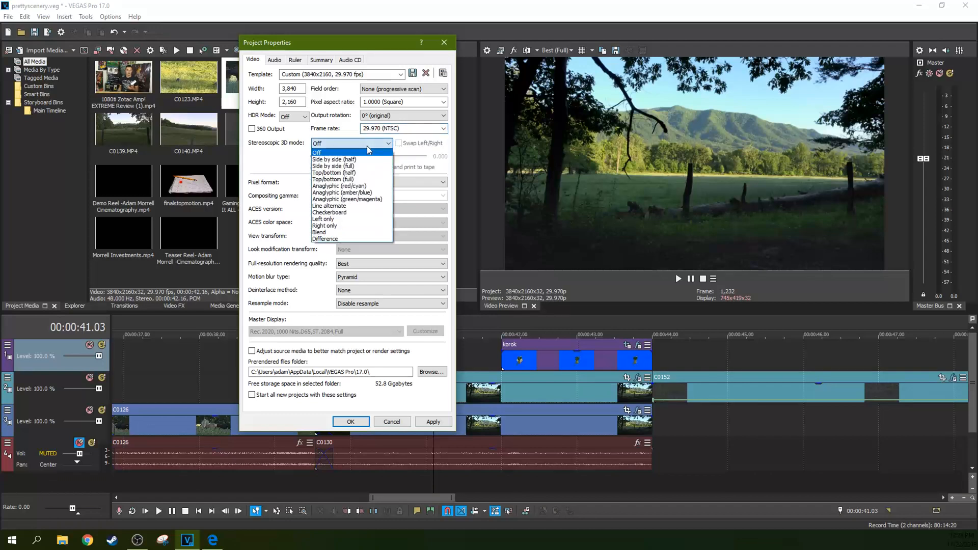
pyautogui.click(316, 153)
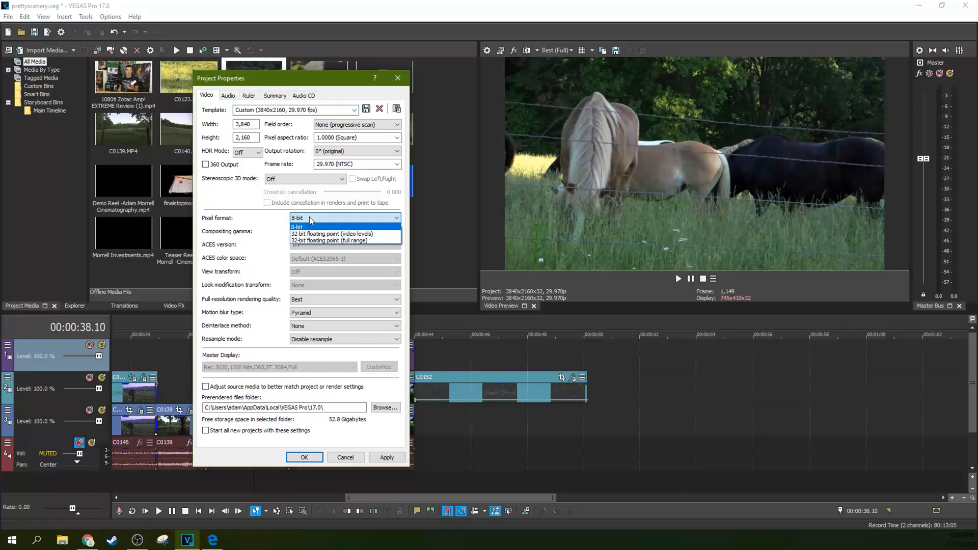
pyautogui.click(297, 226)
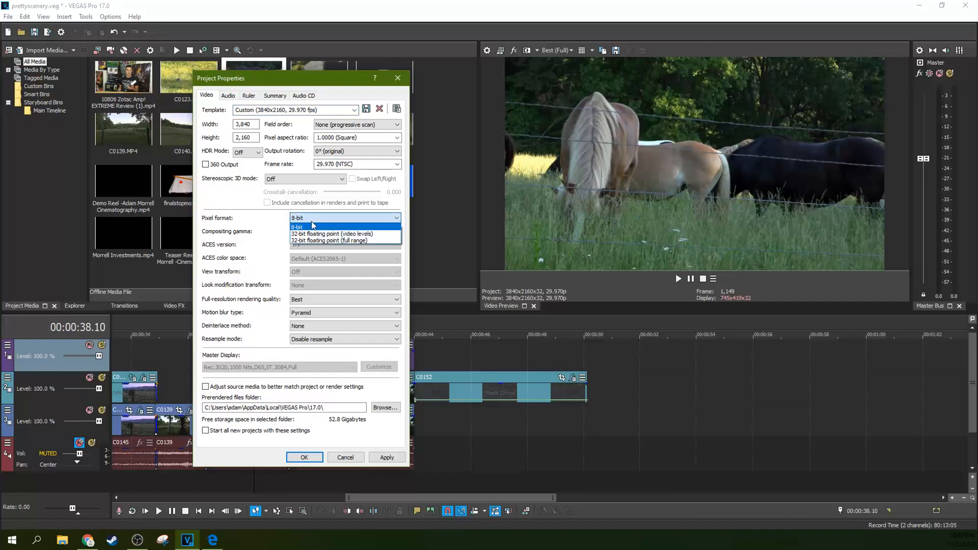
pyautogui.moveTo(332, 235)
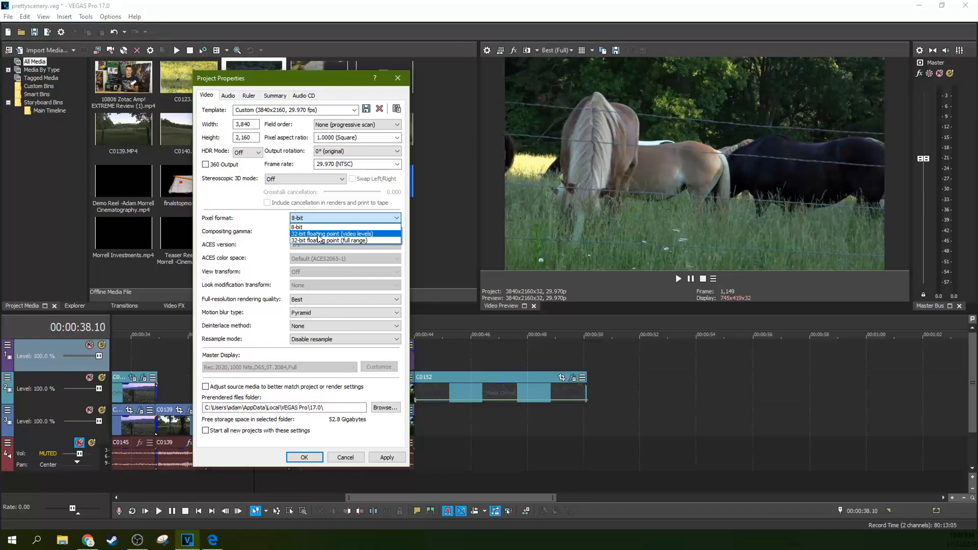
pyautogui.moveTo(328, 240)
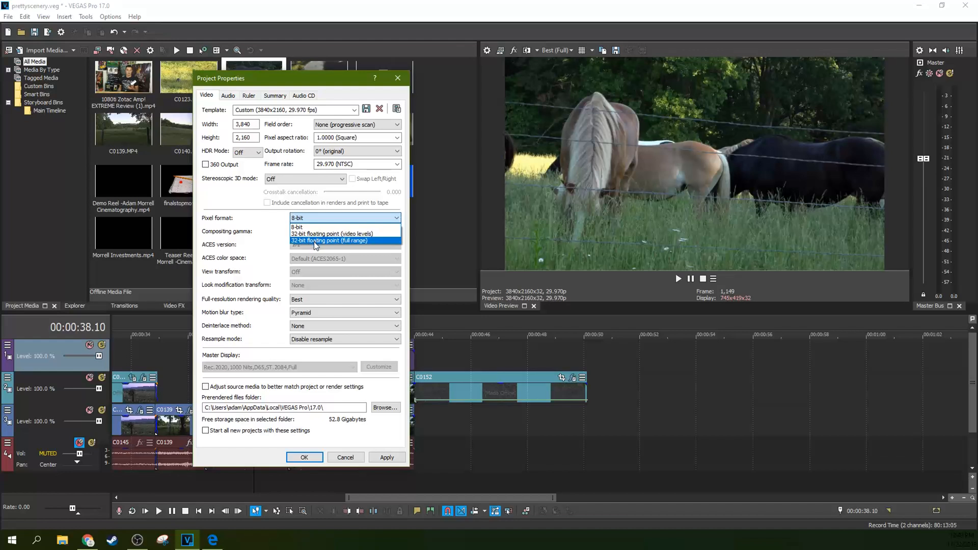
pyautogui.moveTo(328, 236)
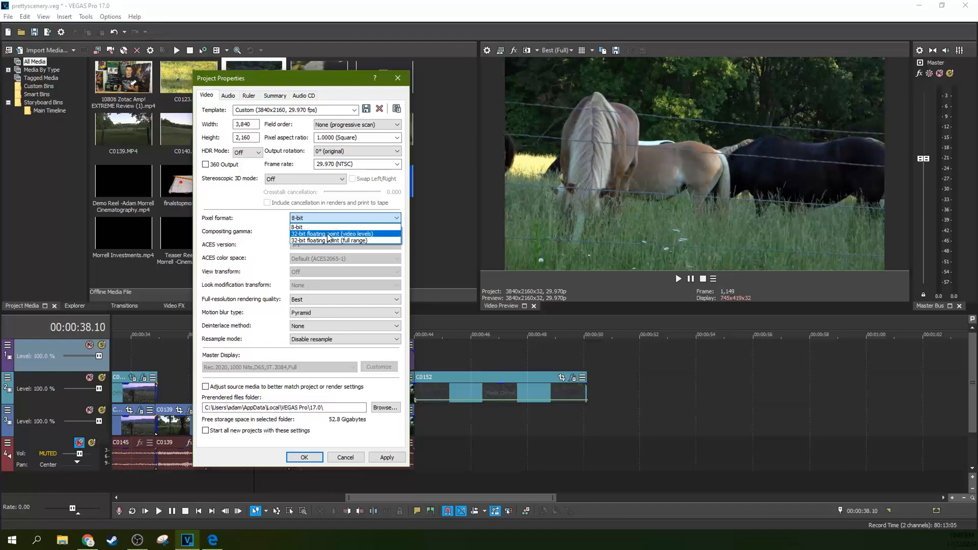
pyautogui.click(316, 226)
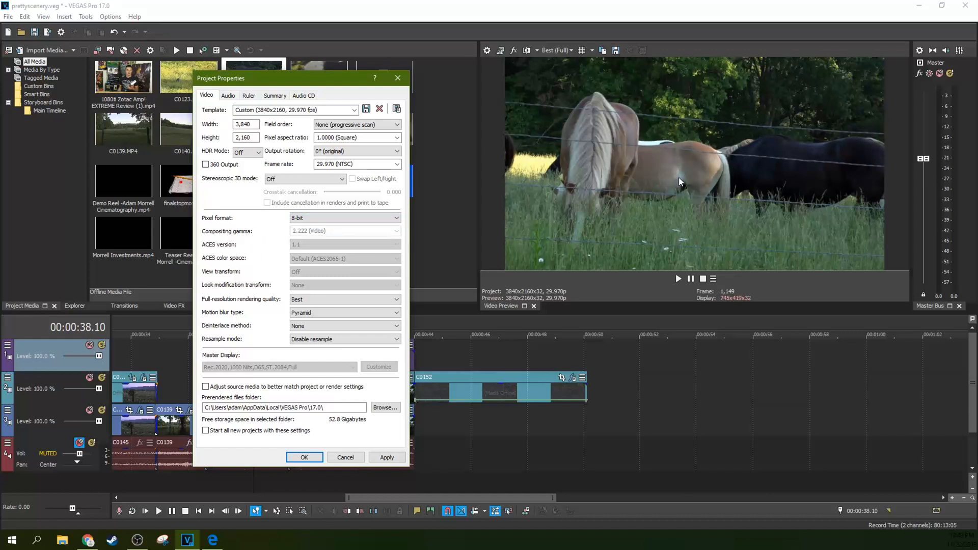
pyautogui.moveTo(666, 184)
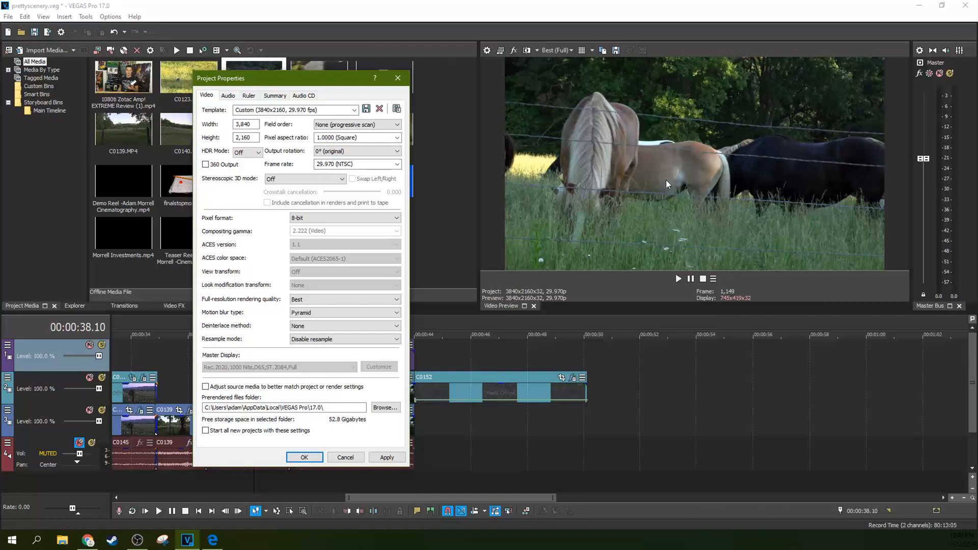
pyautogui.moveTo(602, 196)
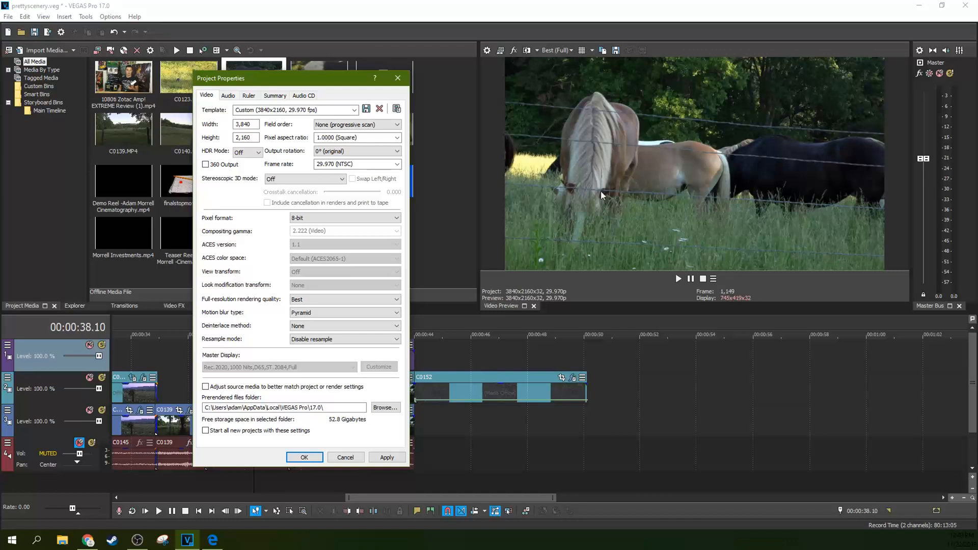
pyautogui.moveTo(336, 77)
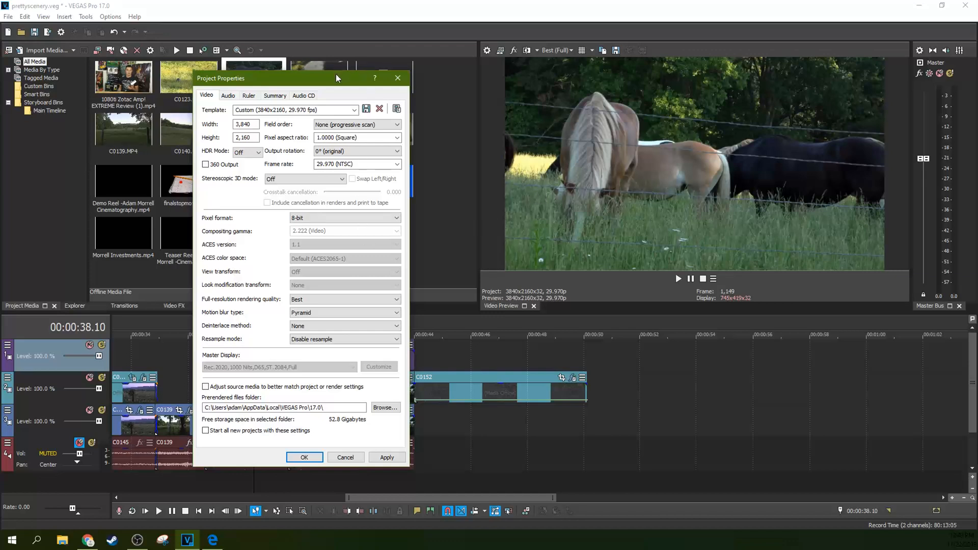
pyautogui.moveTo(328, 78)
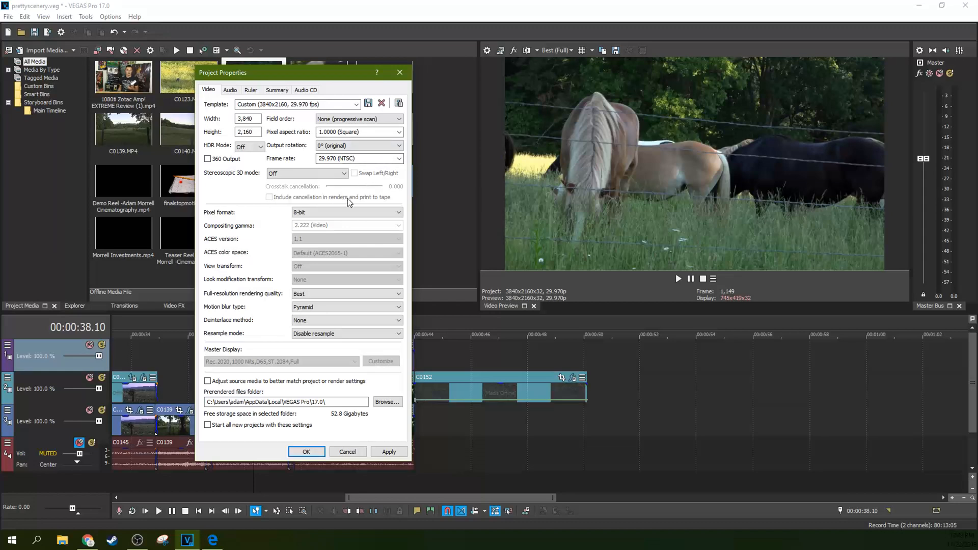
pyautogui.moveTo(357, 206)
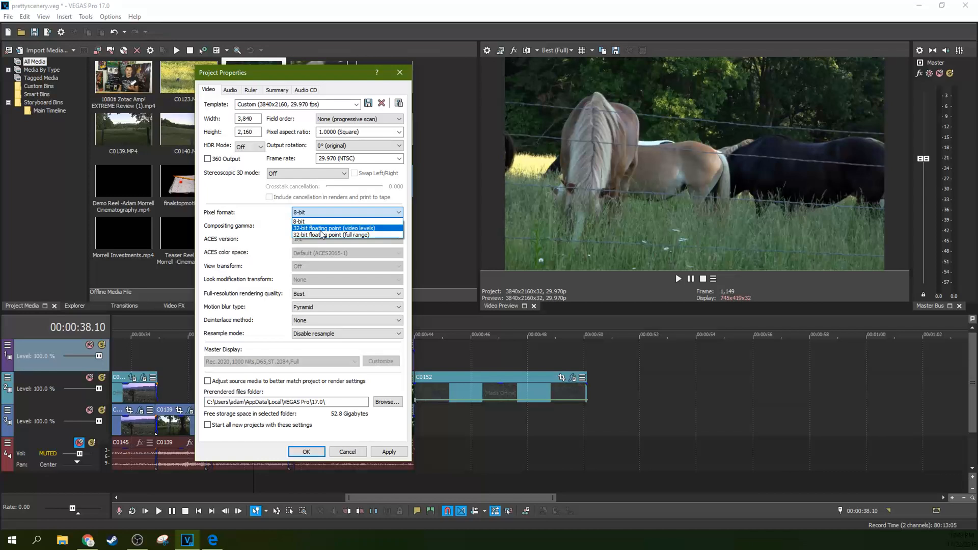
pyautogui.moveTo(318, 241)
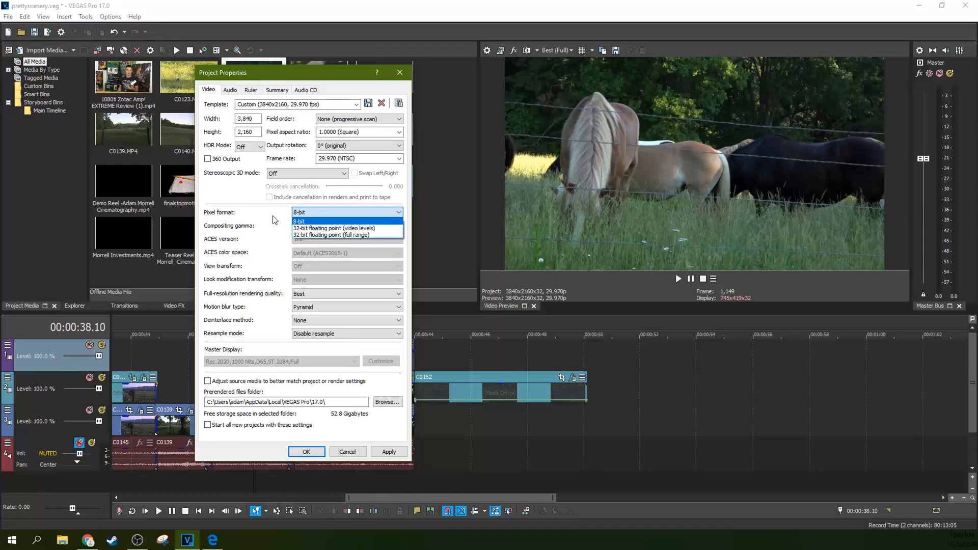
pyautogui.click(309, 221)
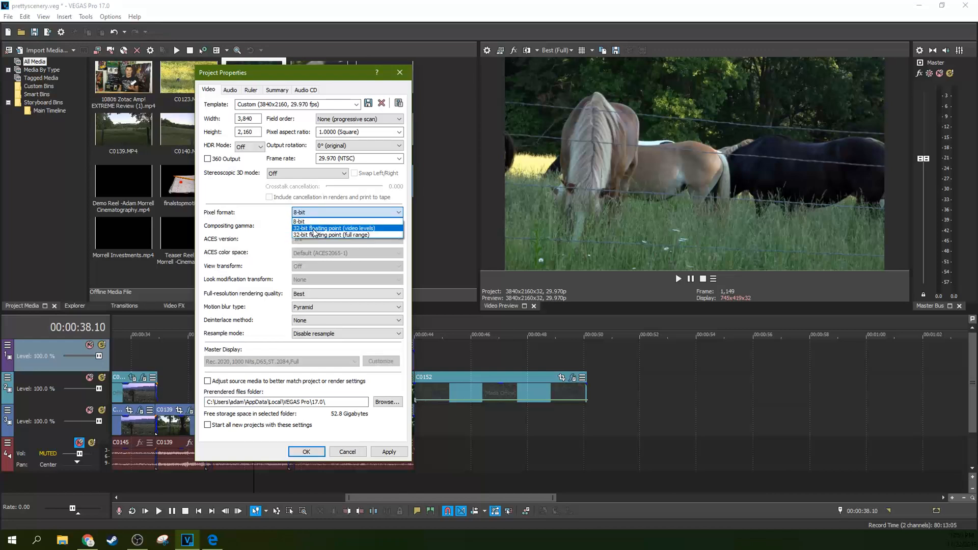
pyautogui.click(299, 221)
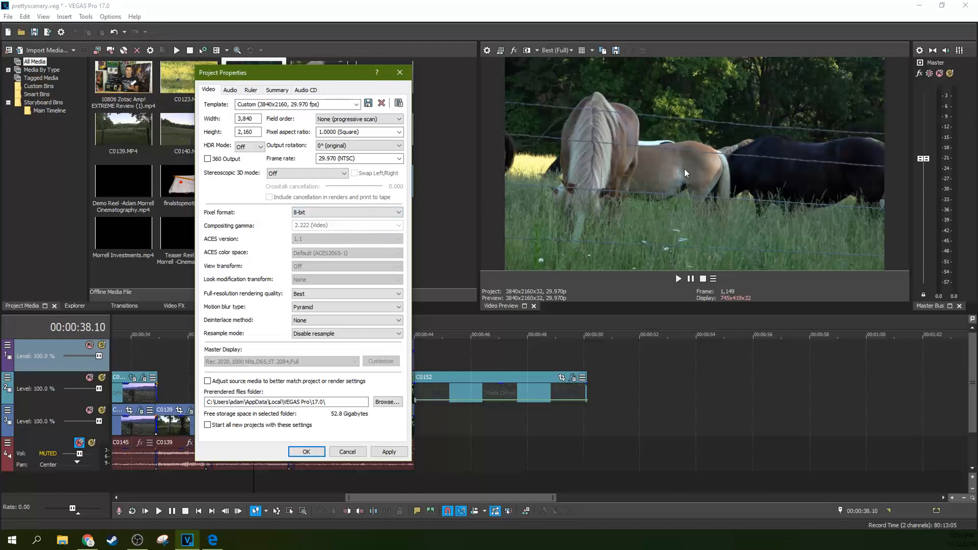
pyautogui.moveTo(346, 76)
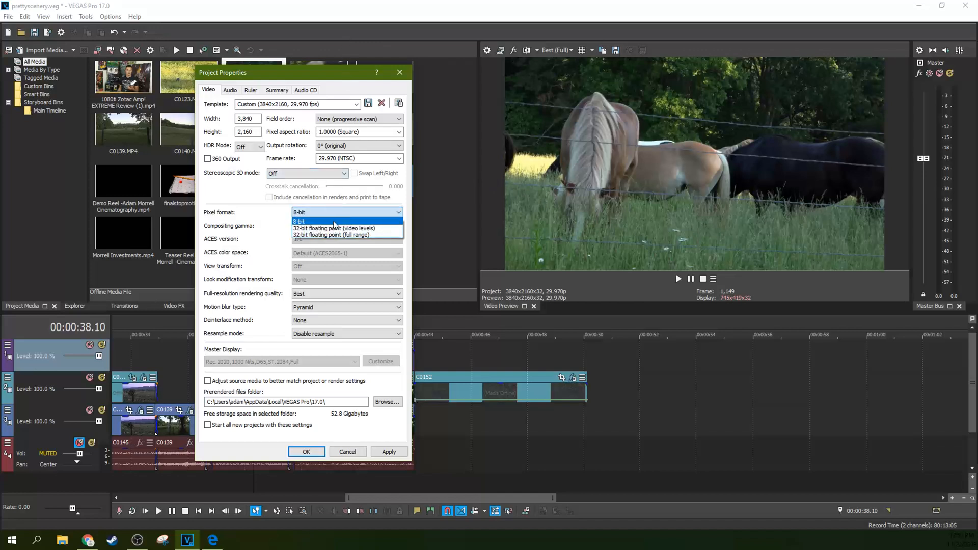
pyautogui.moveTo(334, 228)
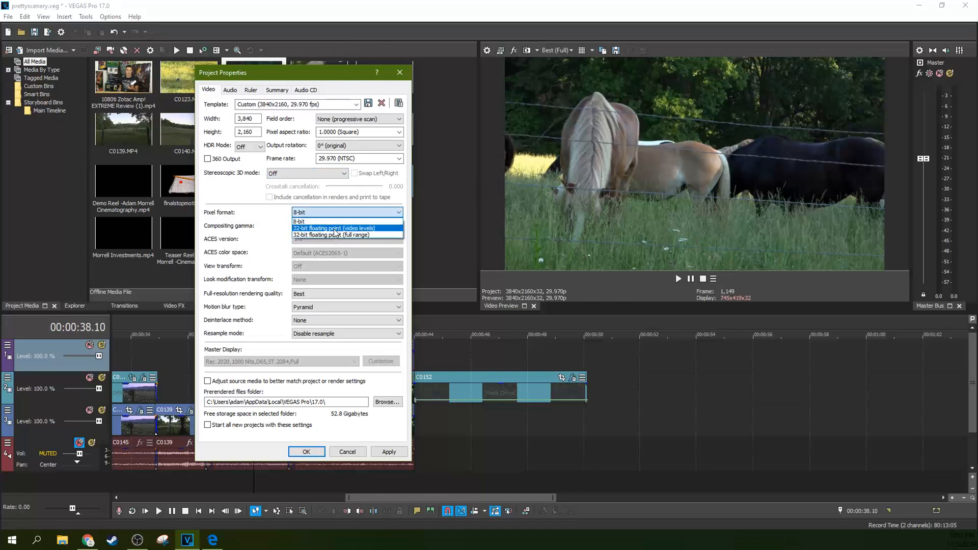
pyautogui.click(309, 222)
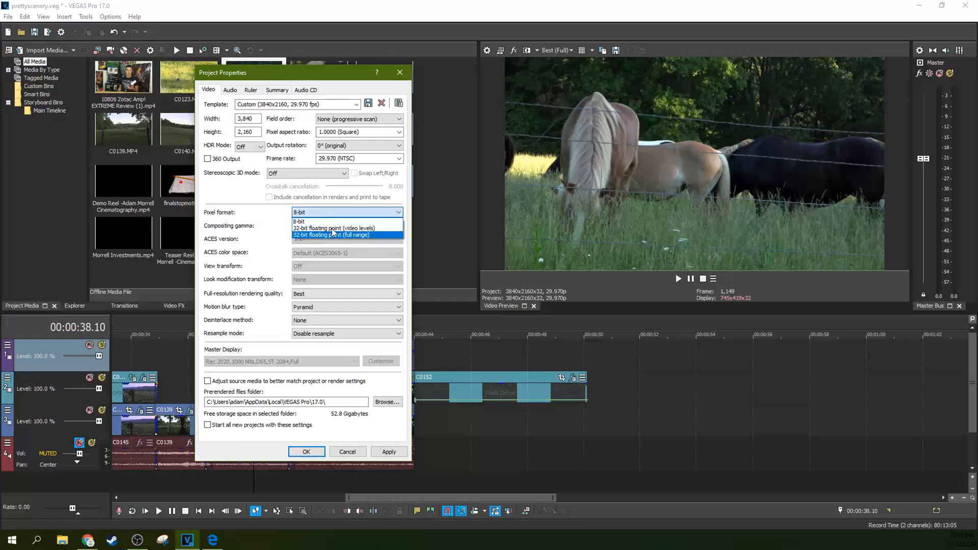
pyautogui.click(299, 221)
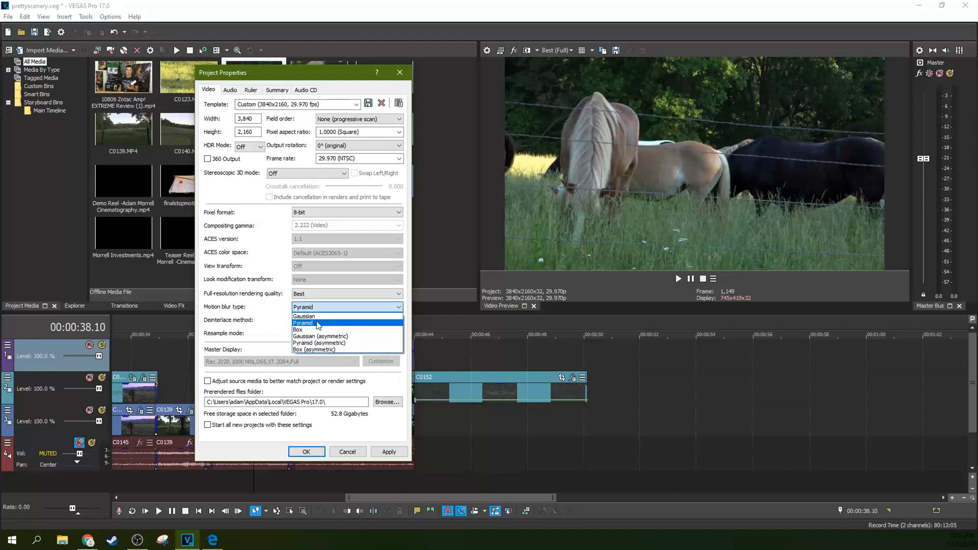
pyautogui.click(302, 323)
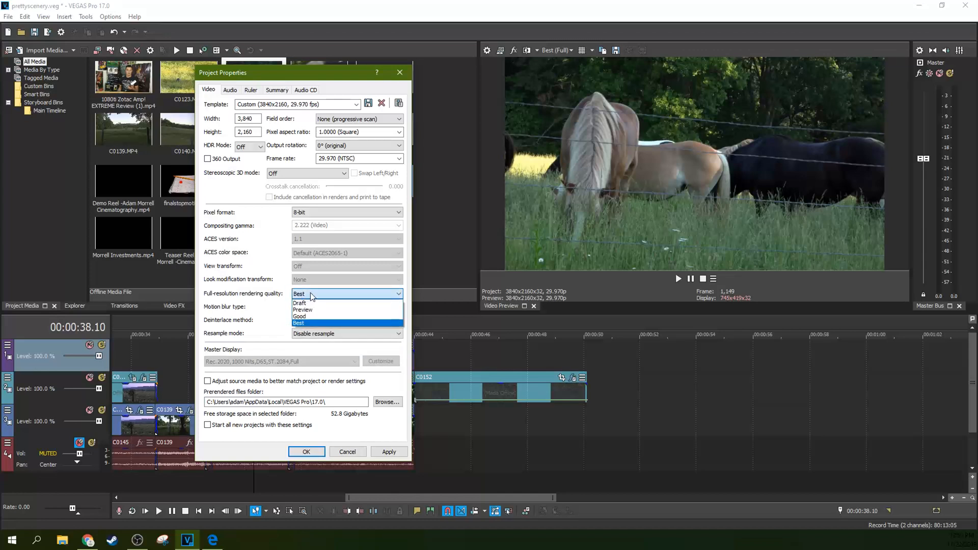
pyautogui.moveTo(363, 298)
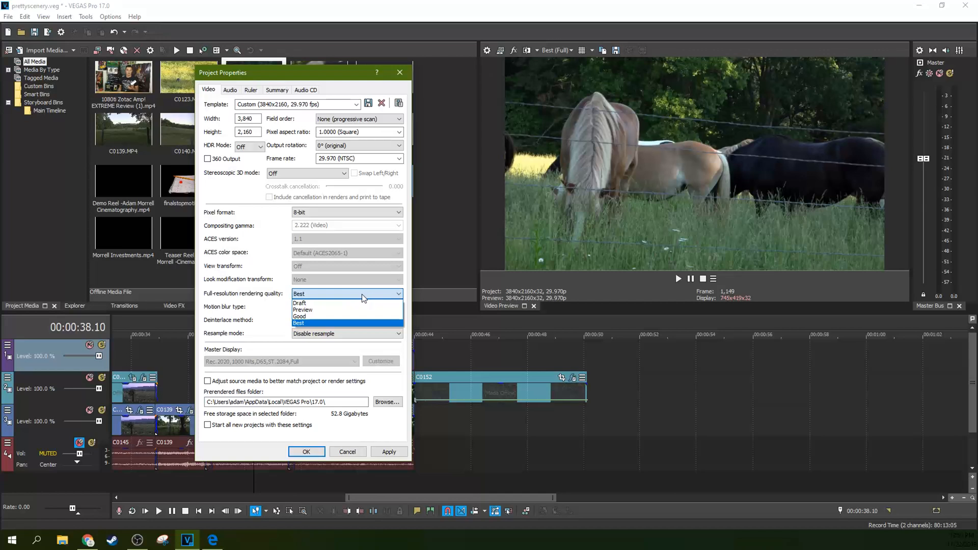
pyautogui.moveTo(308, 303)
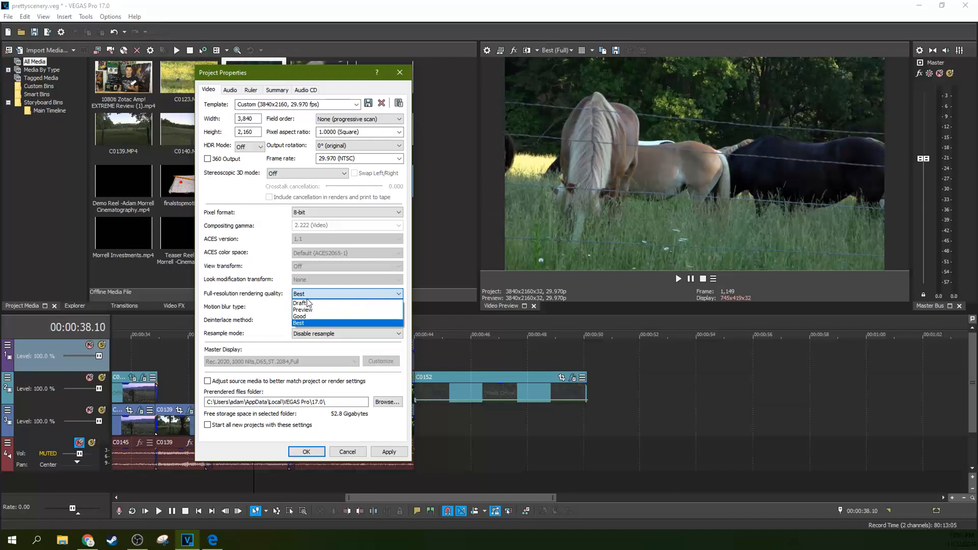
pyautogui.moveTo(315, 303)
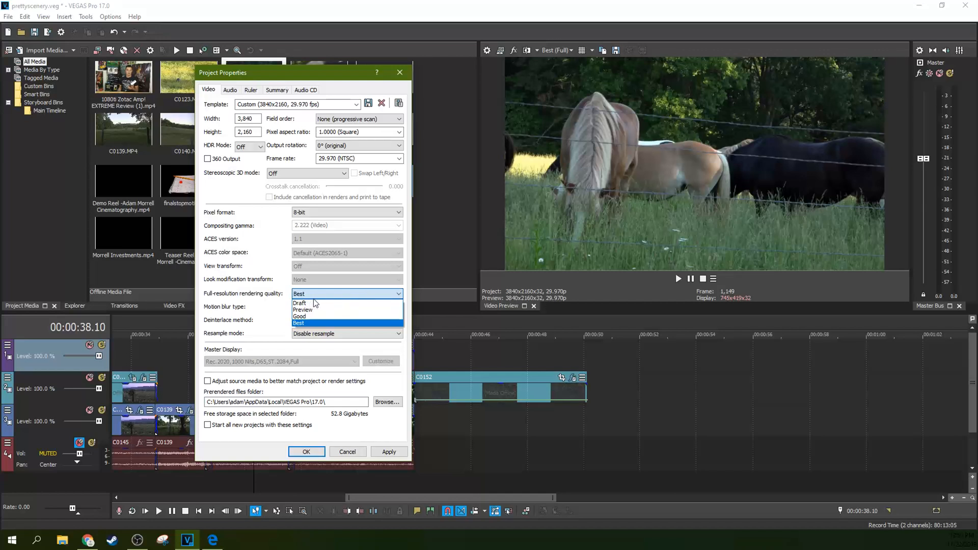
pyautogui.click(299, 323)
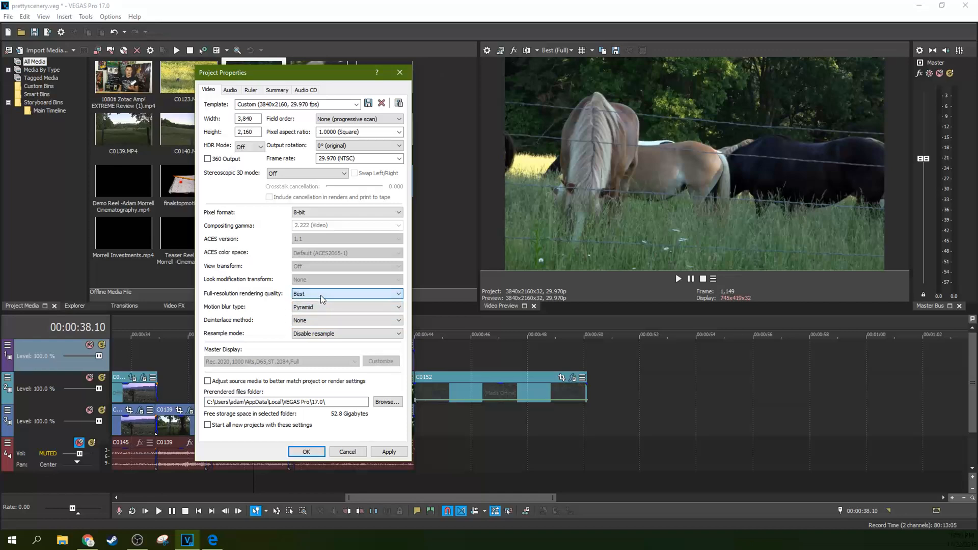
# Step: From the File commands, customize the MAGIX AVC/AAC MP4 Internet HD 1080p render template
pyautogui.click(7, 16)
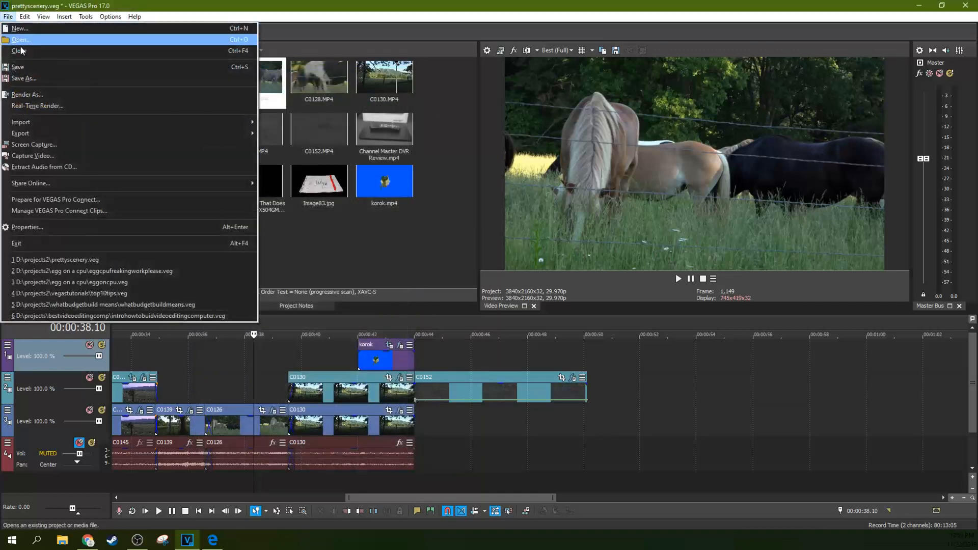
pyautogui.moveTo(46, 99)
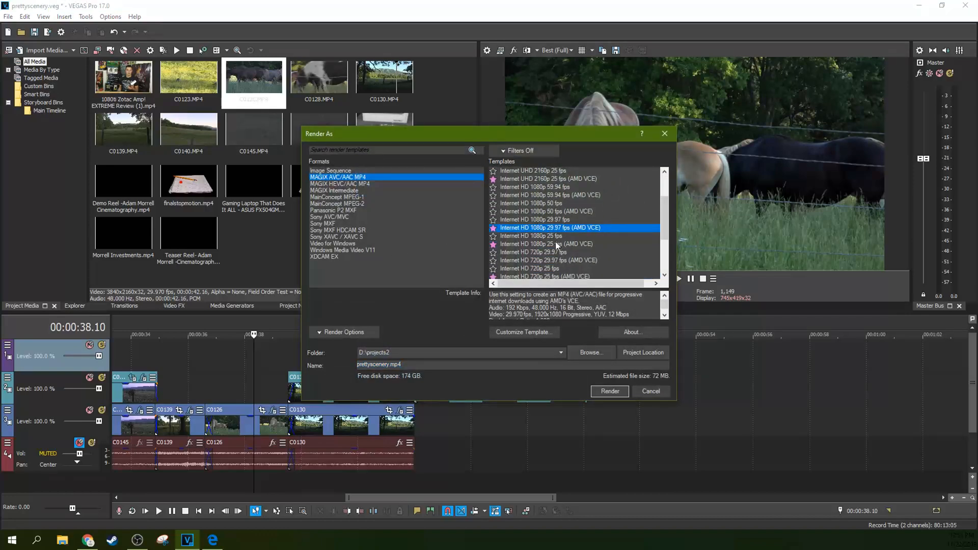
pyautogui.click(525, 332)
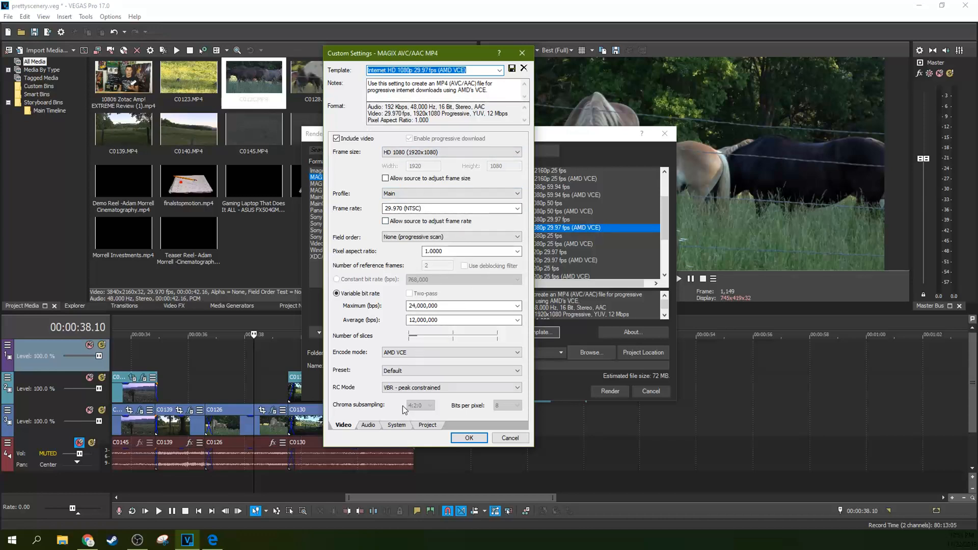
# Step: Keep the template's rendering quality tied to project settings and close Custom Settings
pyautogui.click(428, 425)
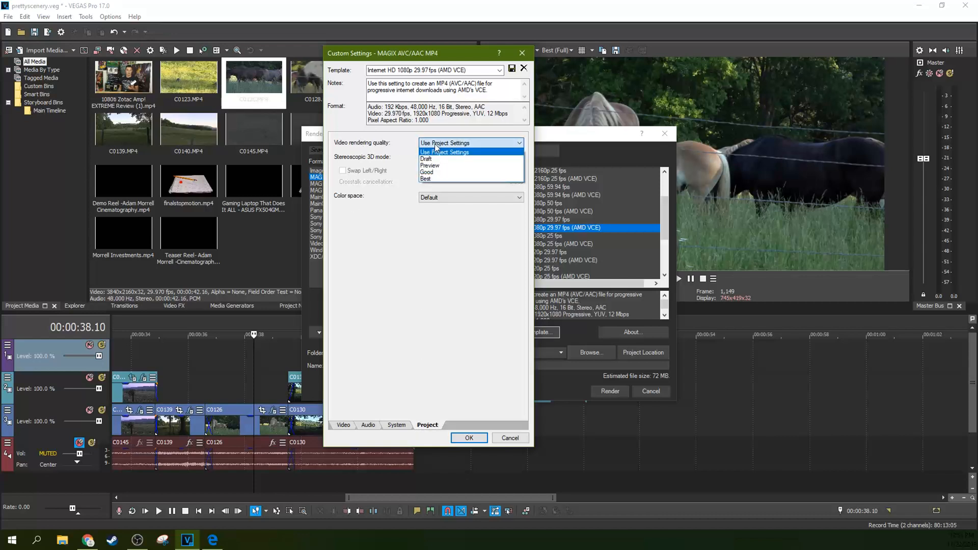
pyautogui.click(444, 151)
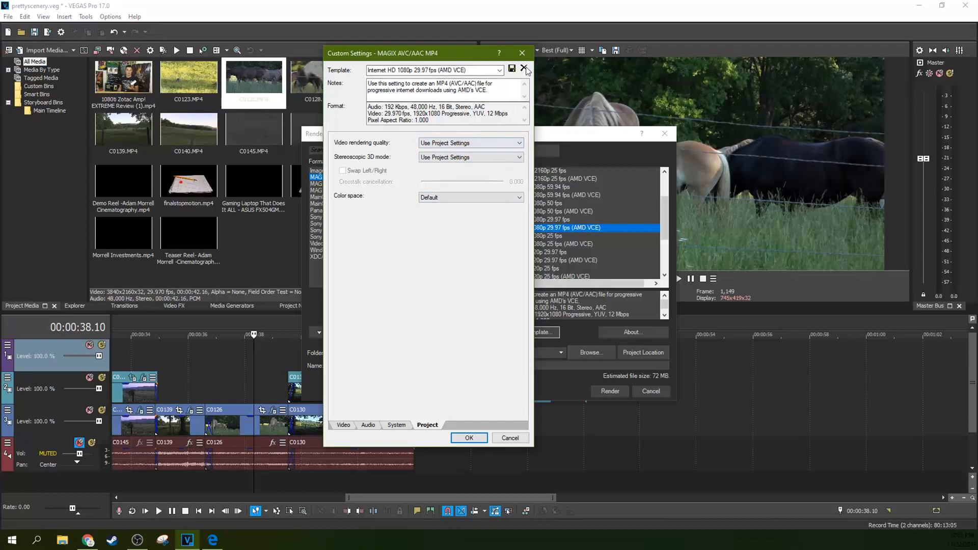
pyautogui.click(524, 67)
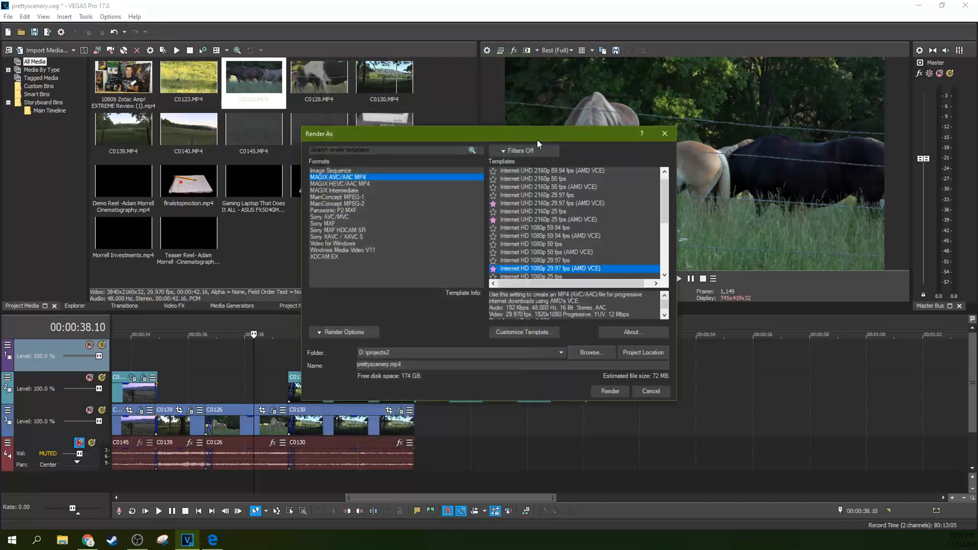
# Step: Back in project properties, try Good full-resolution rendering quality and restore Best
pyautogui.click(650, 392)
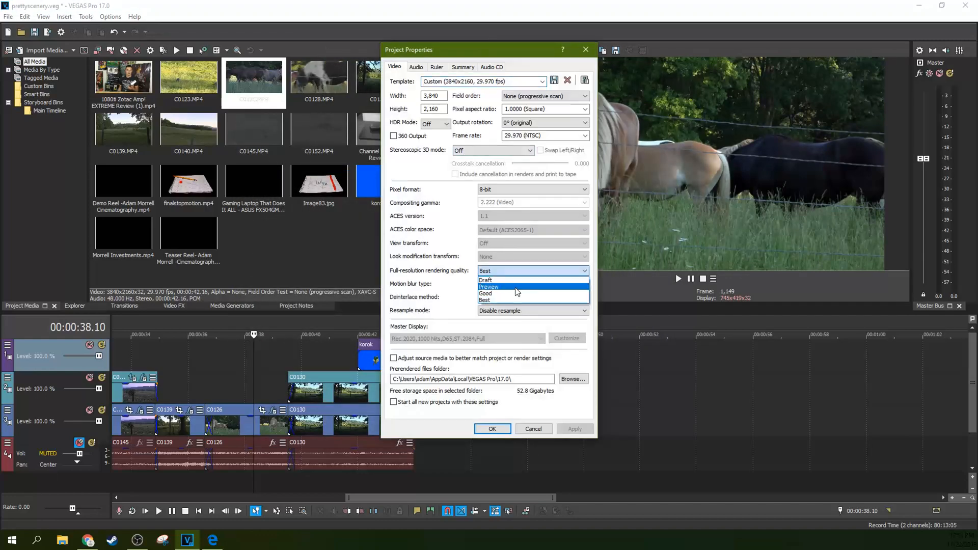
pyautogui.click(485, 294)
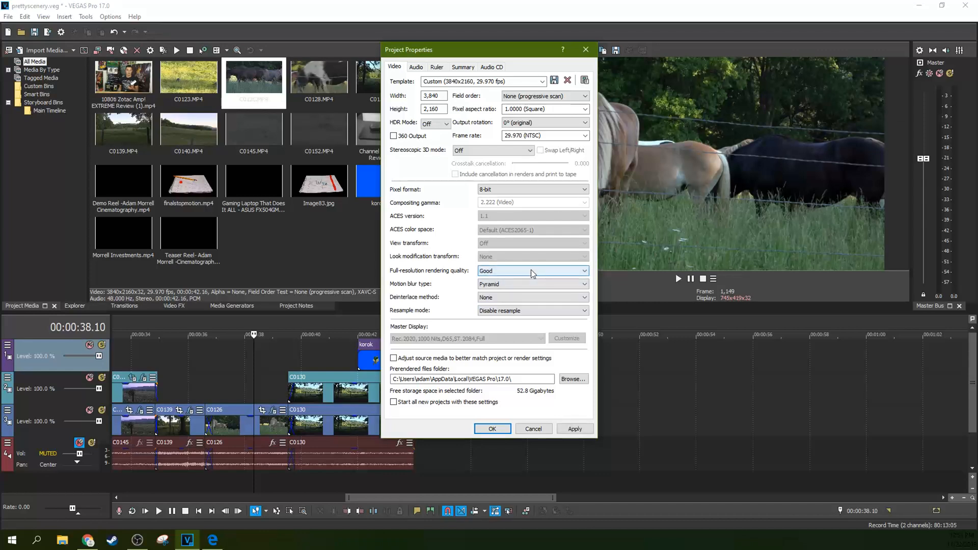
pyautogui.click(584, 271)
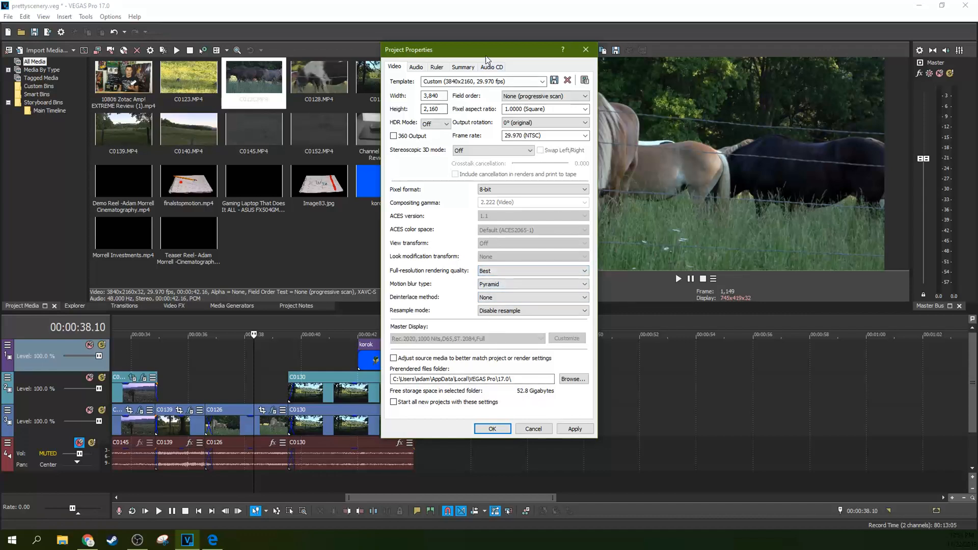
pyautogui.moveTo(487, 49); pyautogui.dragTo(427, 45)
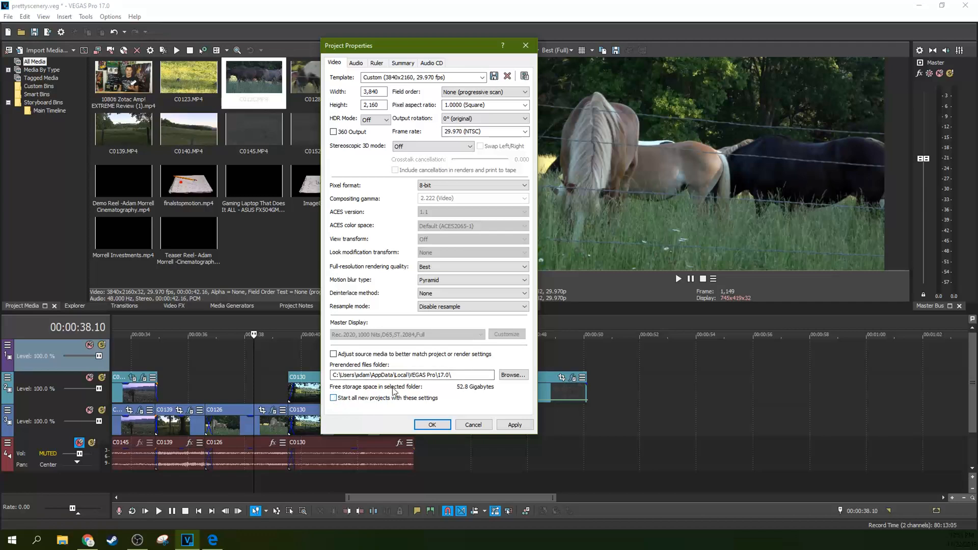
# Step: Browse the deinterlace method options and keep it at None
pyautogui.click(472, 307)
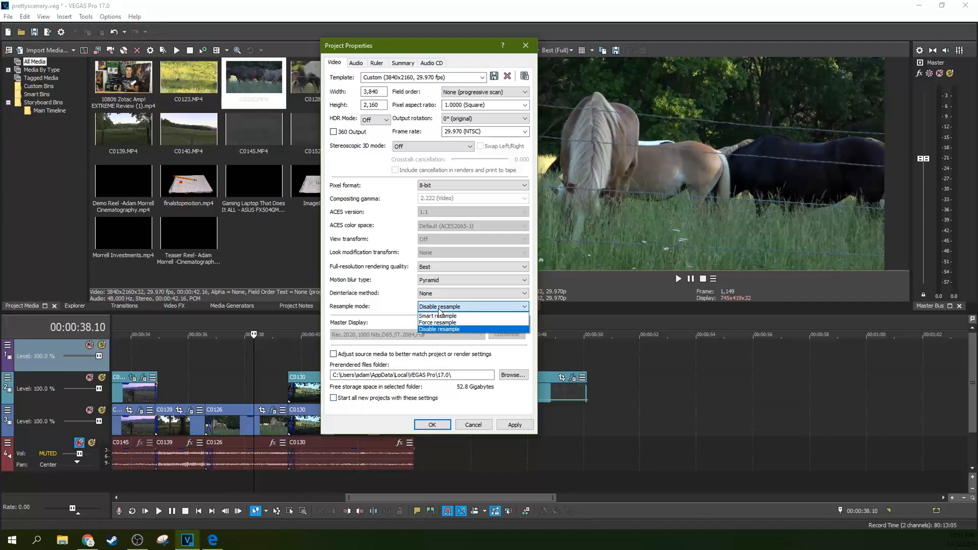
pyautogui.click(440, 329)
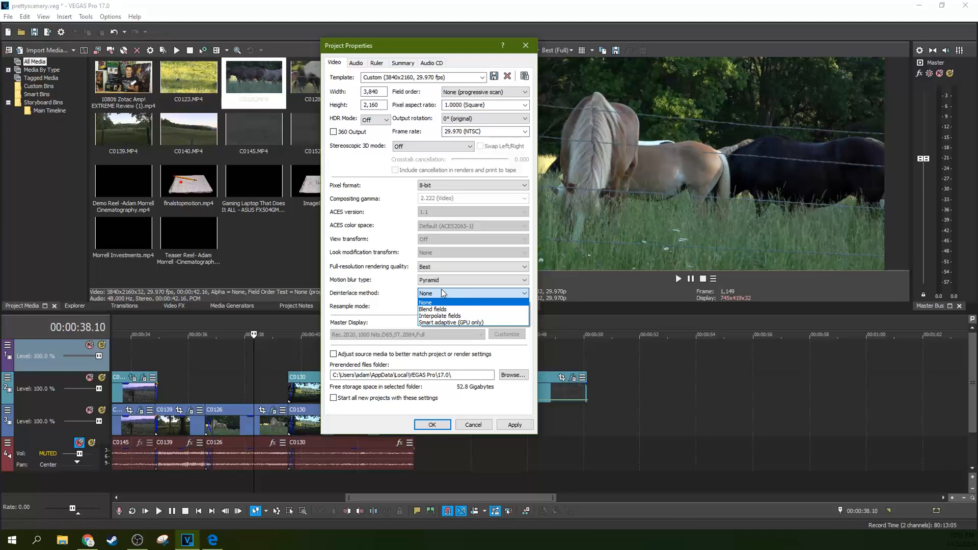
pyautogui.click(425, 302)
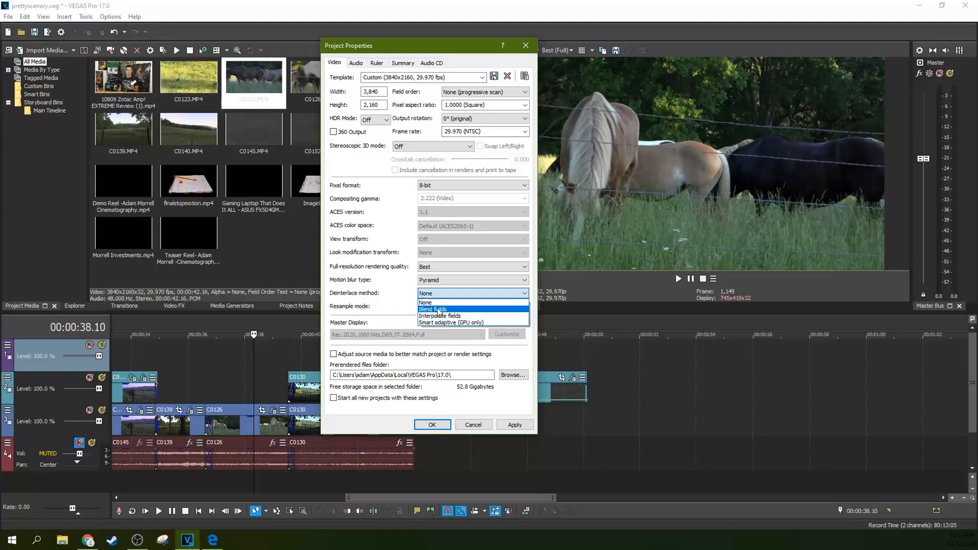
pyautogui.click(425, 303)
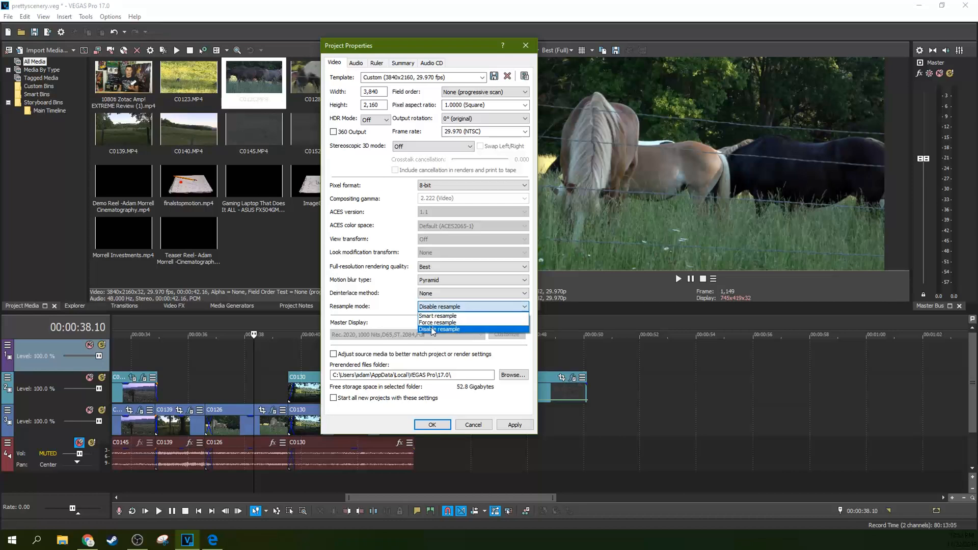
# Step: Show the Smart, Force and Disable resample mode choices
pyautogui.click(440, 329)
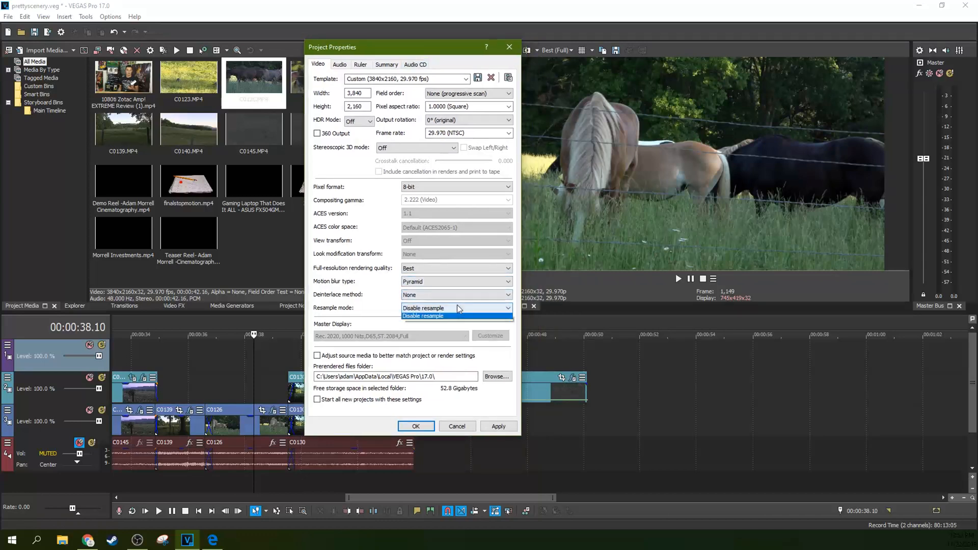
pyautogui.click(423, 316)
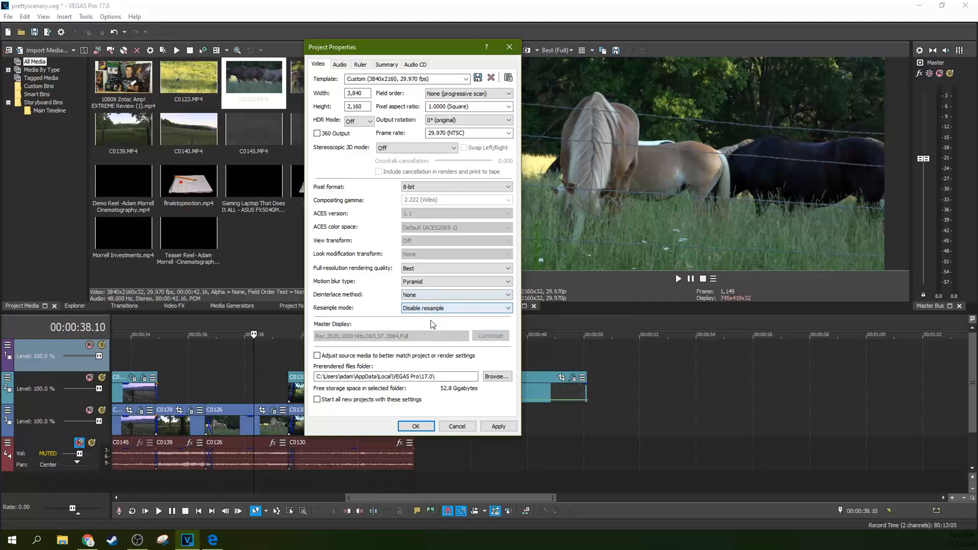
pyautogui.moveTo(192, 361)
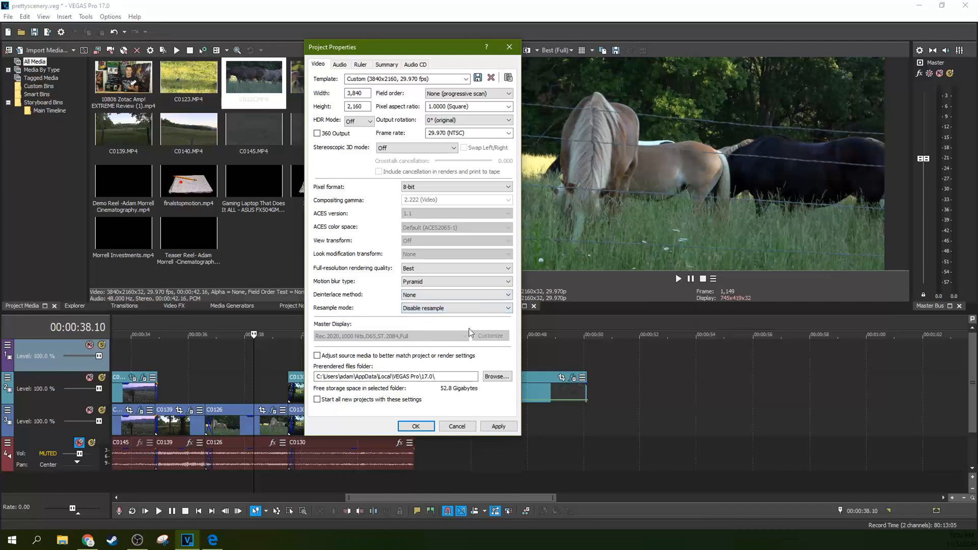
pyautogui.moveTo(593, 353)
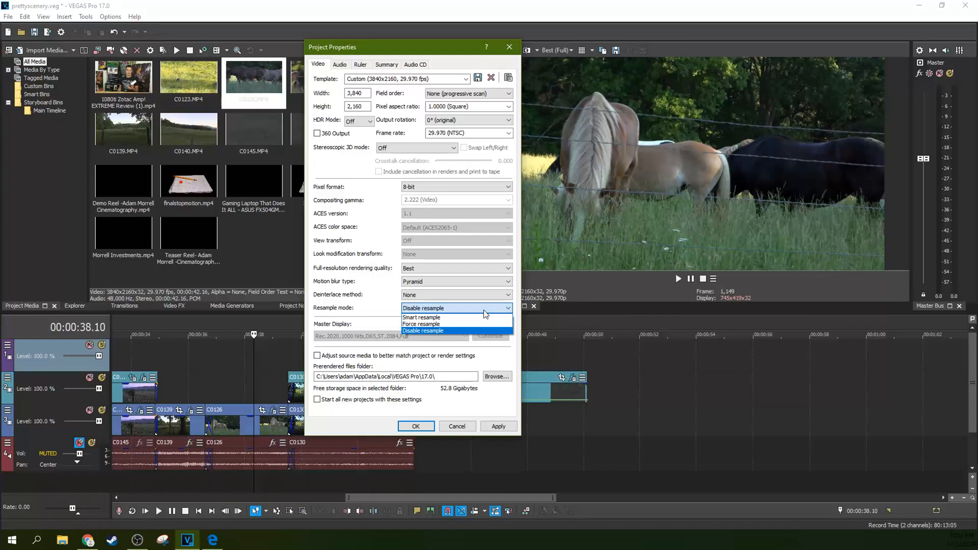
pyautogui.click(422, 330)
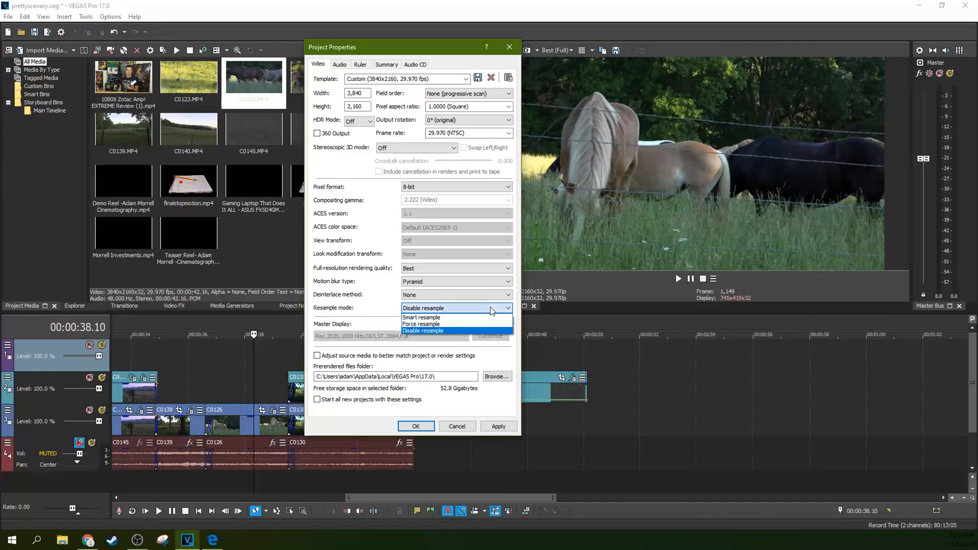
pyautogui.moveTo(461, 313)
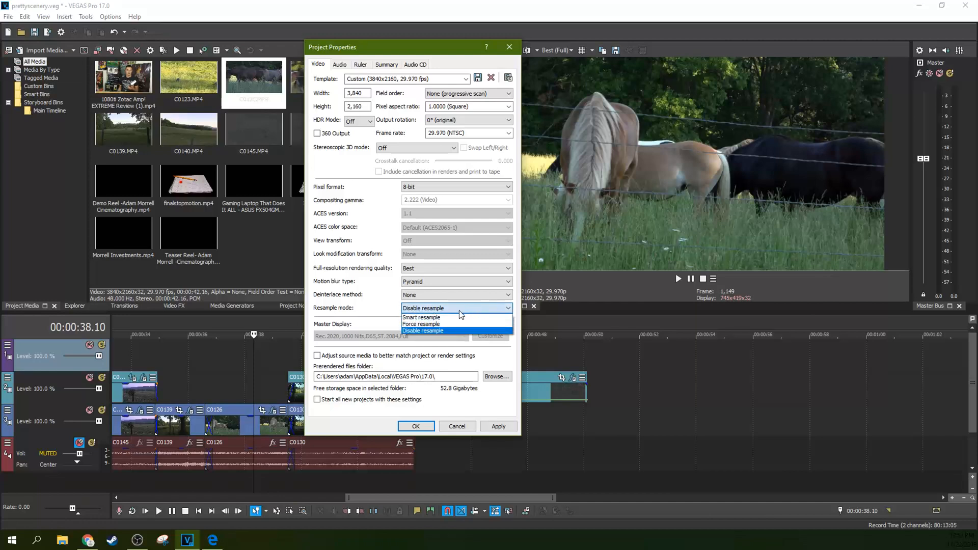
pyautogui.moveTo(441, 319)
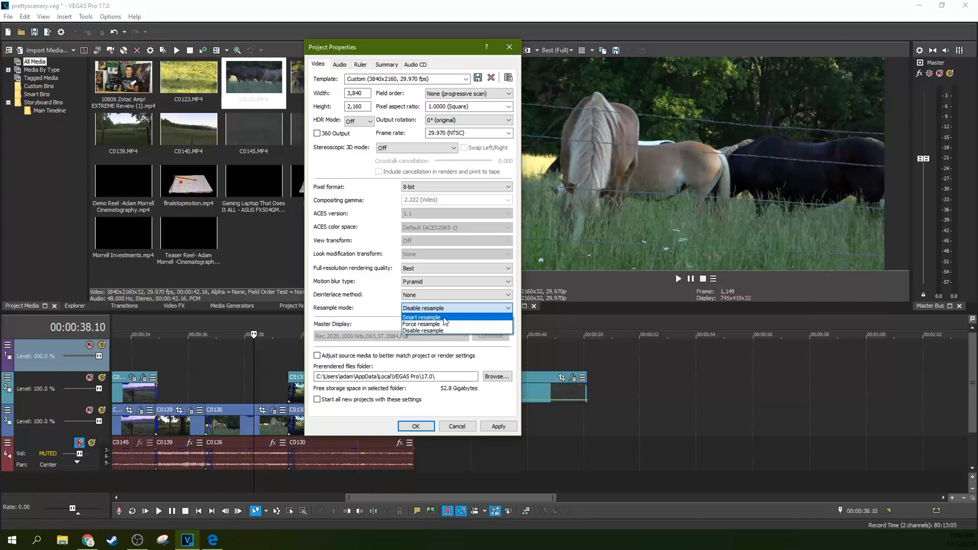
pyautogui.moveTo(441, 324)
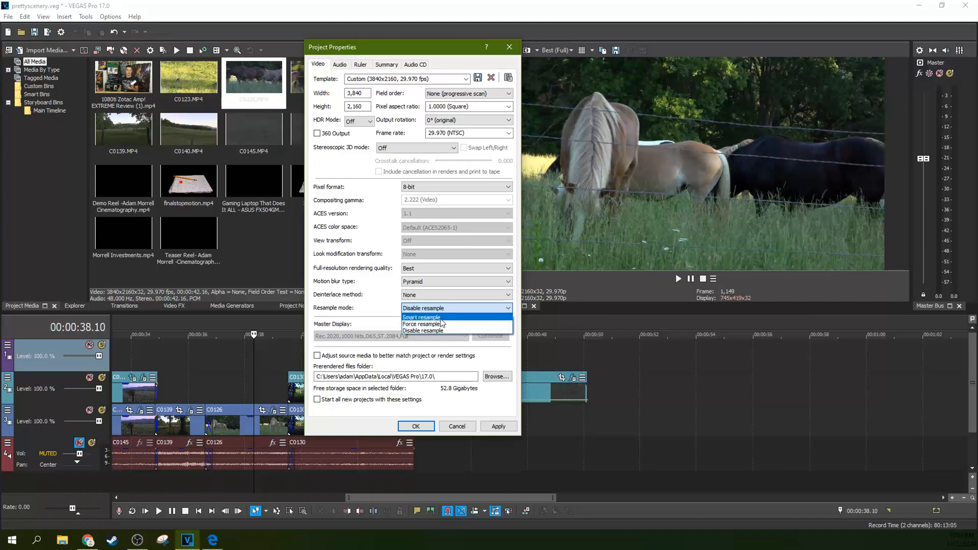
pyautogui.moveTo(433, 313)
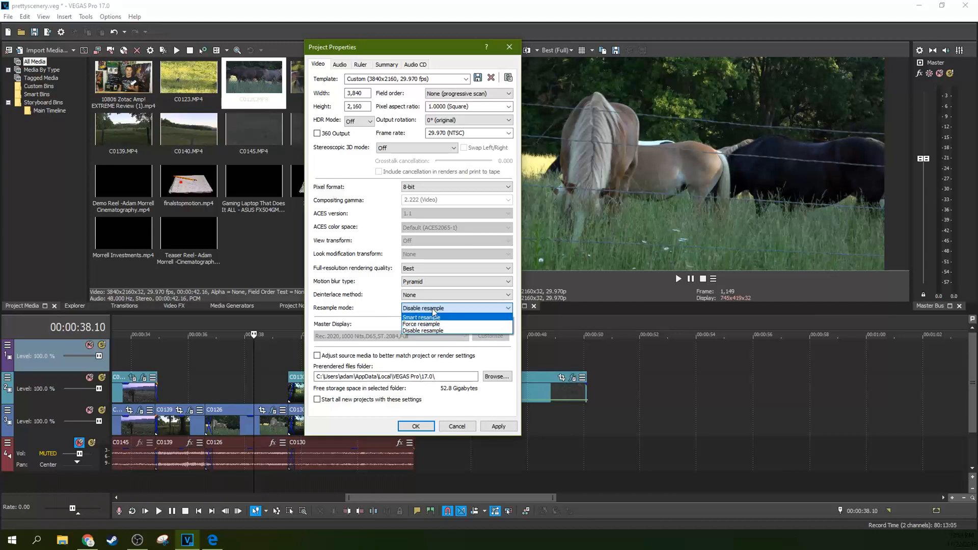
pyautogui.moveTo(422, 330)
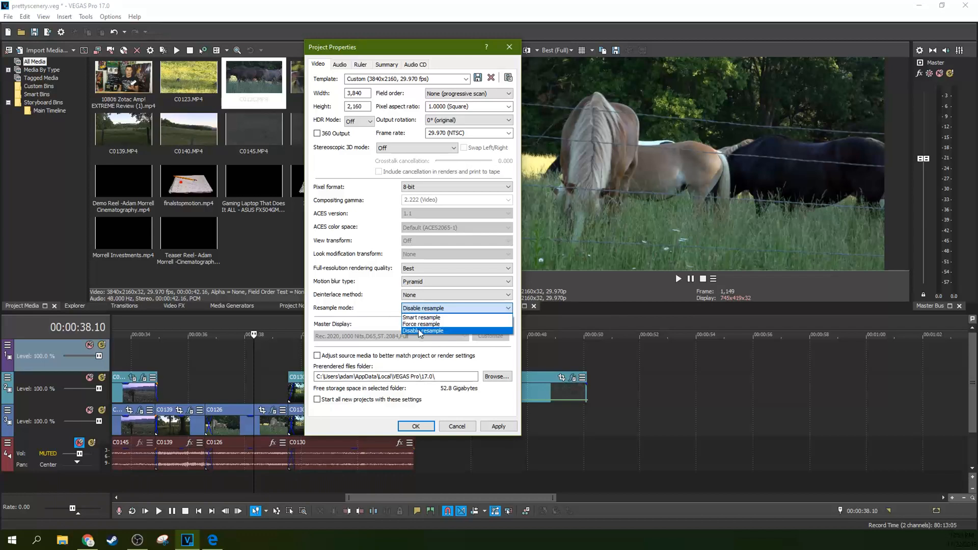
# Step: Keep resample mode at Disable resample and select the prerendered files folder path
pyautogui.click(422, 330)
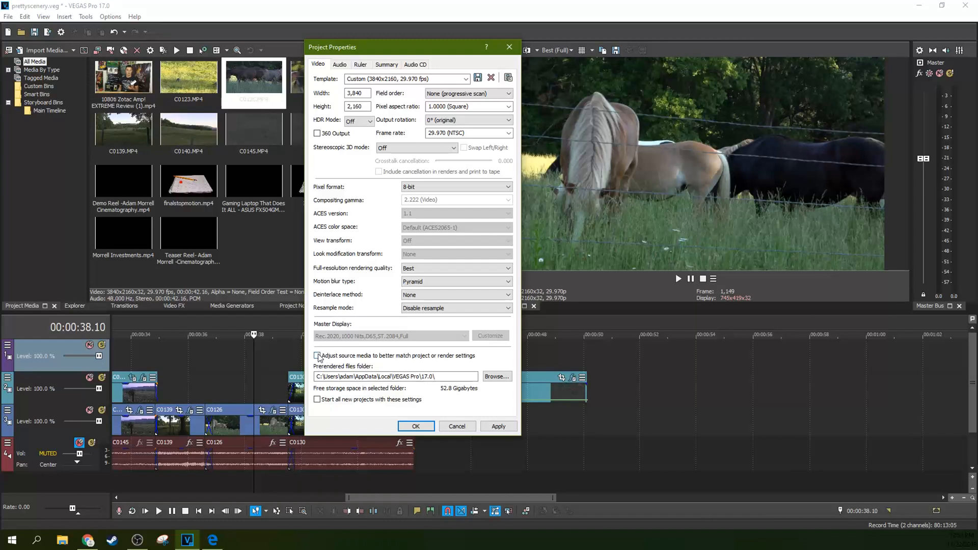
pyautogui.moveTo(330, 361)
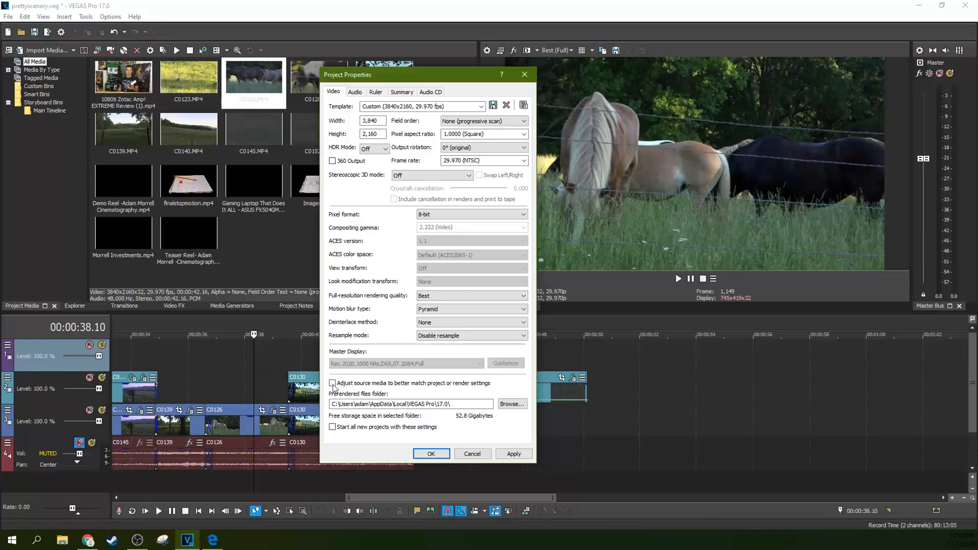
pyautogui.moveTo(308, 397)
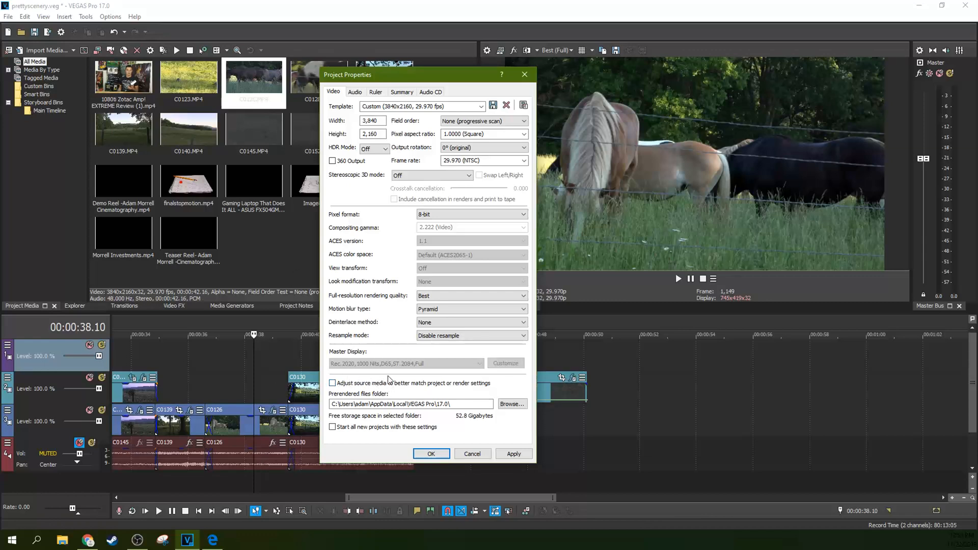
pyautogui.click(403, 403)
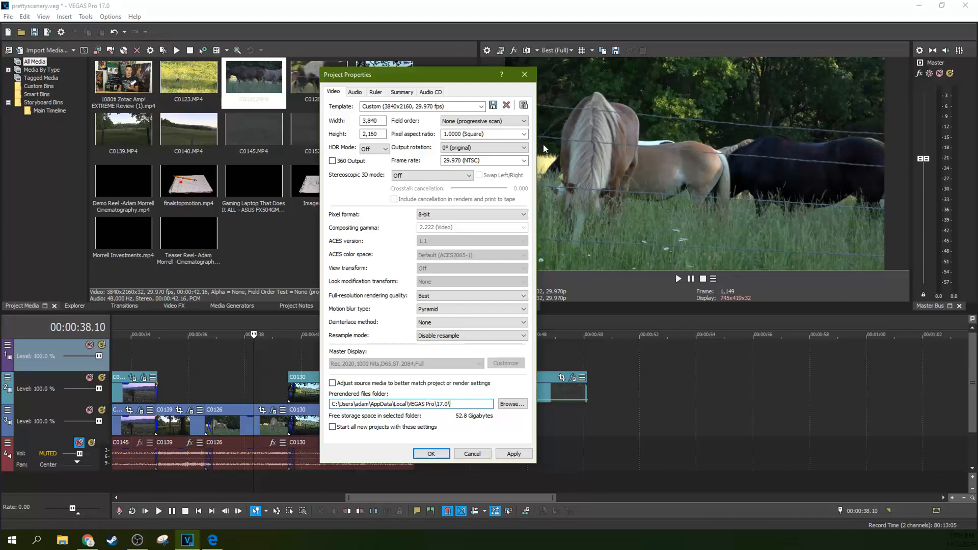
pyautogui.moveTo(525, 74)
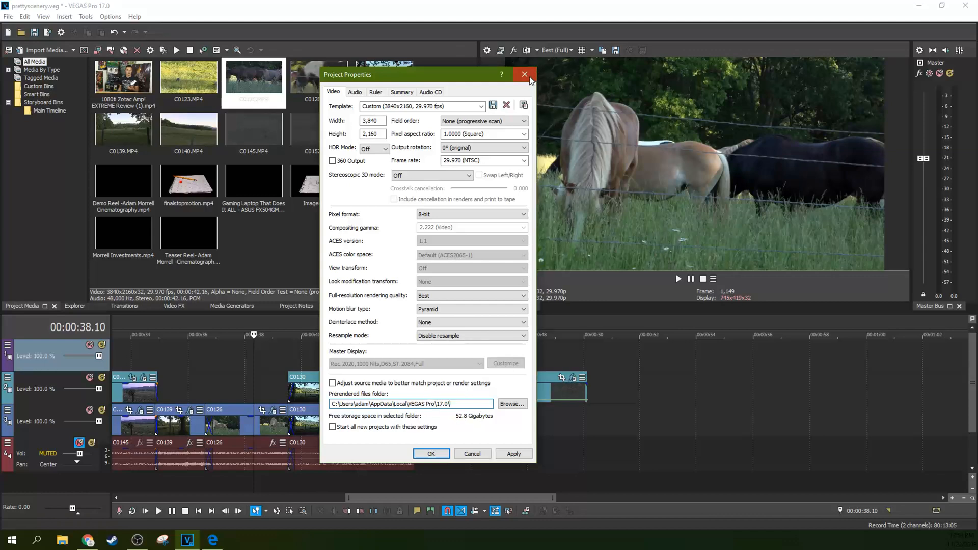
pyautogui.click(524, 74)
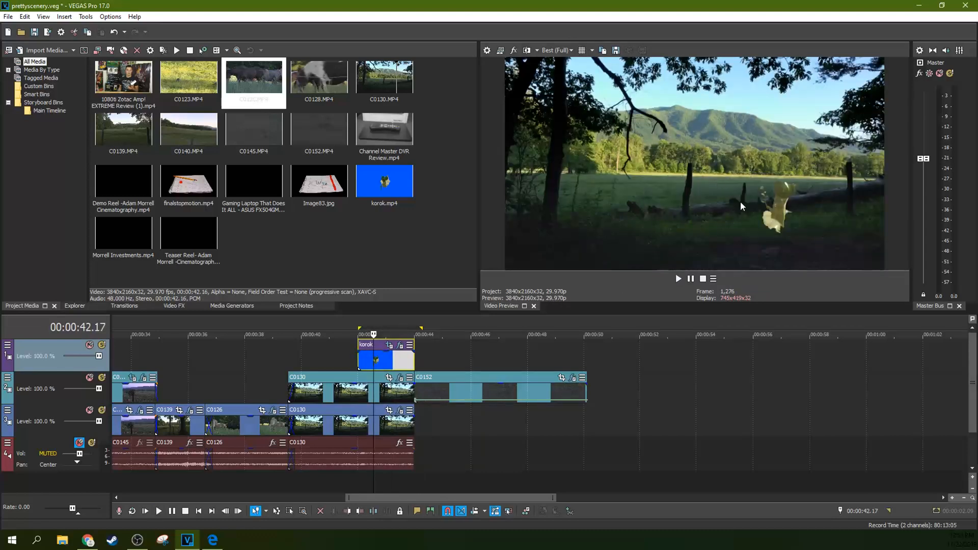
pyautogui.moveTo(774, 240)
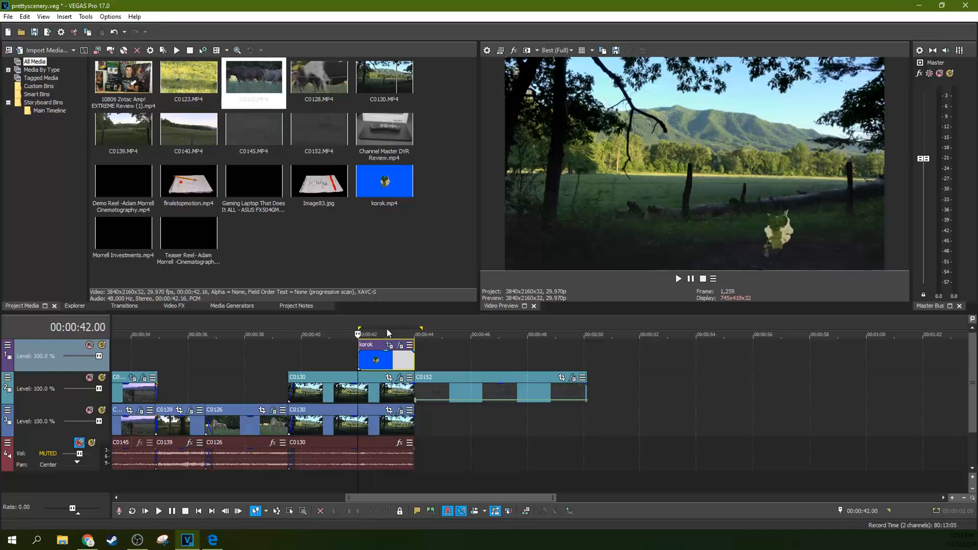
pyautogui.rightClick(390, 332)
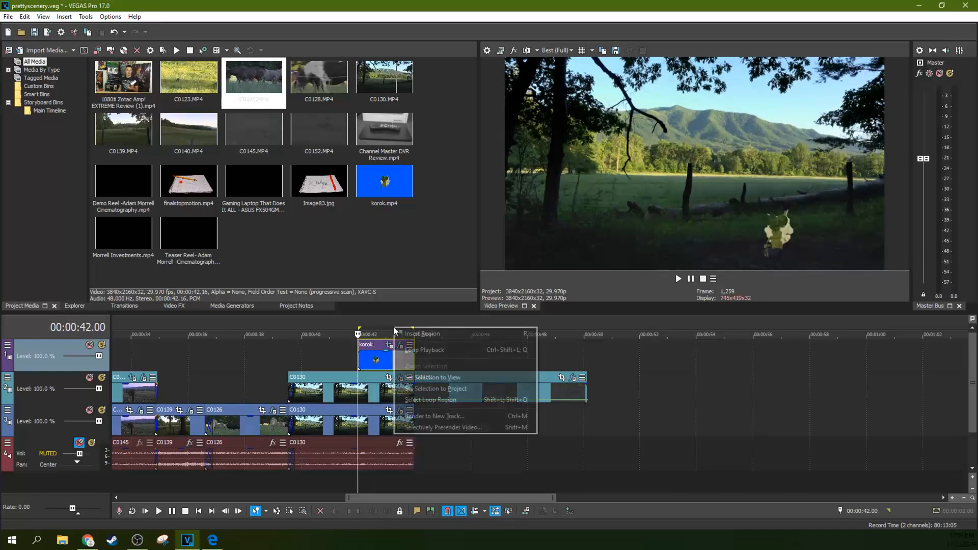
pyautogui.moveTo(442, 431)
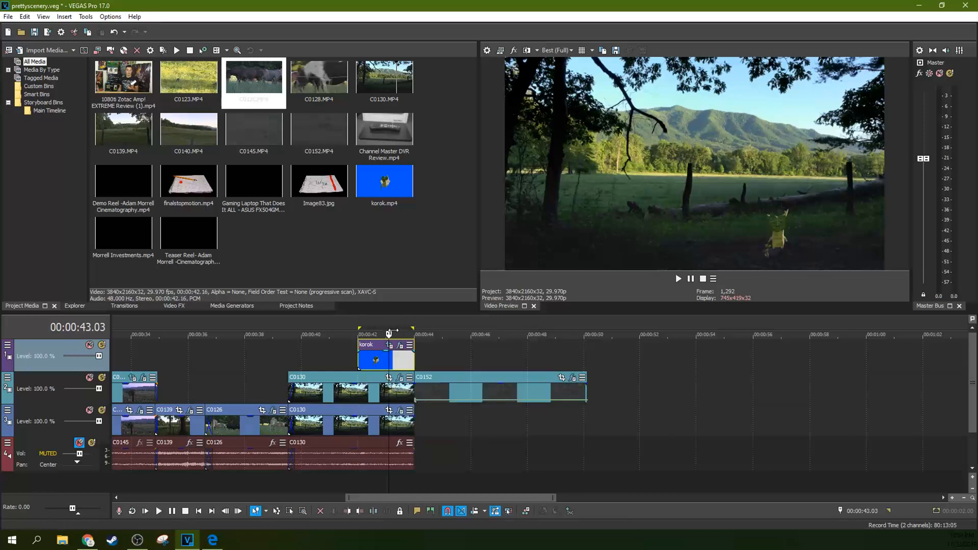
pyautogui.moveTo(463, 331)
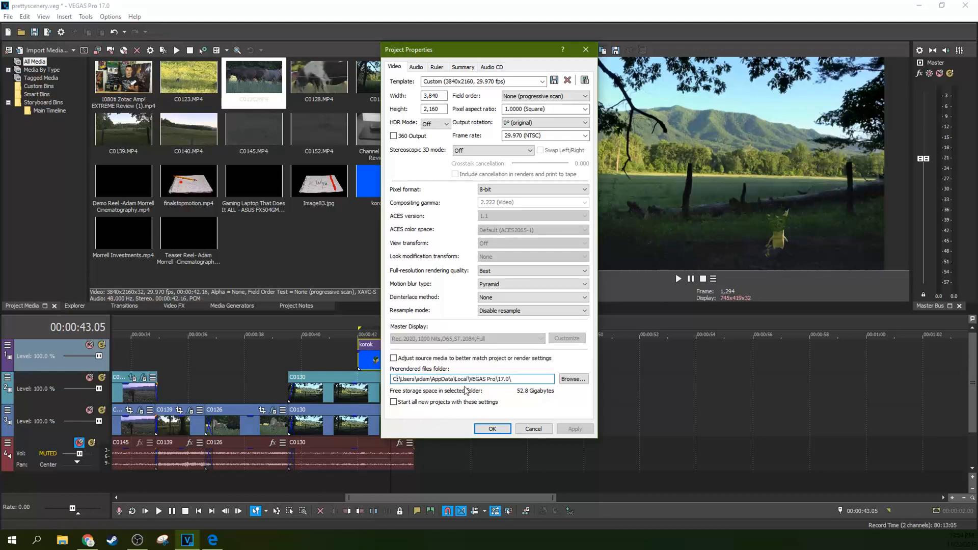
pyautogui.click(531, 379)
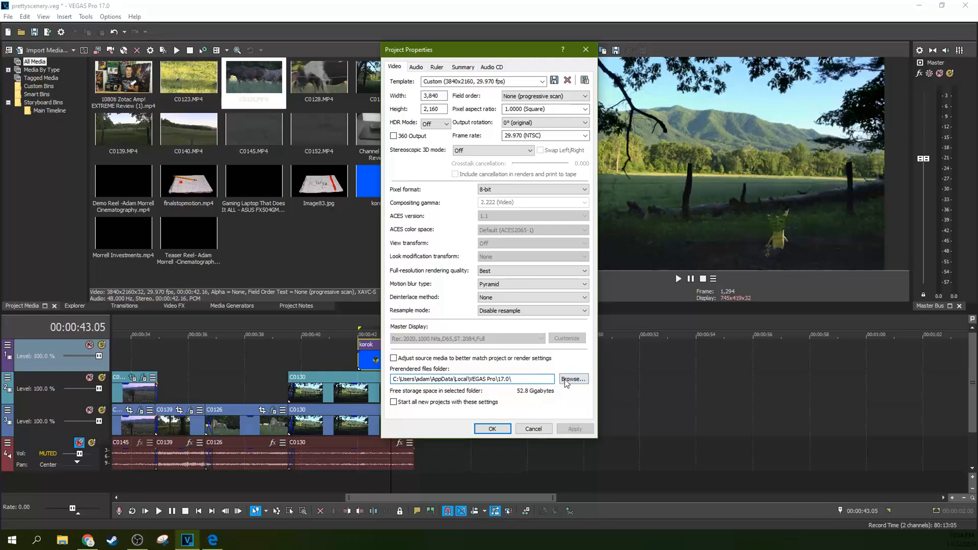
pyautogui.click(574, 379)
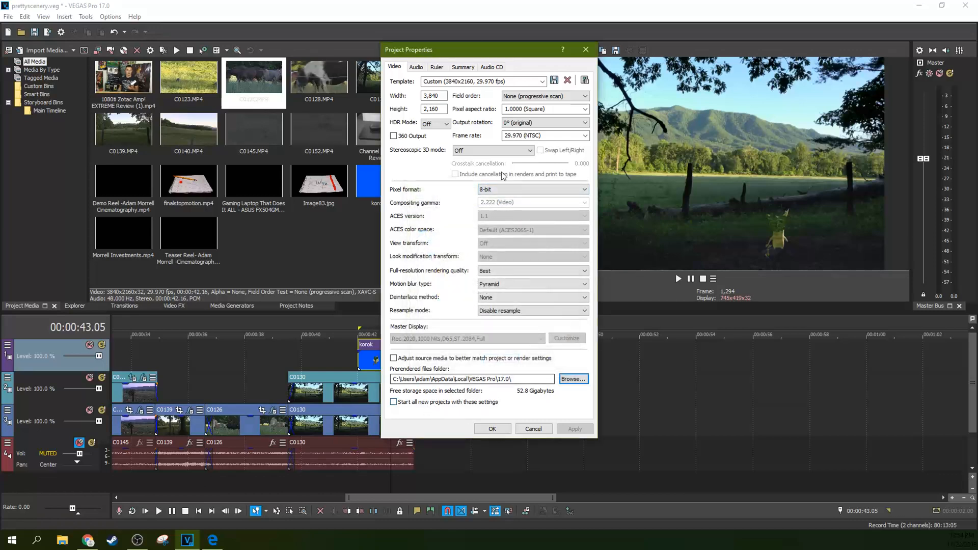
# Step: Keep the project audio at 48,000 Hz sample rate and 16-bit depth
pyautogui.click(416, 67)
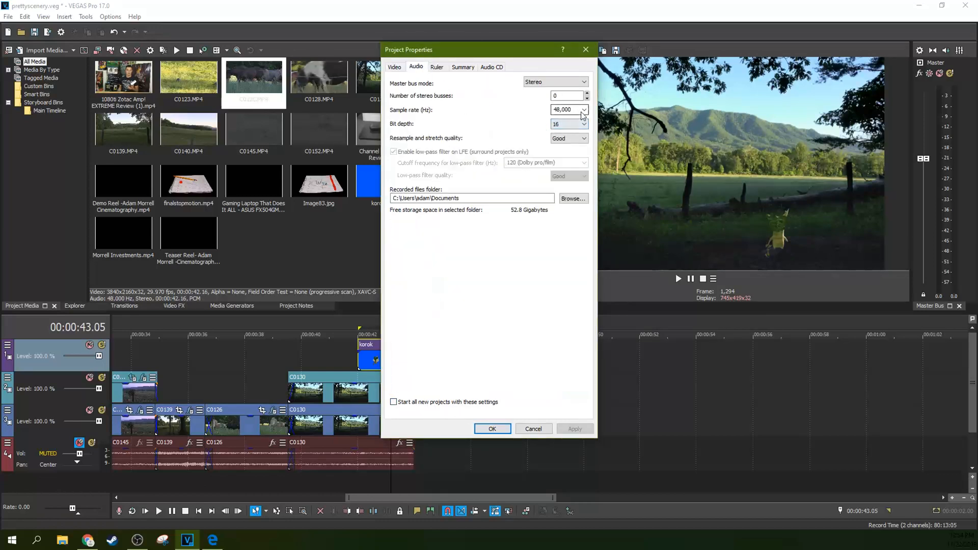
pyautogui.click(585, 110)
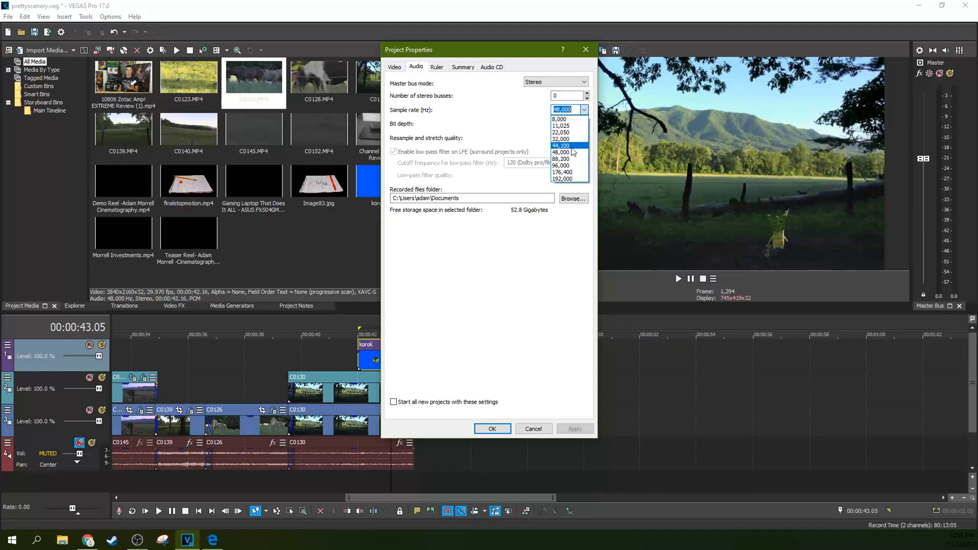
pyautogui.moveTo(574, 153)
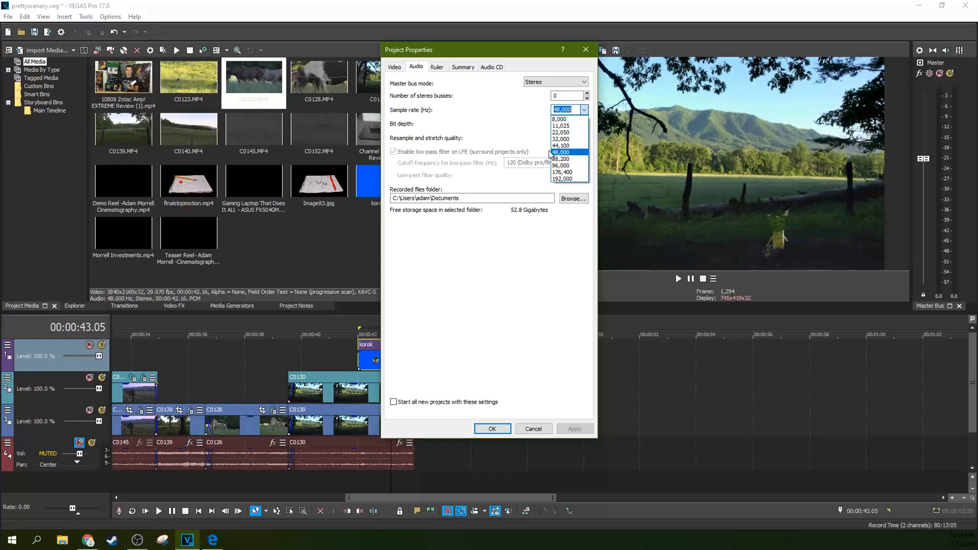
pyautogui.click(562, 152)
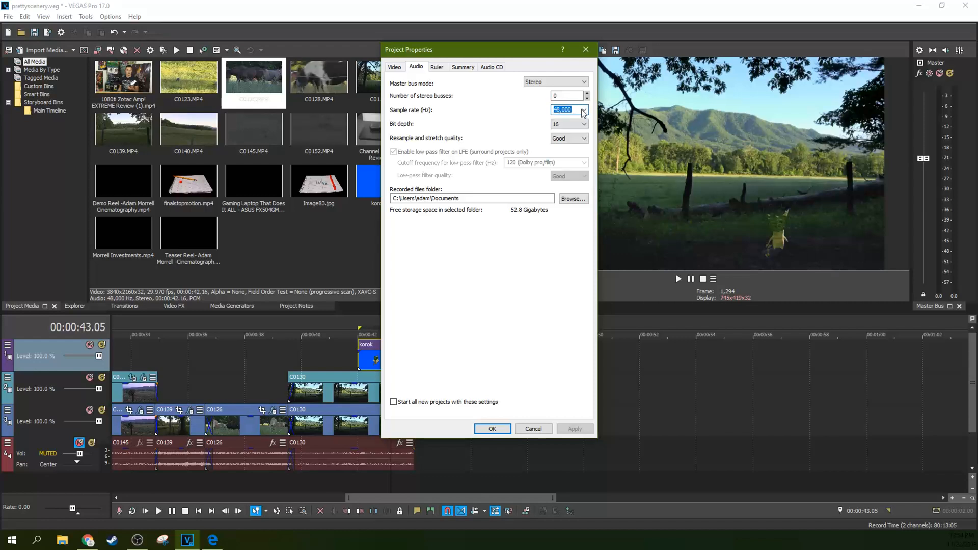
pyautogui.moveTo(552, 115)
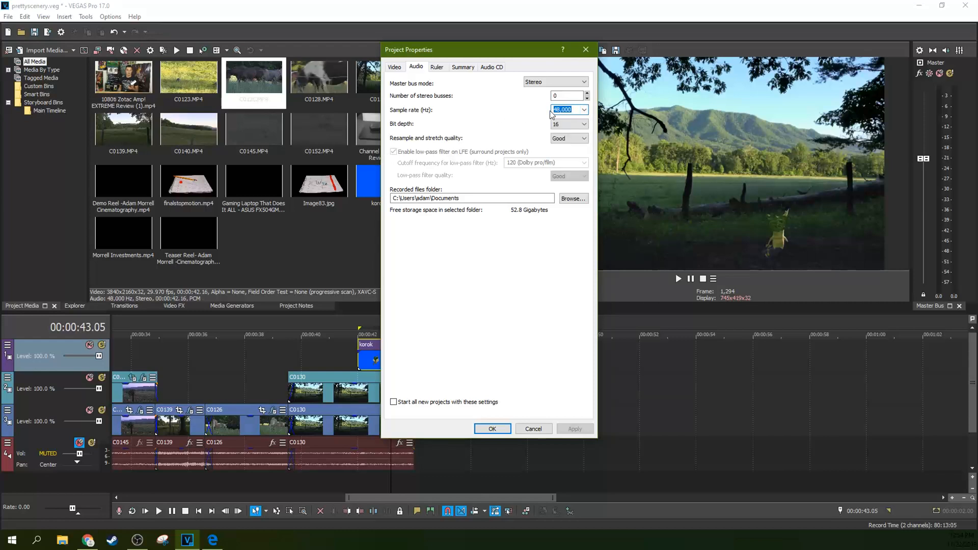
pyautogui.click(584, 111)
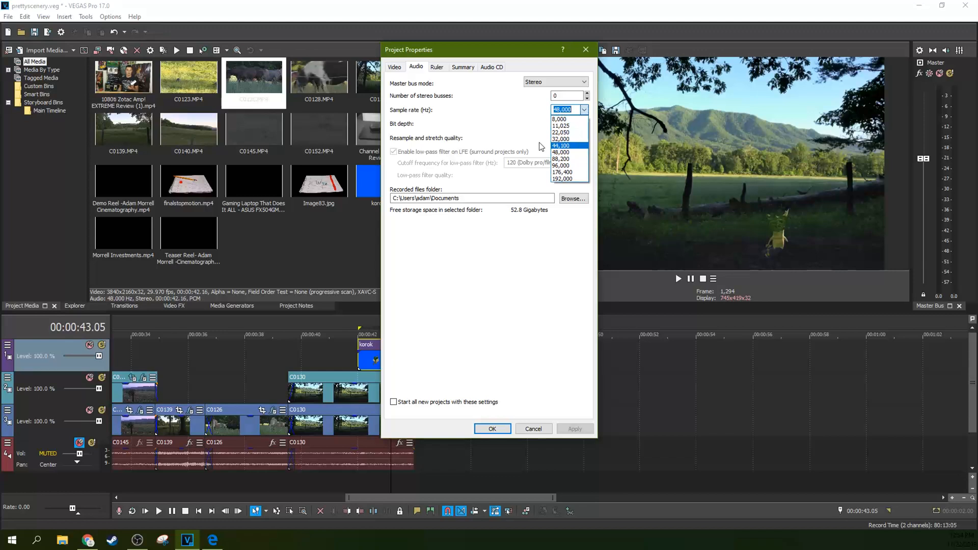
pyautogui.click(582, 123)
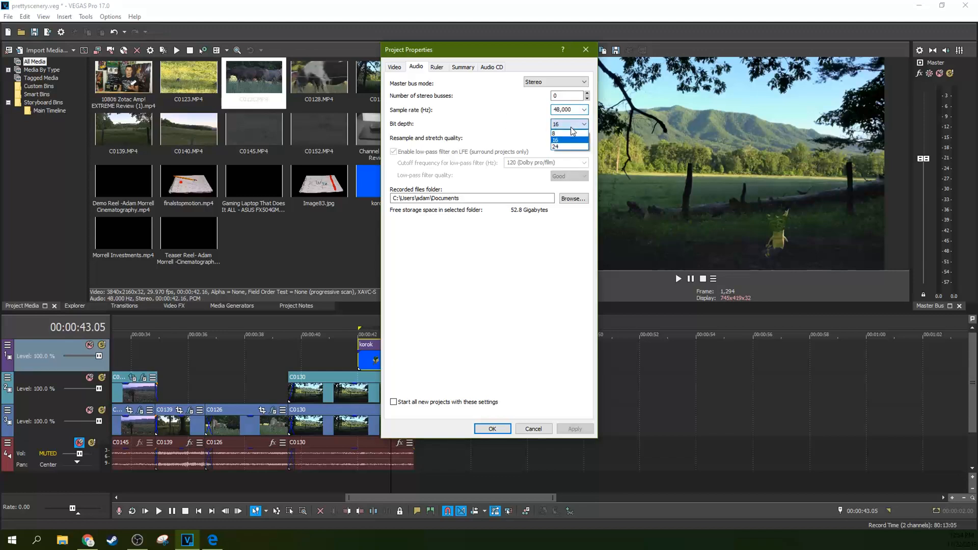
pyautogui.click(566, 140)
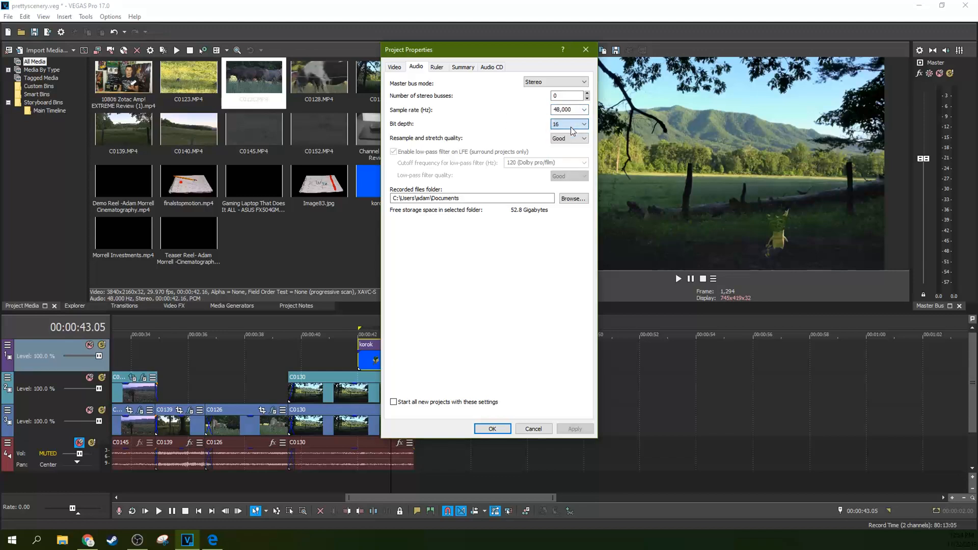
pyautogui.click(583, 123)
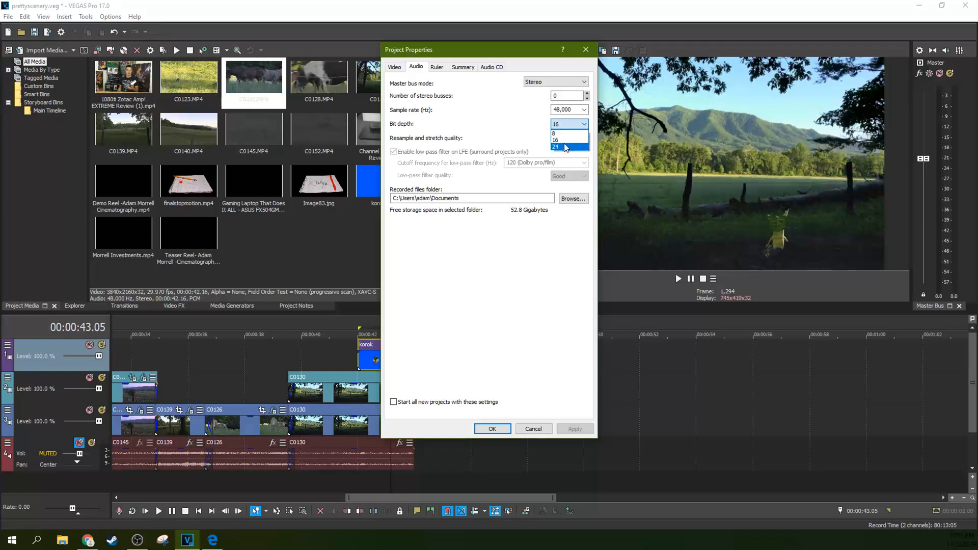
pyautogui.click(567, 140)
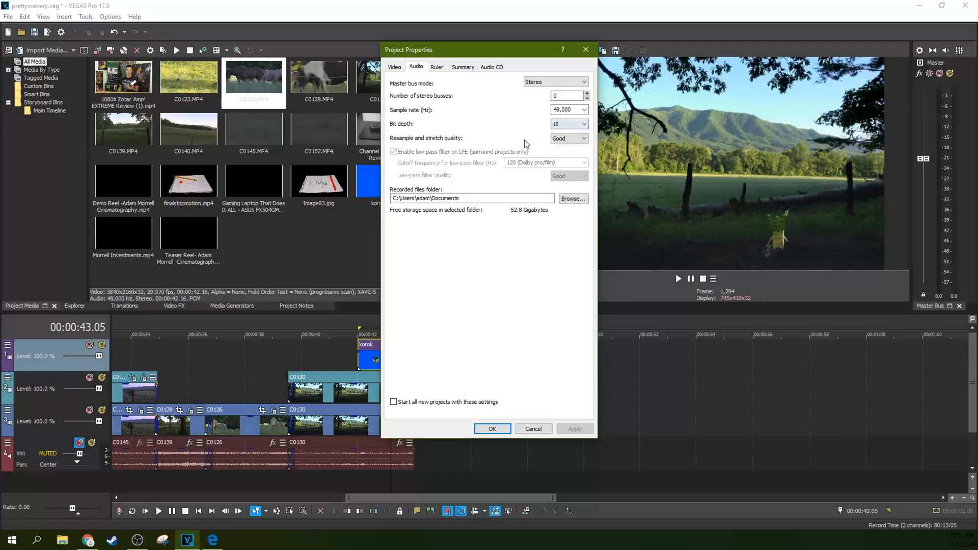
# Step: Set audio resample and stretch quality to Best
pyautogui.click(584, 139)
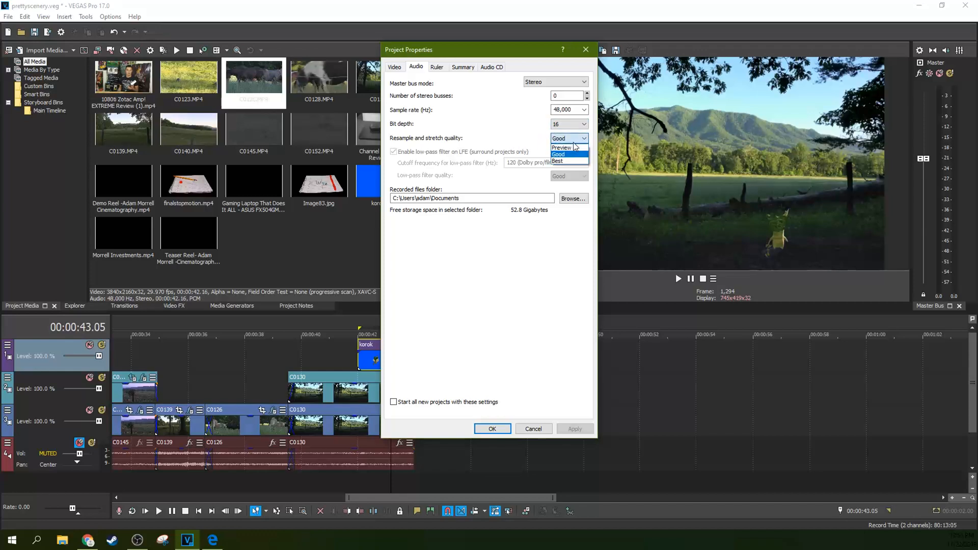
pyautogui.click(559, 161)
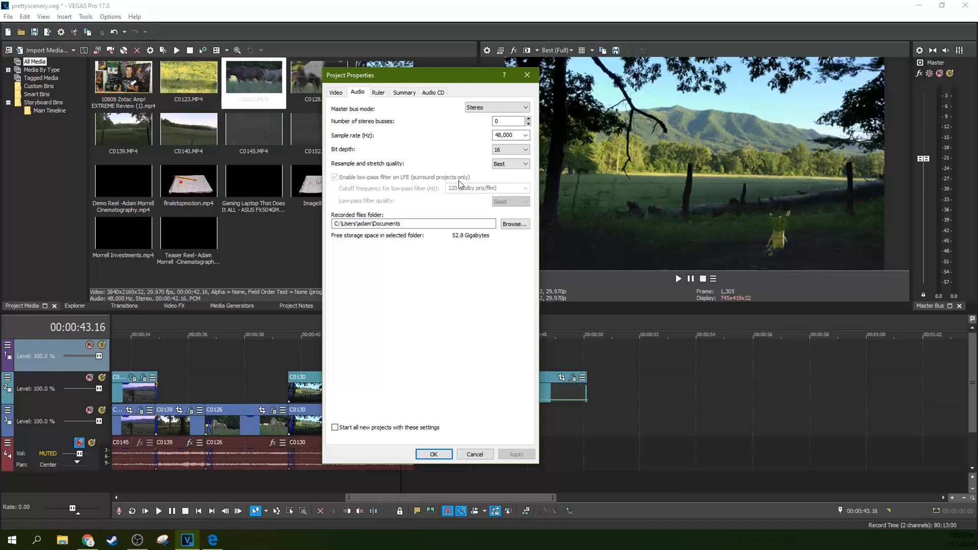
pyautogui.click(525, 108)
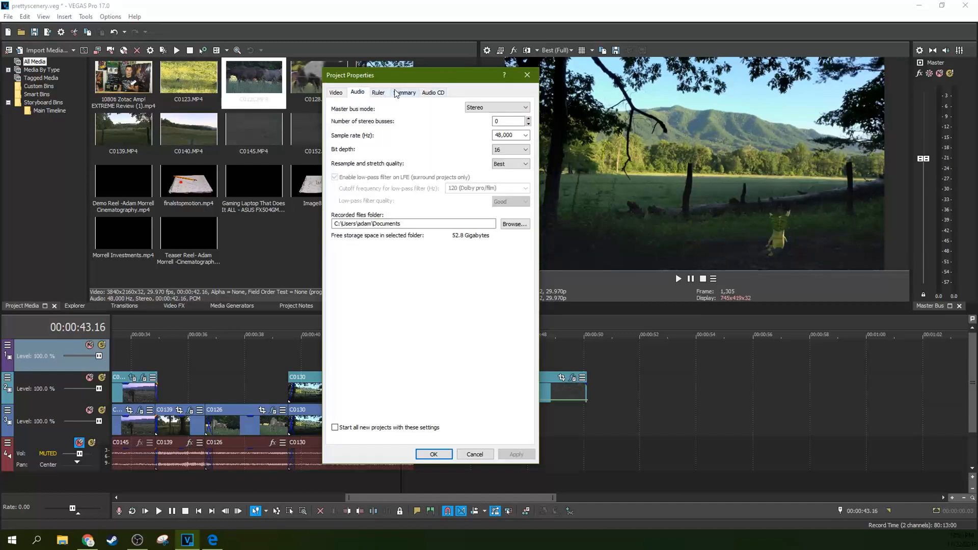
# Step: Look over the project Summary fields and glance at the Audio CD settings
pyautogui.click(405, 91)
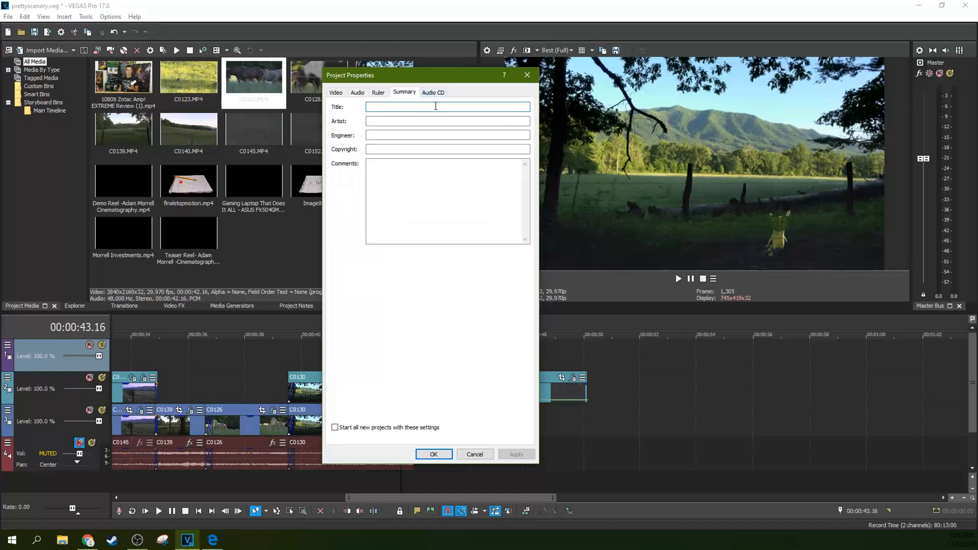
pyautogui.click(447, 149)
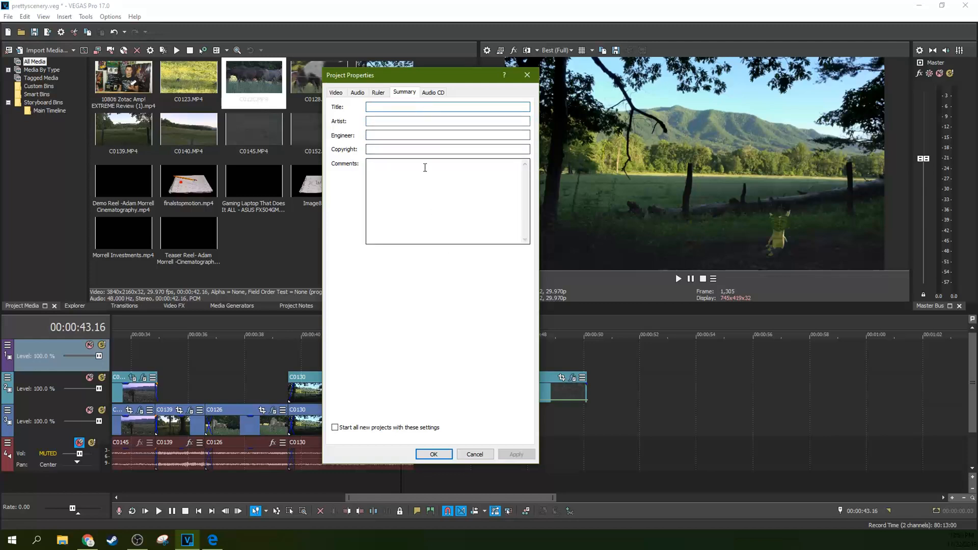
pyautogui.click(430, 181)
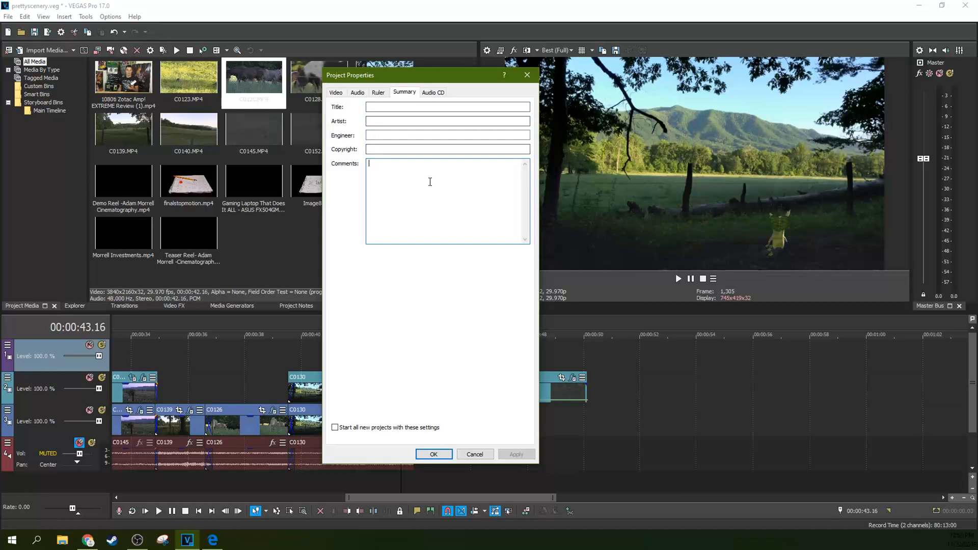
pyautogui.click(448, 135)
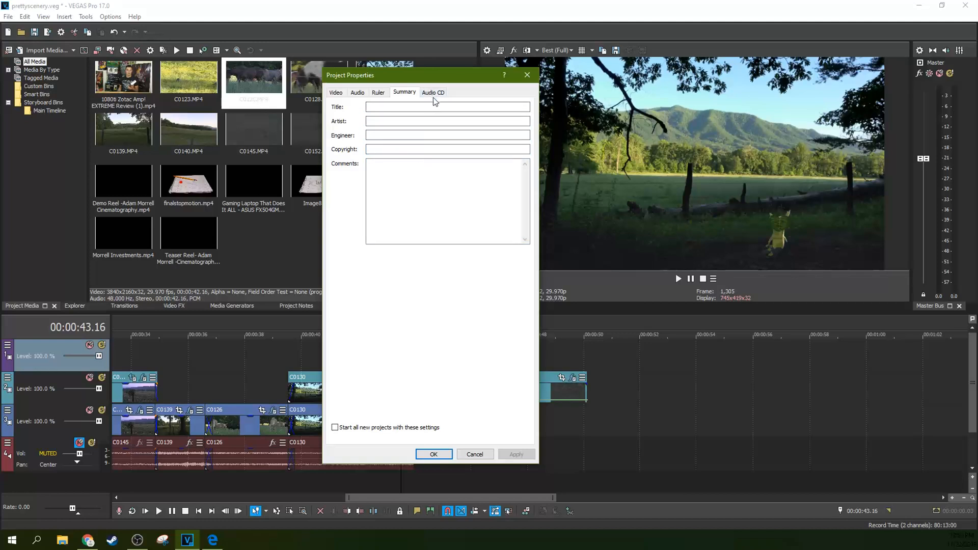
pyautogui.click(433, 92)
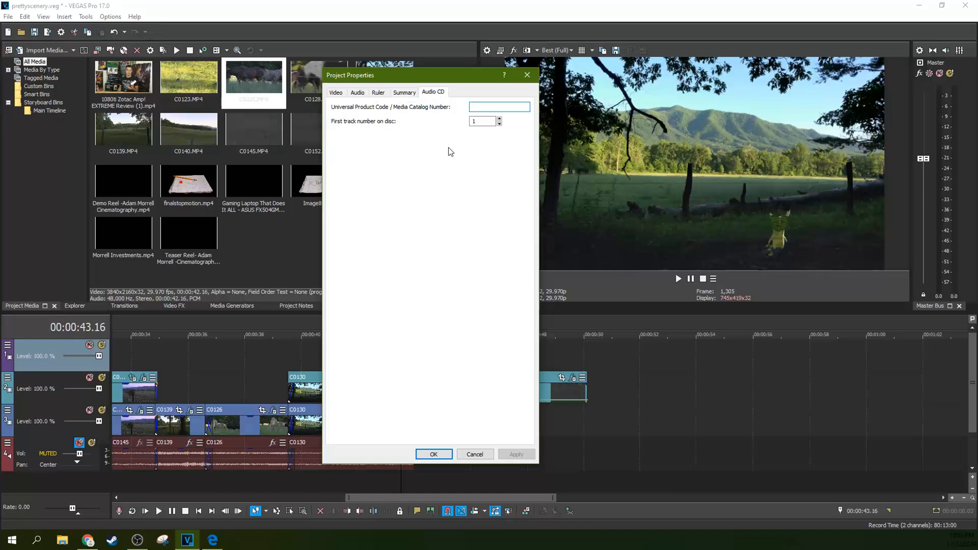
pyautogui.click(404, 92)
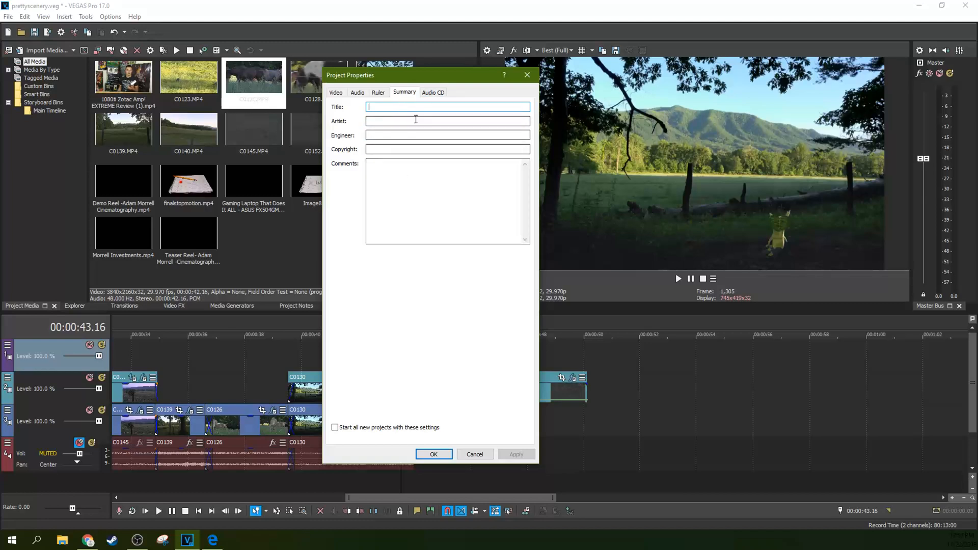
# Step: Check the Audio CD catalog number field, Video and Summary, ending on Ruler settings
pyautogui.click(433, 92)
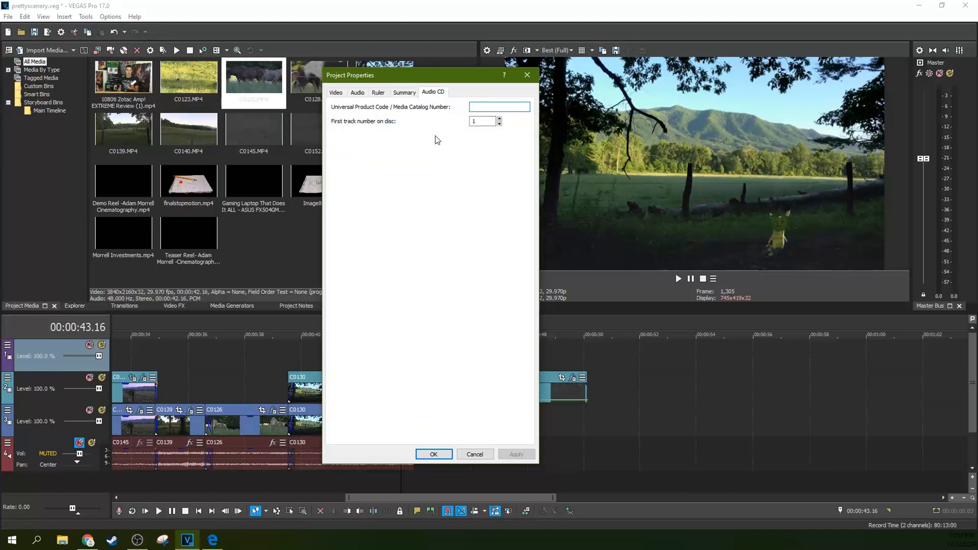
pyautogui.click(499, 107)
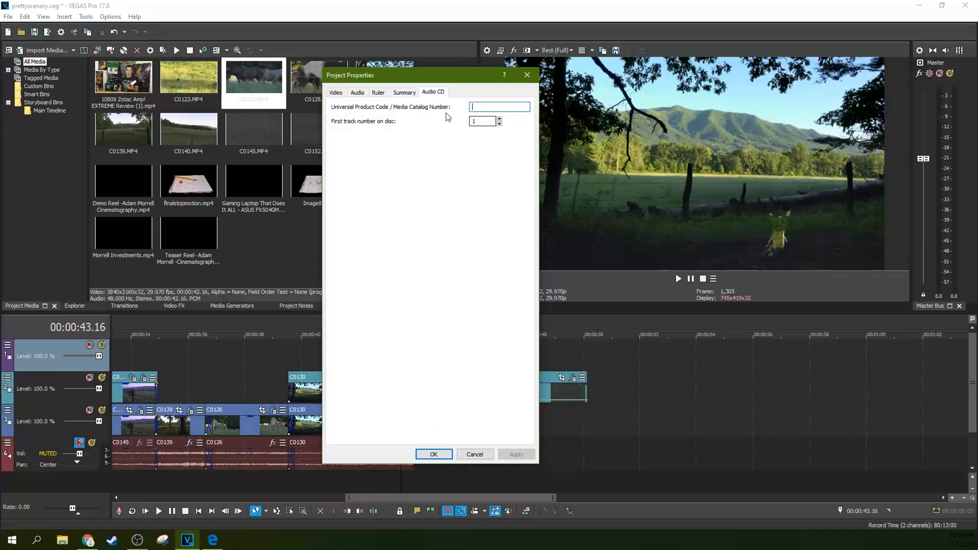
pyautogui.click(336, 91)
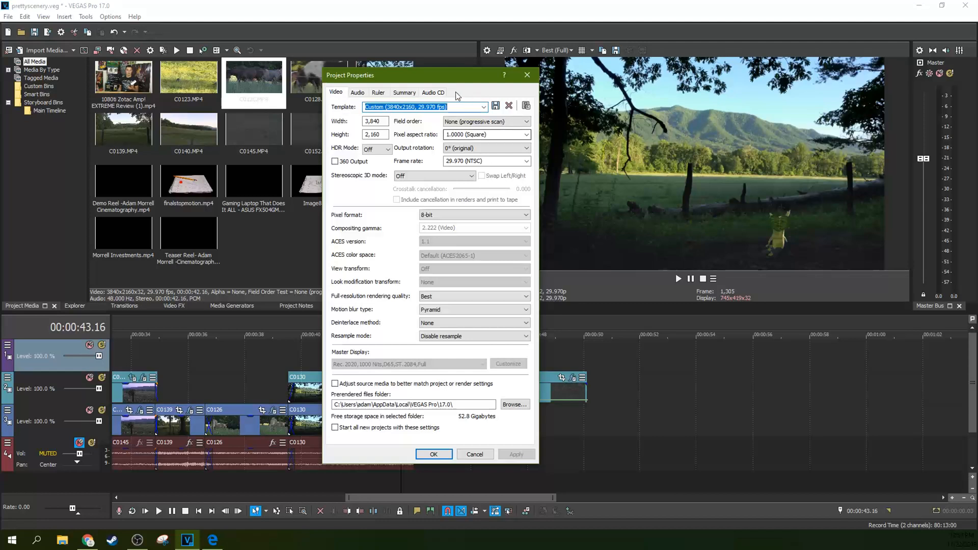
pyautogui.click(433, 92)
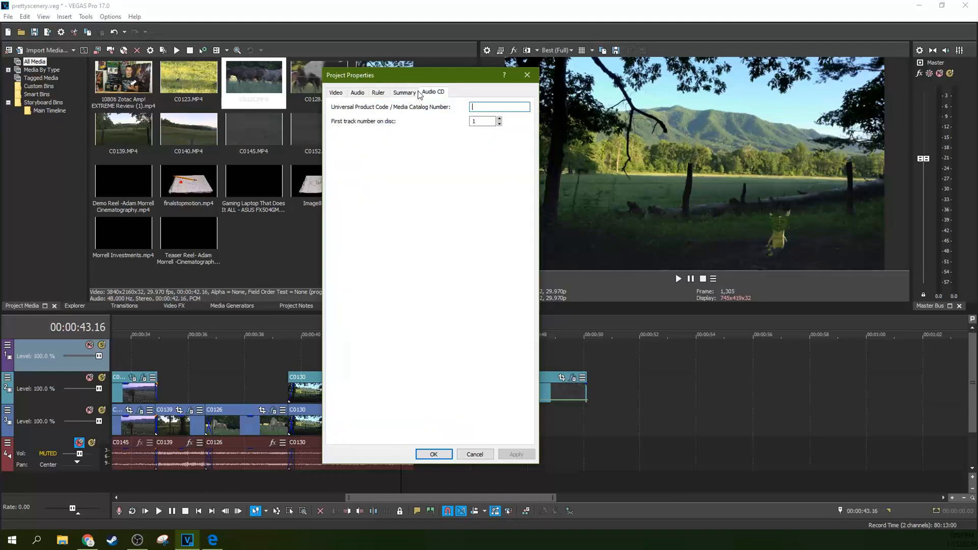
pyautogui.click(405, 92)
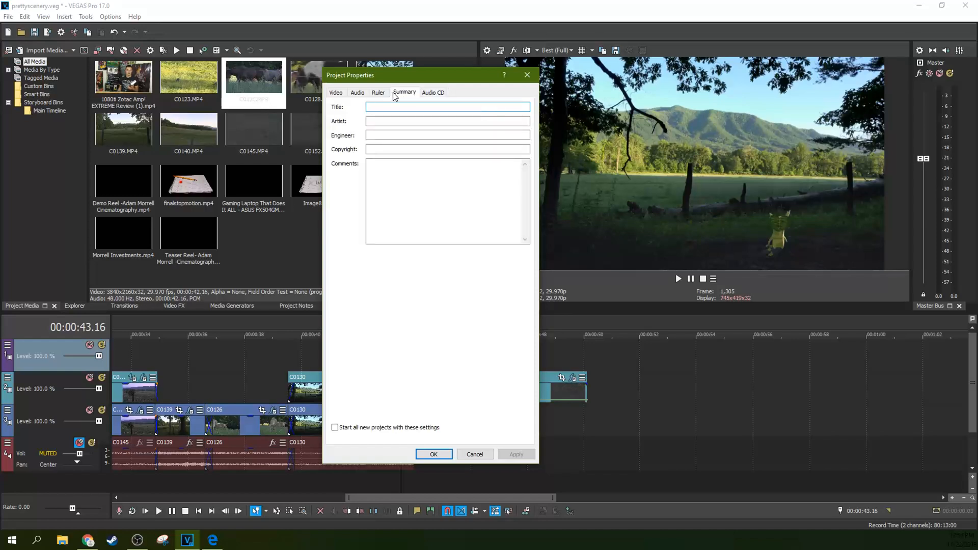
pyautogui.click(379, 92)
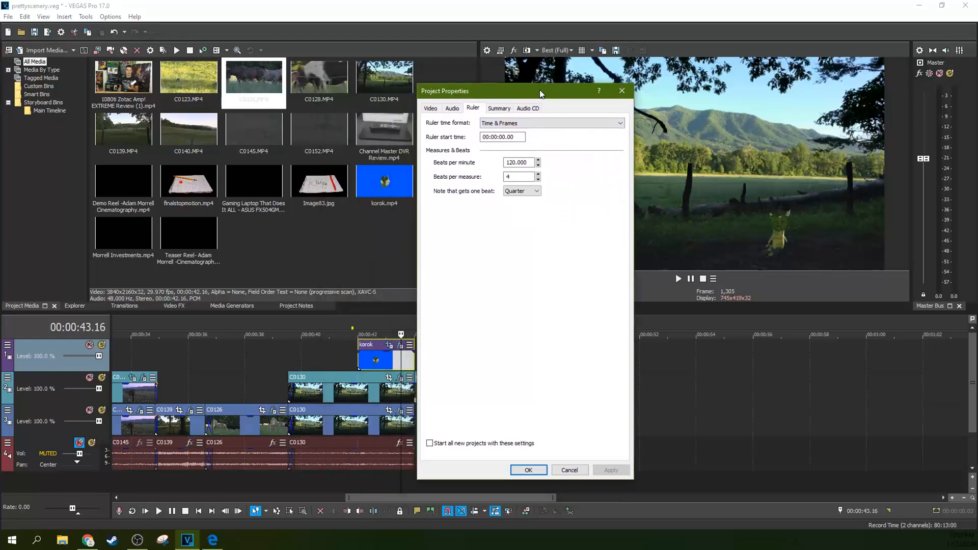
pyautogui.moveTo(518, 96)
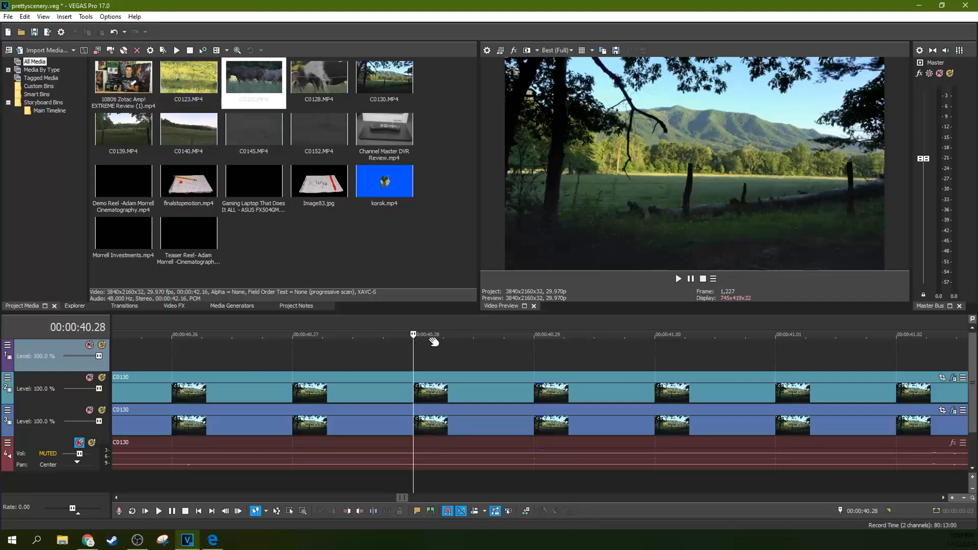
pyautogui.moveTo(426, 344)
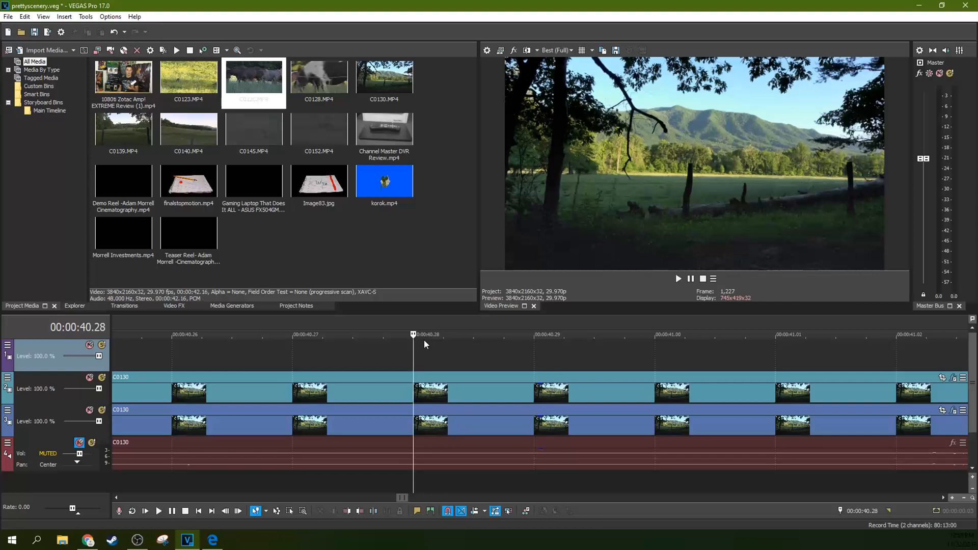
pyautogui.moveTo(560, 348)
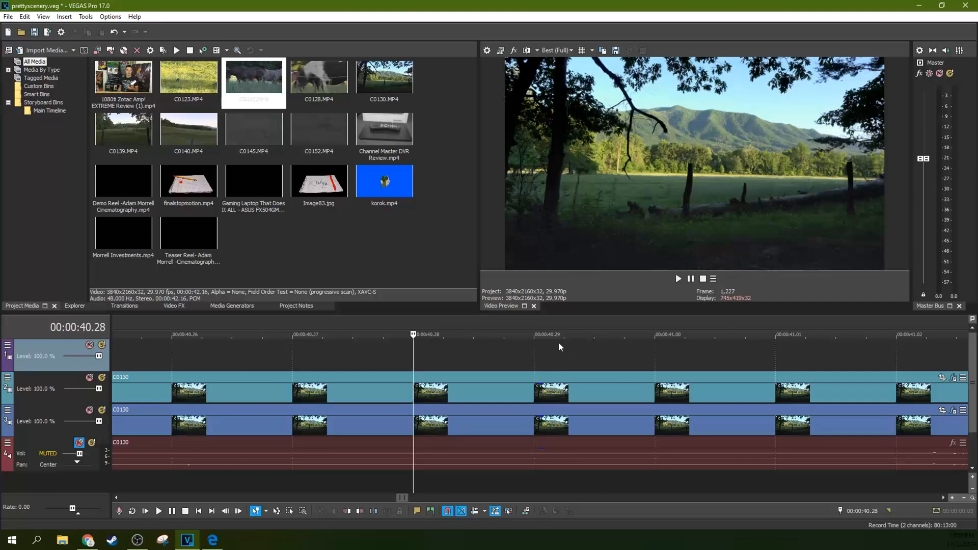
pyautogui.moveTo(546, 353)
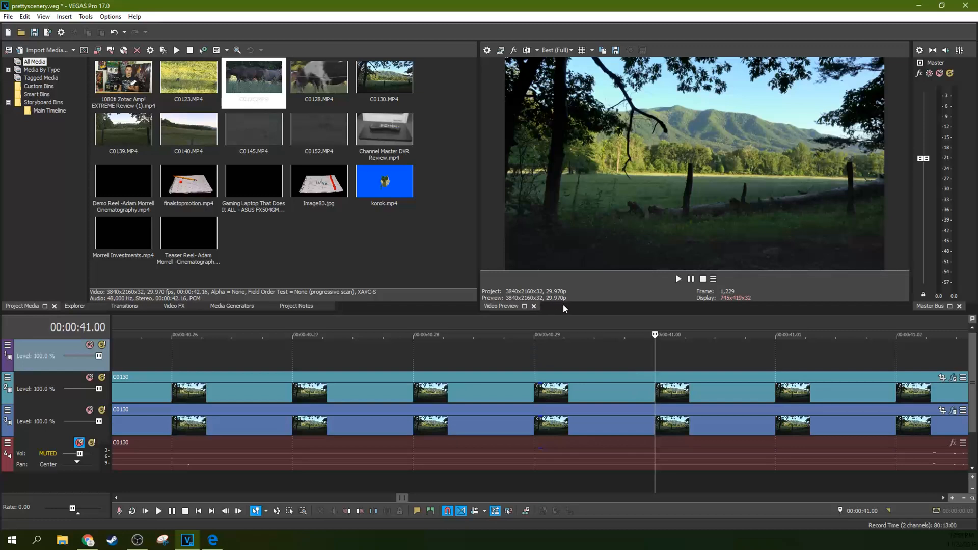
pyautogui.moveTo(647, 359)
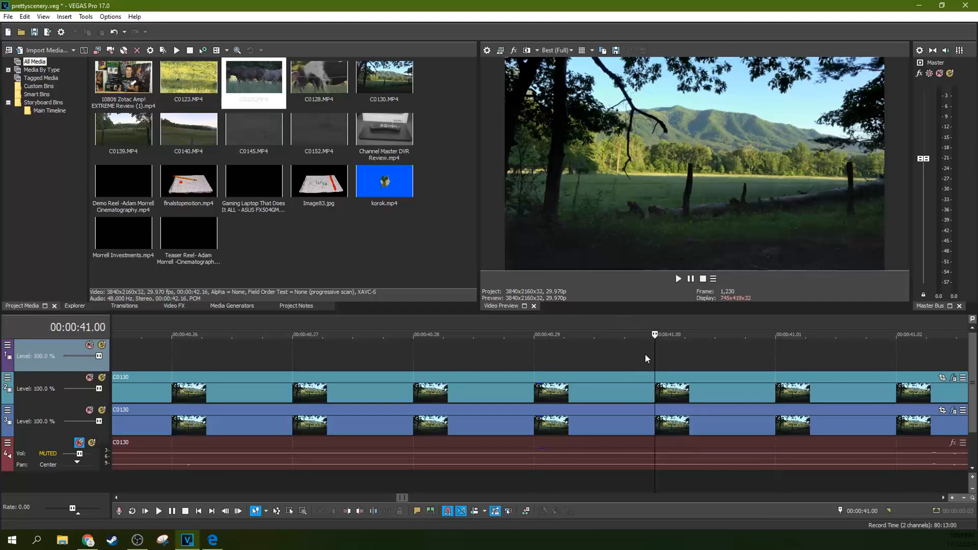
# Step: Park the playhead at 00:00:40.28 on the C0130 footage after closing the properties
pyautogui.click(414, 334)
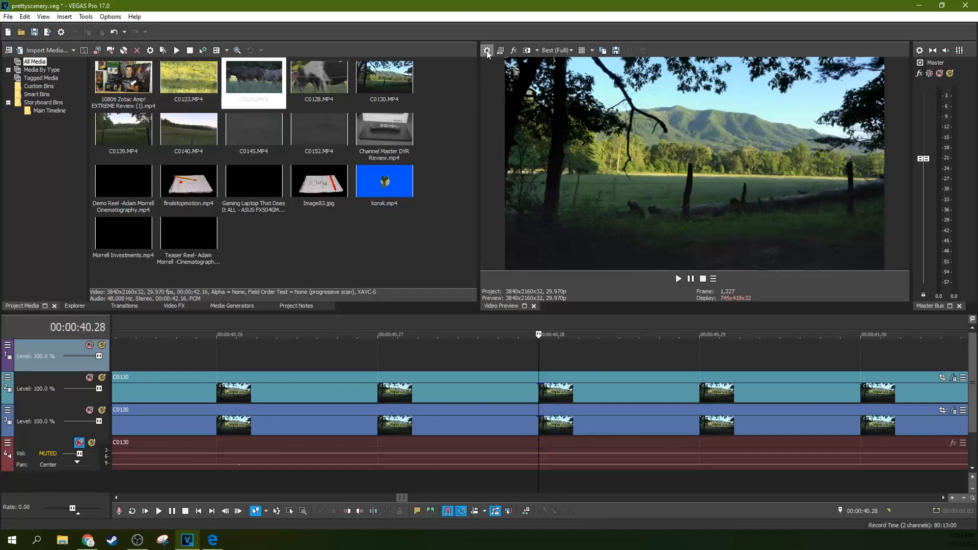
# Step: Set the ruler time format to Absolute Frames in Project Properties
pyautogui.click(487, 50)
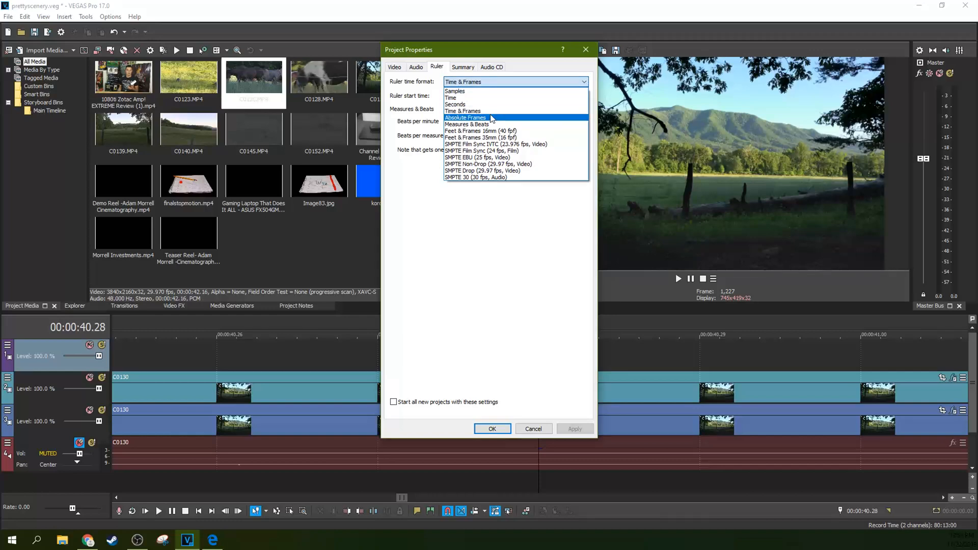
pyautogui.click(465, 119)
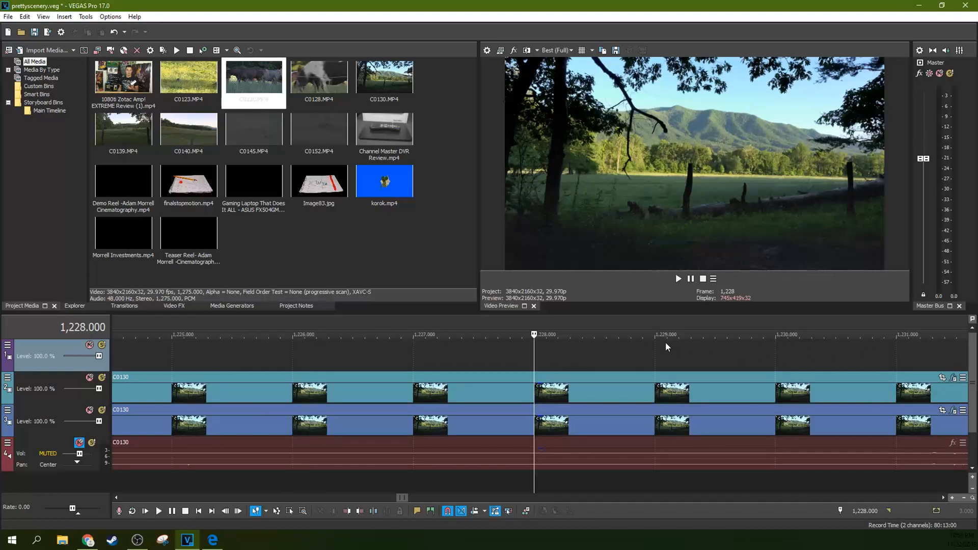
pyautogui.moveTo(691, 345)
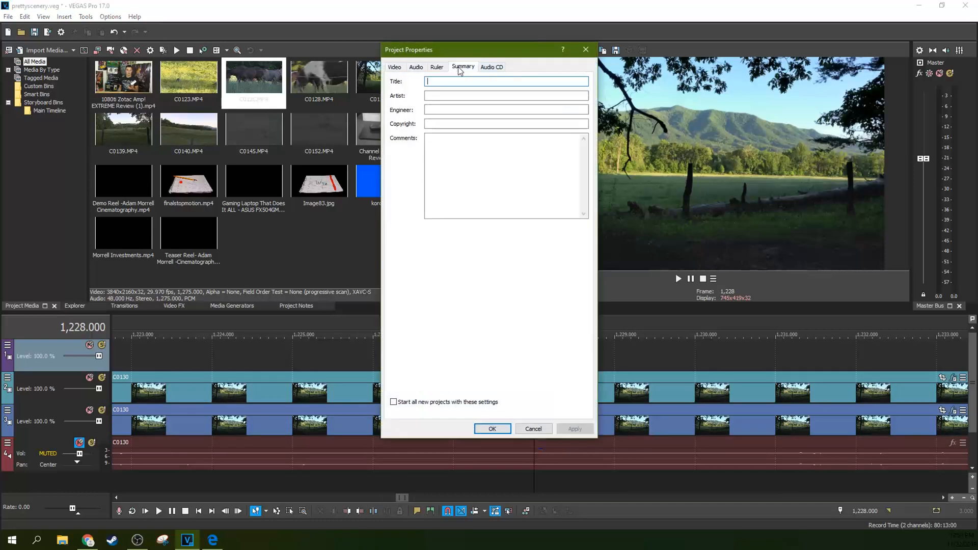
# Step: Set the ruler time format to SMPTE Drop (29.97 fps, Video) and confirm with OK
pyautogui.click(437, 67)
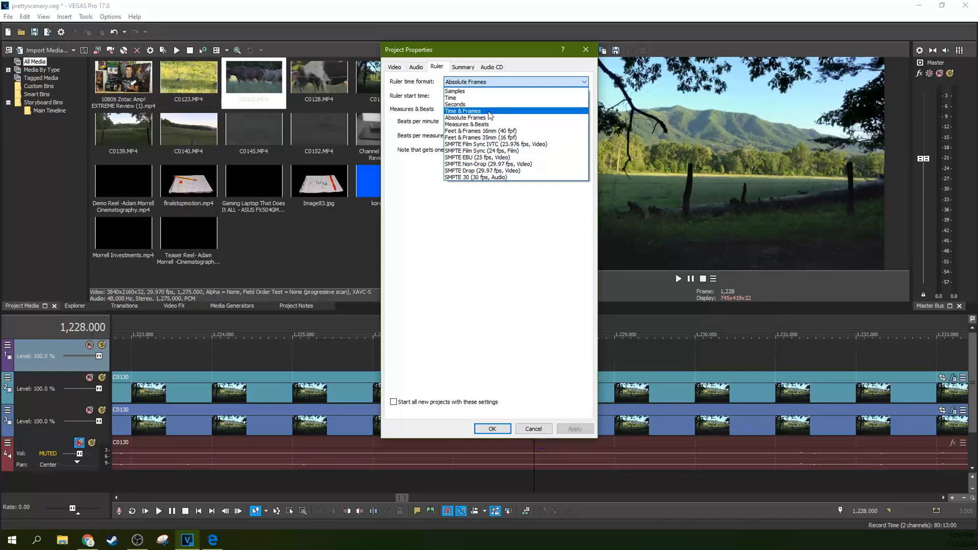
pyautogui.moveTo(487, 105)
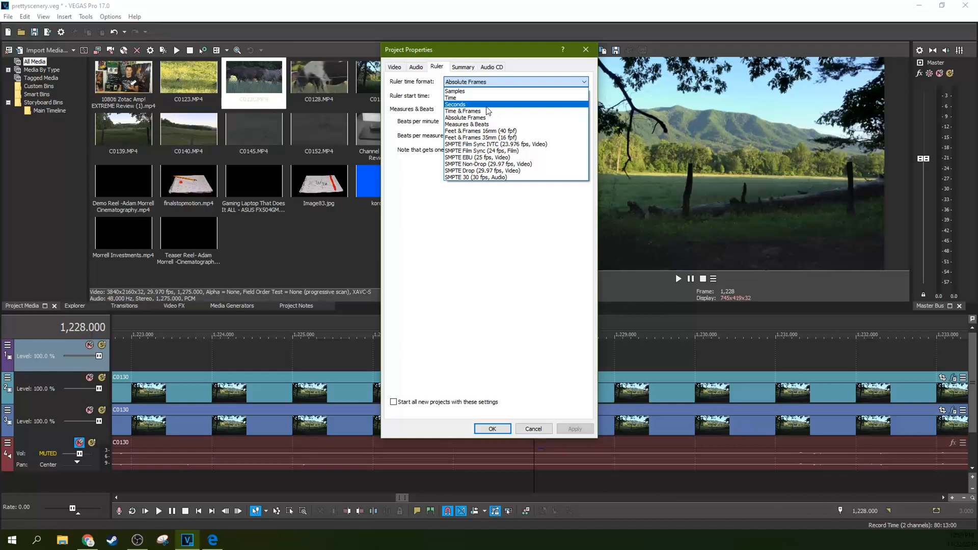
pyautogui.moveTo(485, 107)
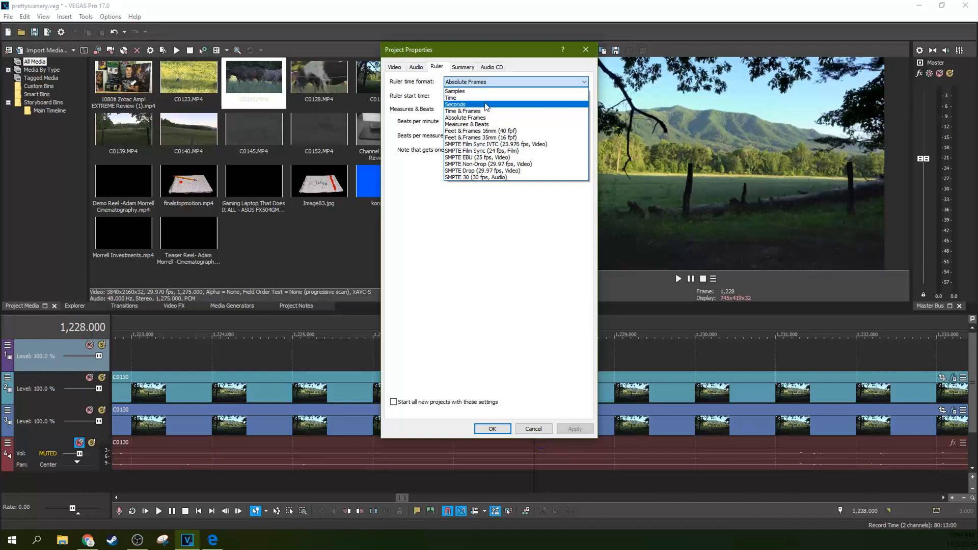
pyautogui.moveTo(477, 98)
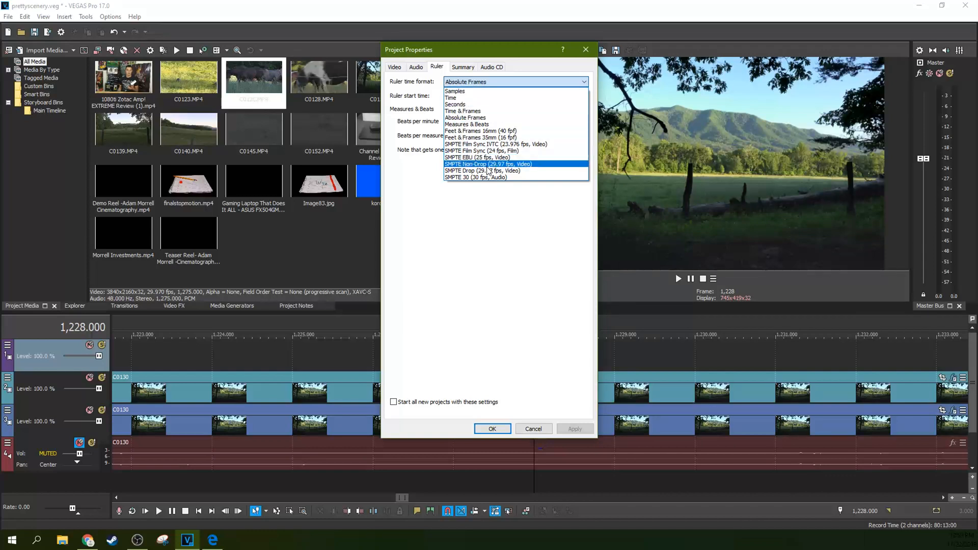
pyautogui.moveTo(467, 123)
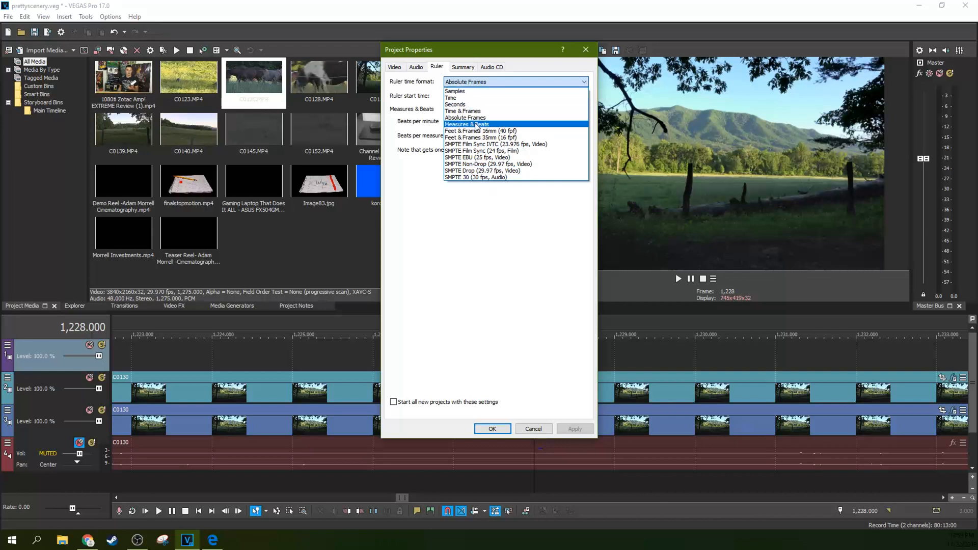
pyautogui.moveTo(500, 176)
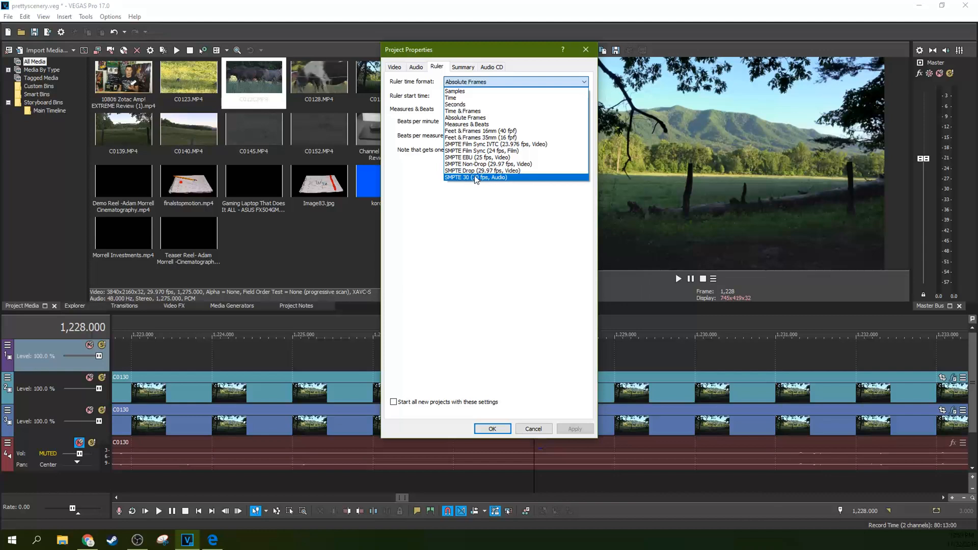
pyautogui.moveTo(457, 172)
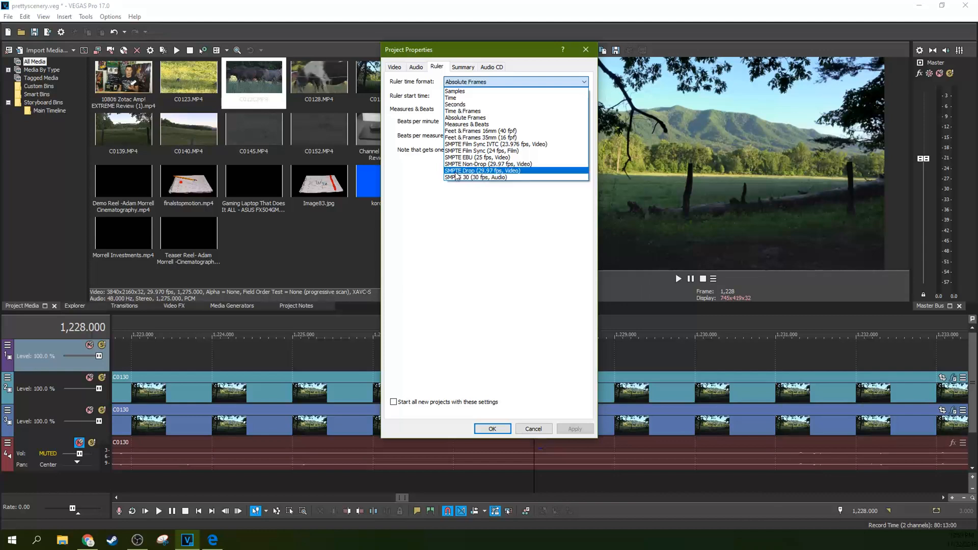
pyautogui.click(481, 171)
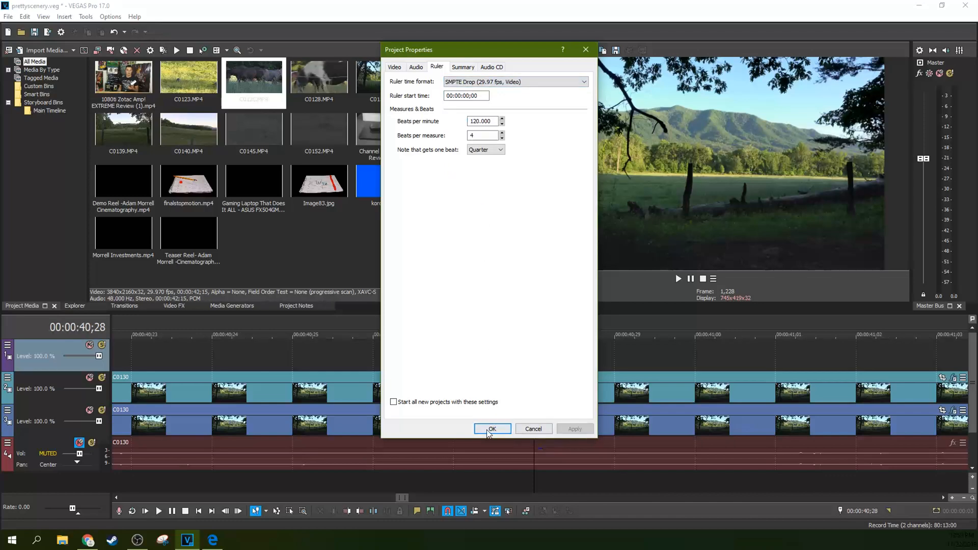
pyautogui.click(492, 428)
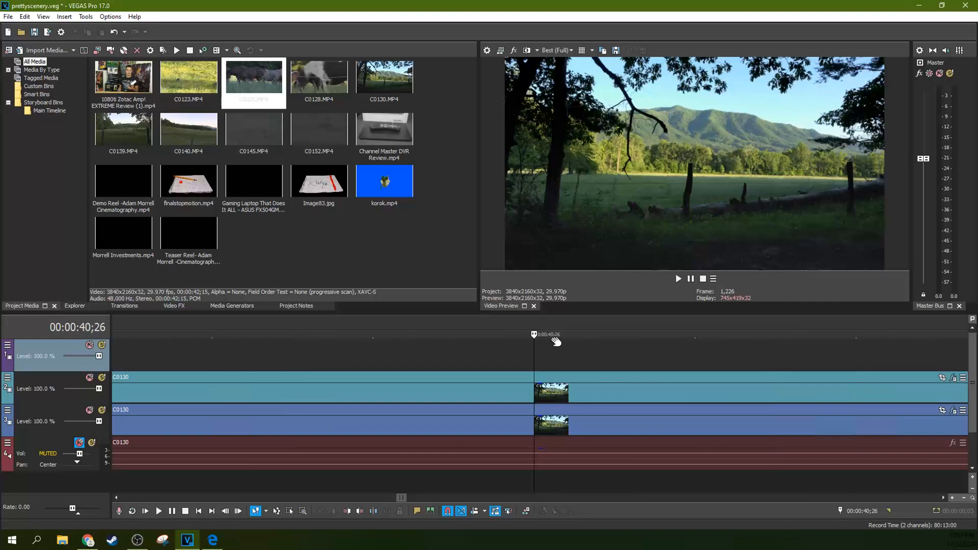
pyautogui.moveTo(562, 334)
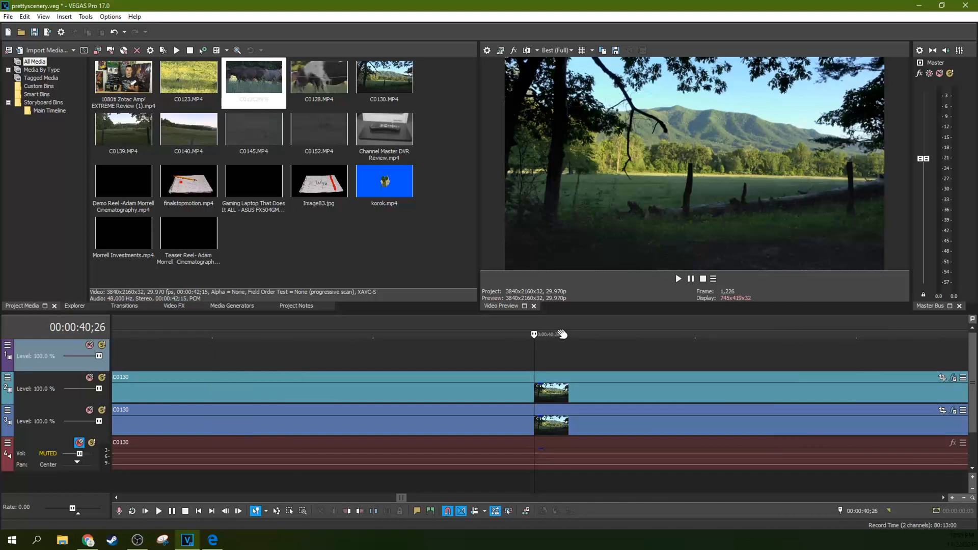
pyautogui.moveTo(591, 269)
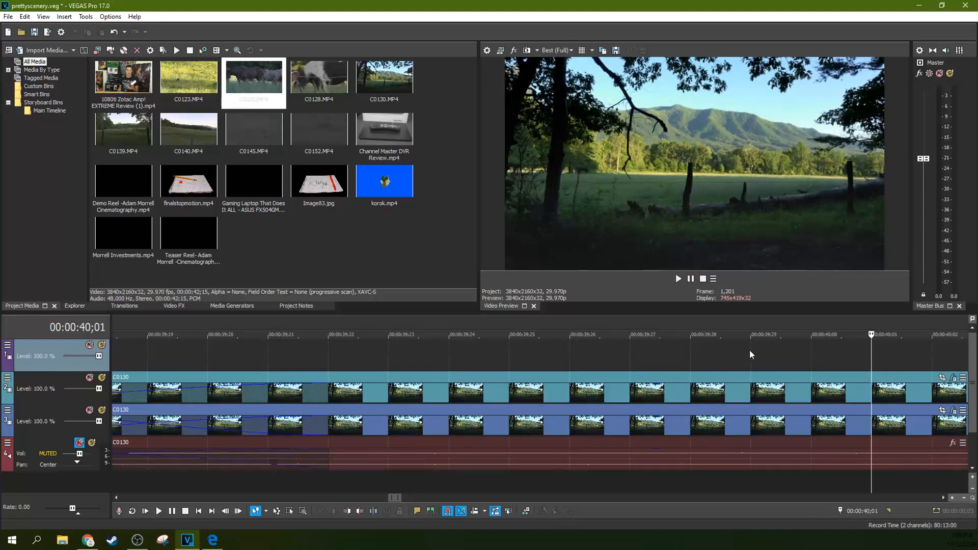
# Step: Place the playhead at 00:00:39;29 on the zoomed-in C0130 footage
pyautogui.click(751, 334)
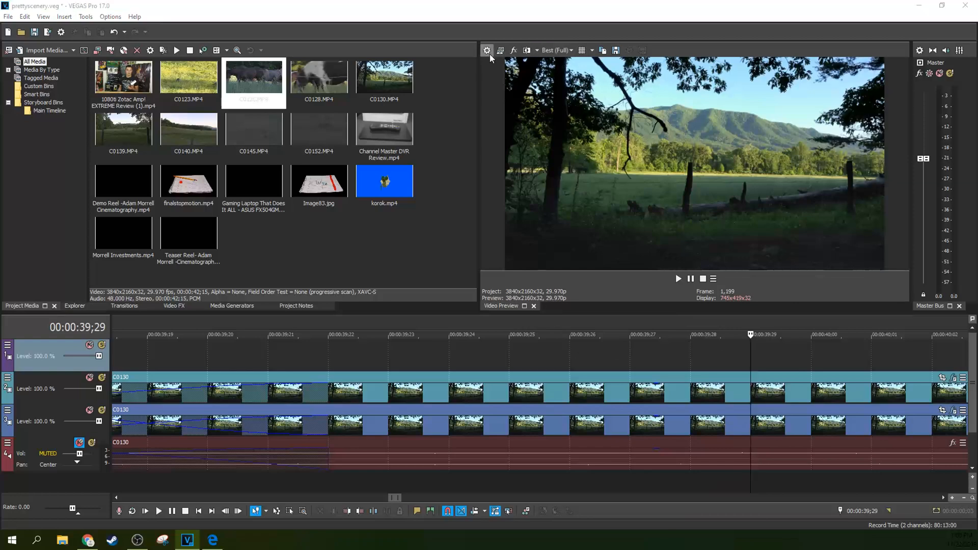
# Step: Cancel Project Properties once, then bring it back up on the Video settings
pyautogui.click(486, 49)
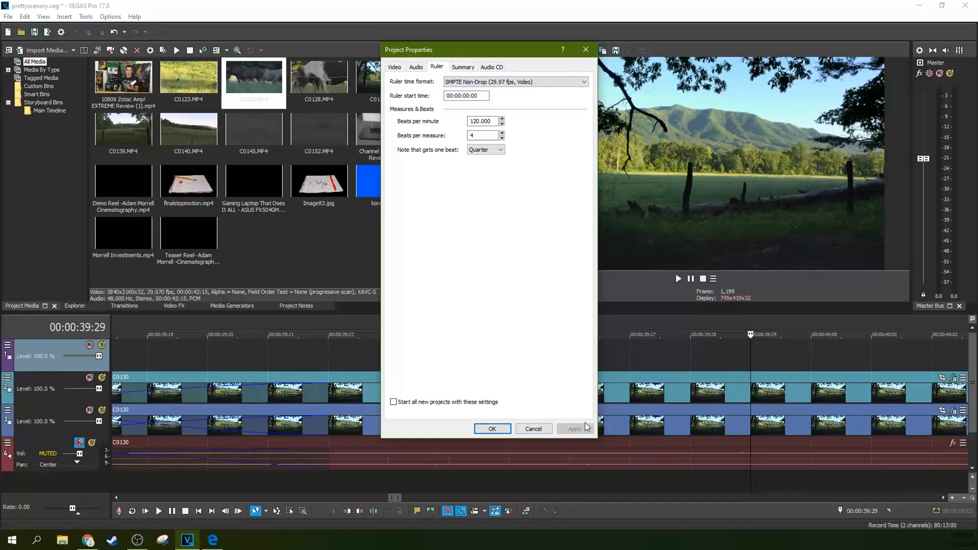
pyautogui.click(492, 428)
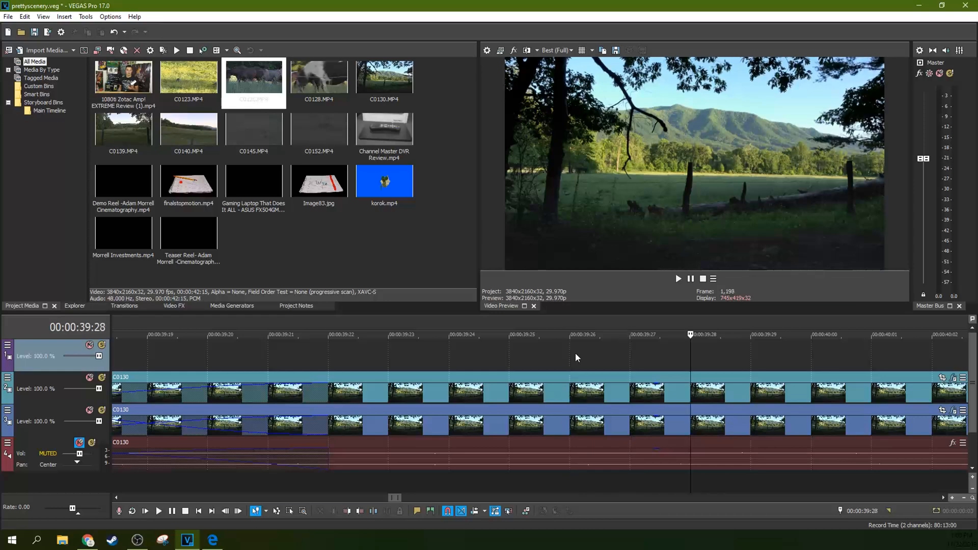
pyautogui.click(389, 334)
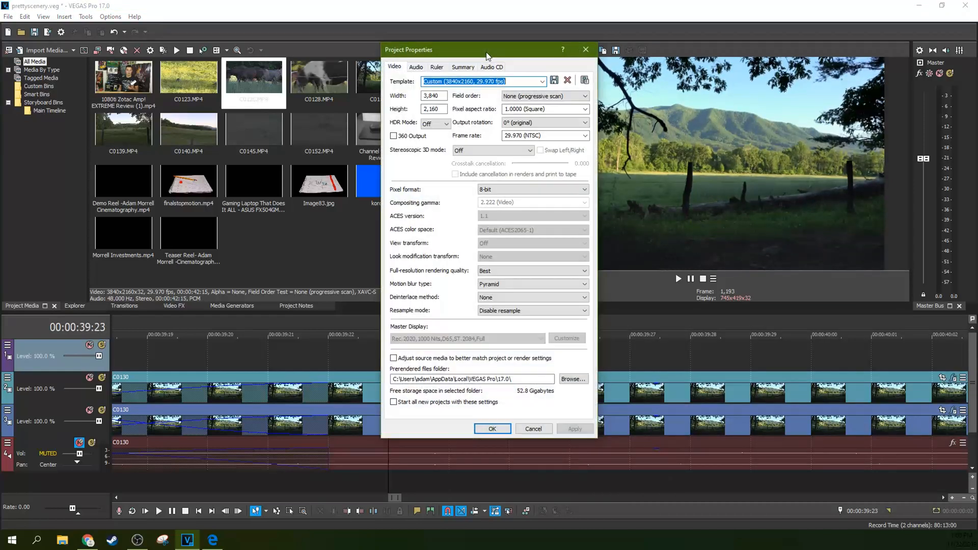
# Step: Choose Time & Frames as the ruler format, return to Video and apply the settings
pyautogui.click(438, 67)
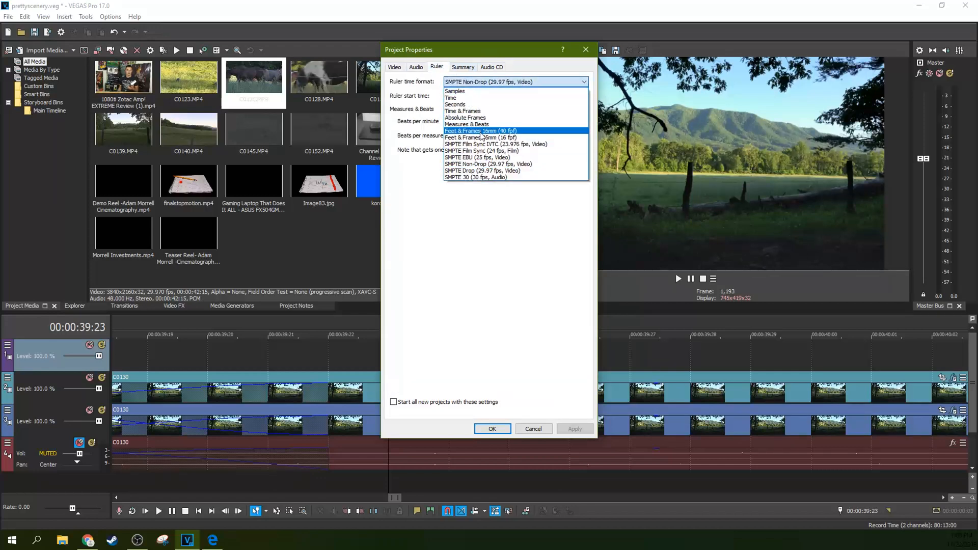
pyautogui.click(463, 111)
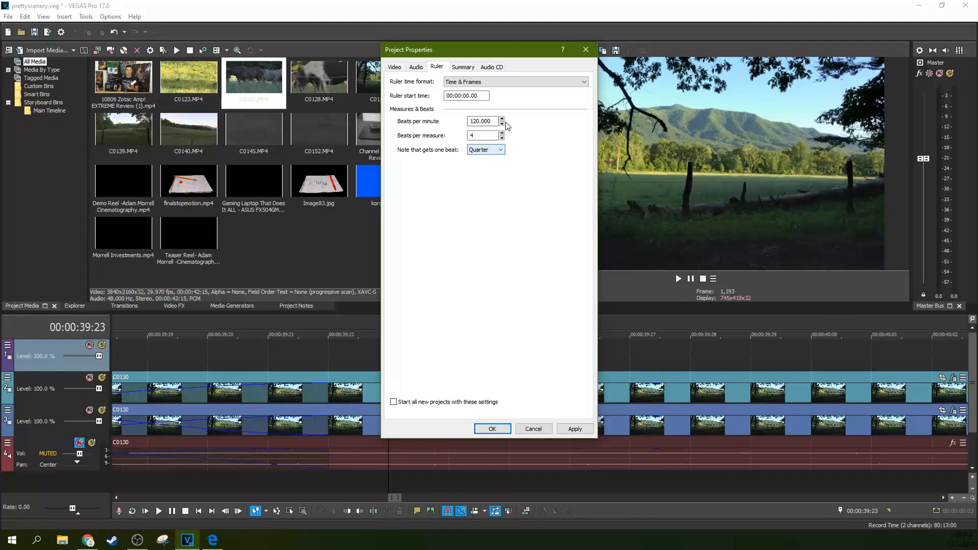
pyautogui.moveTo(505, 156)
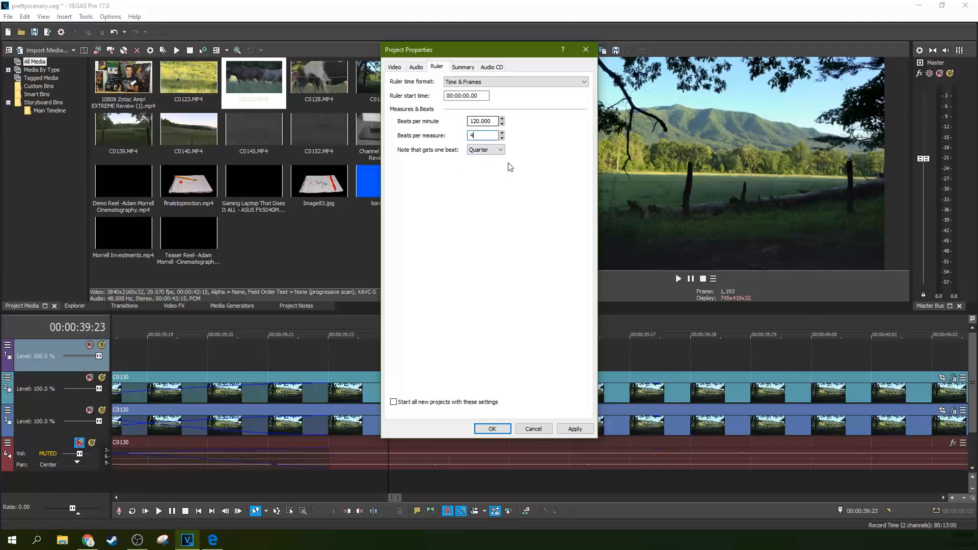
pyautogui.moveTo(506, 148)
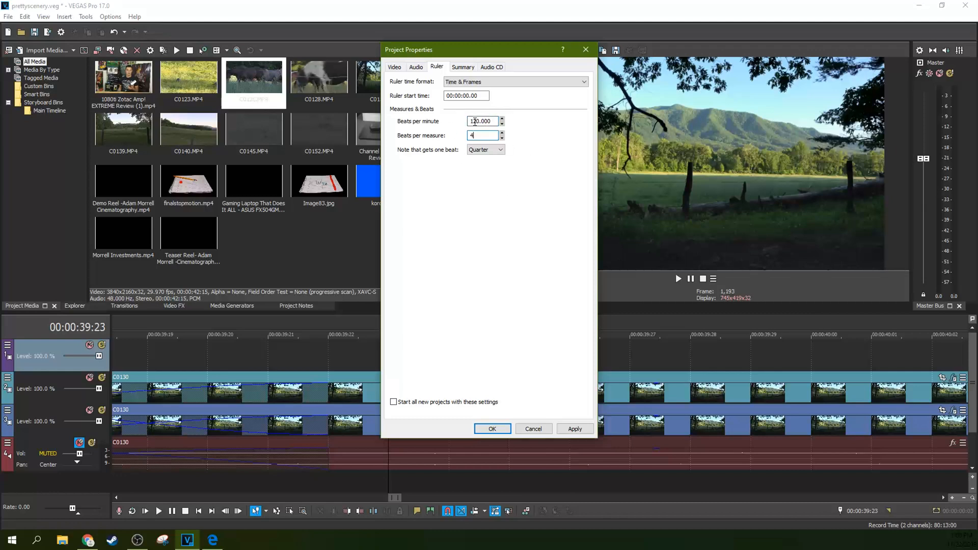
pyautogui.click(395, 67)
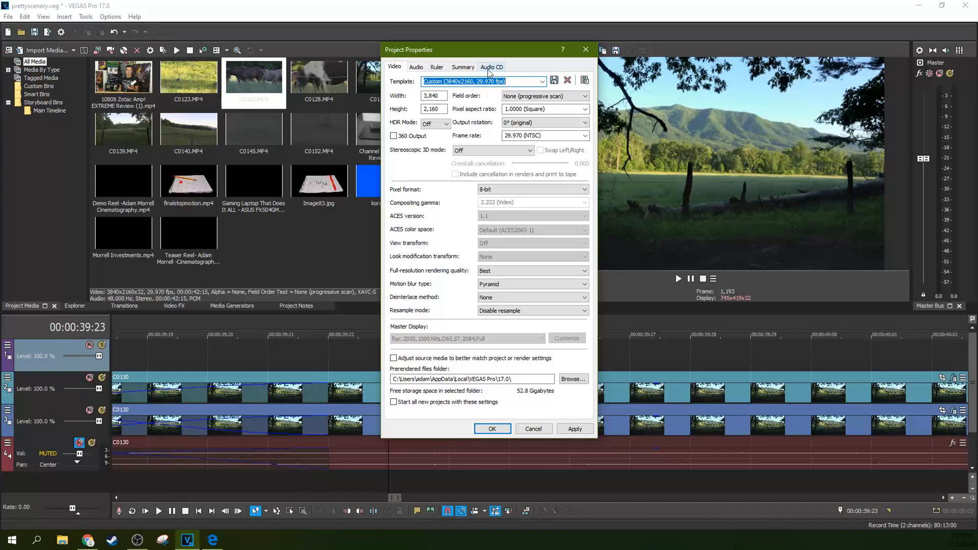
pyautogui.moveTo(584, 151)
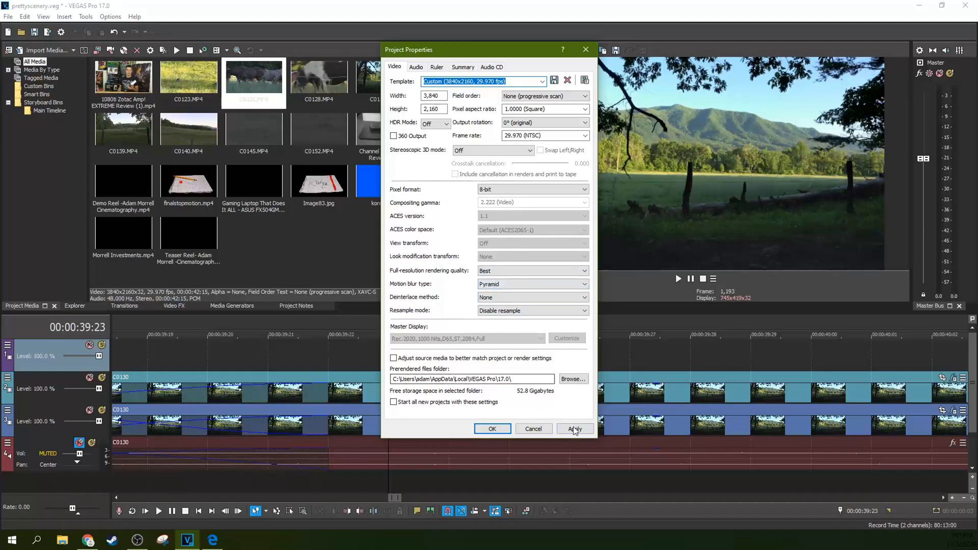
pyautogui.click(574, 429)
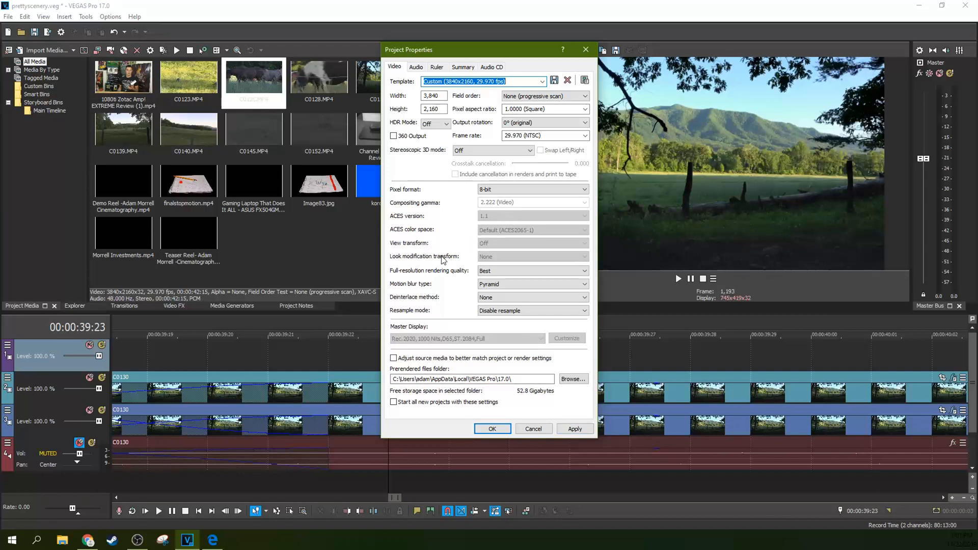
pyautogui.moveTo(631, 363)
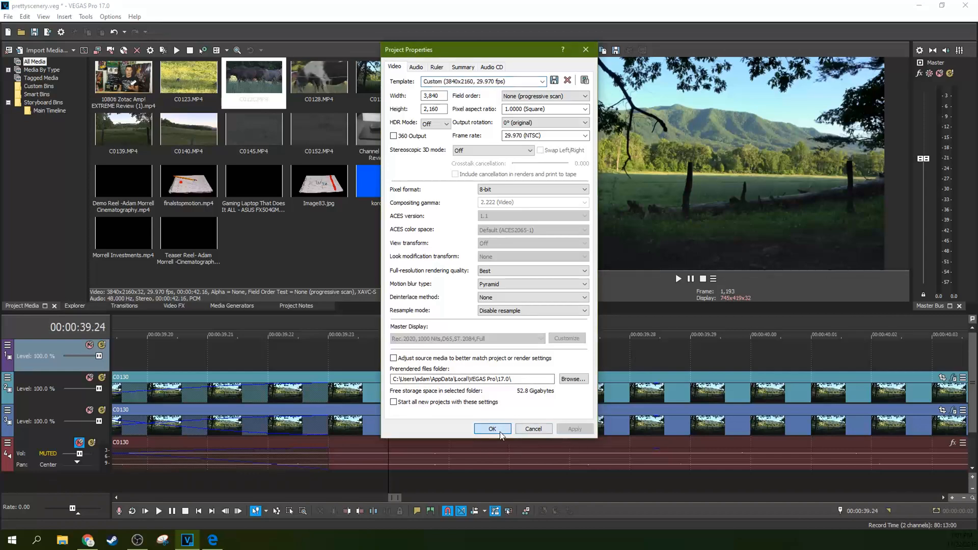
# Step: Confirm the properties with OK and move the playhead in the timeline
pyautogui.click(492, 428)
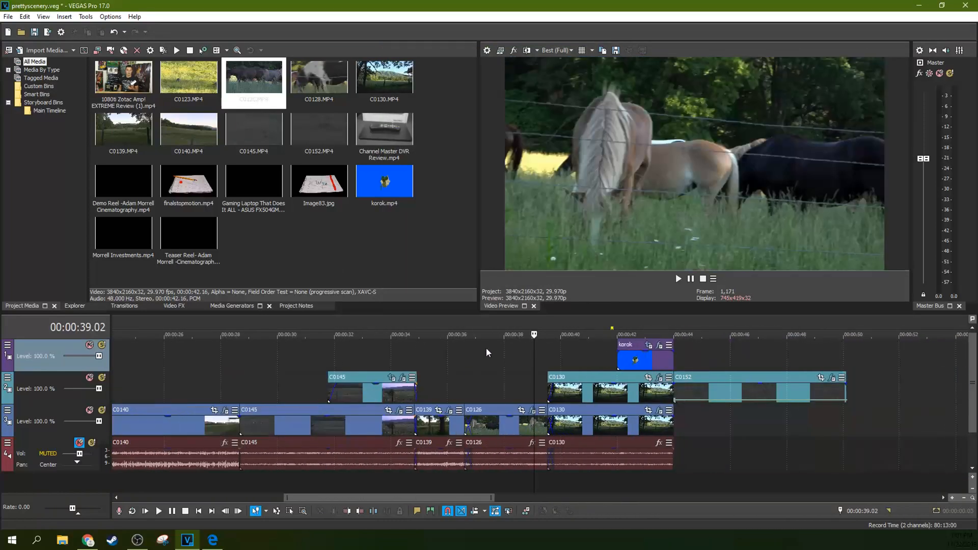
pyautogui.click(496, 334)
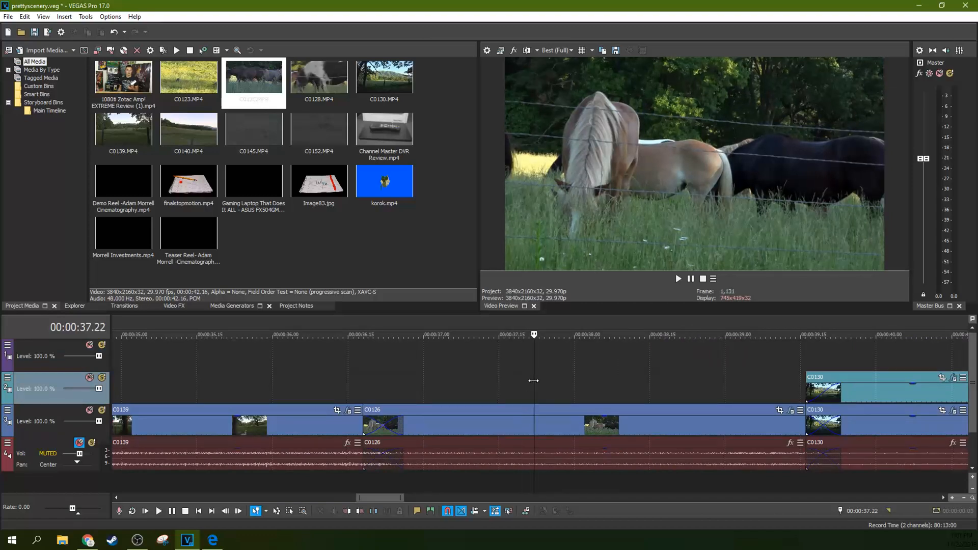
pyautogui.moveTo(591, 391)
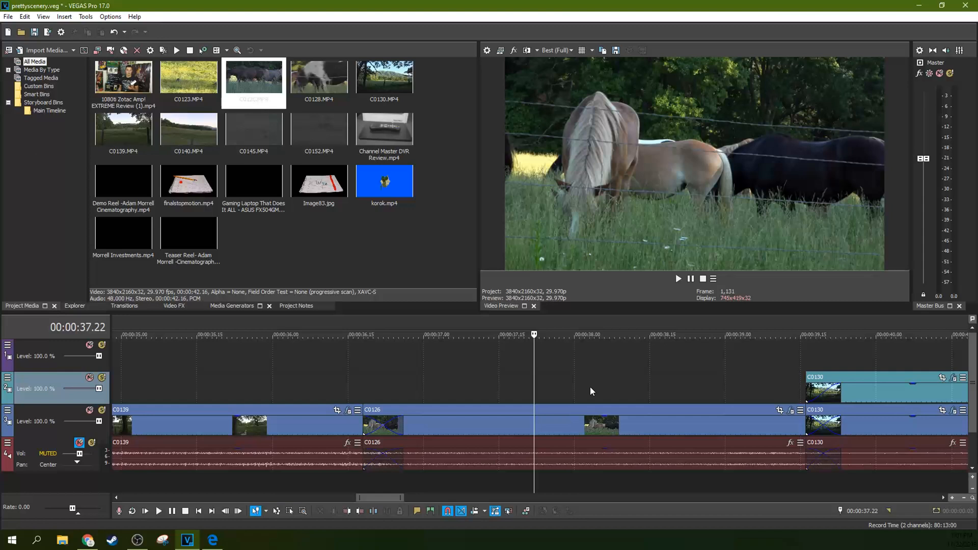
pyautogui.moveTo(627, 369)
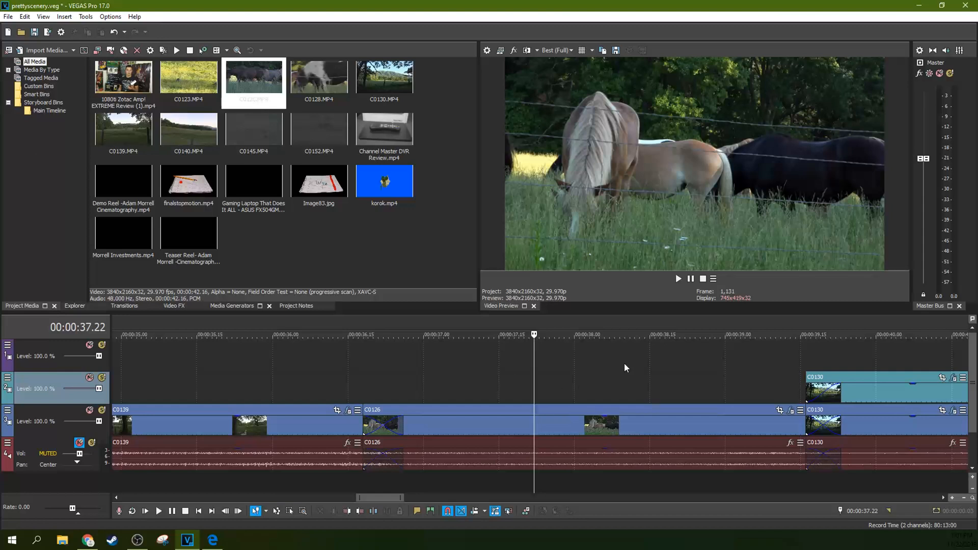